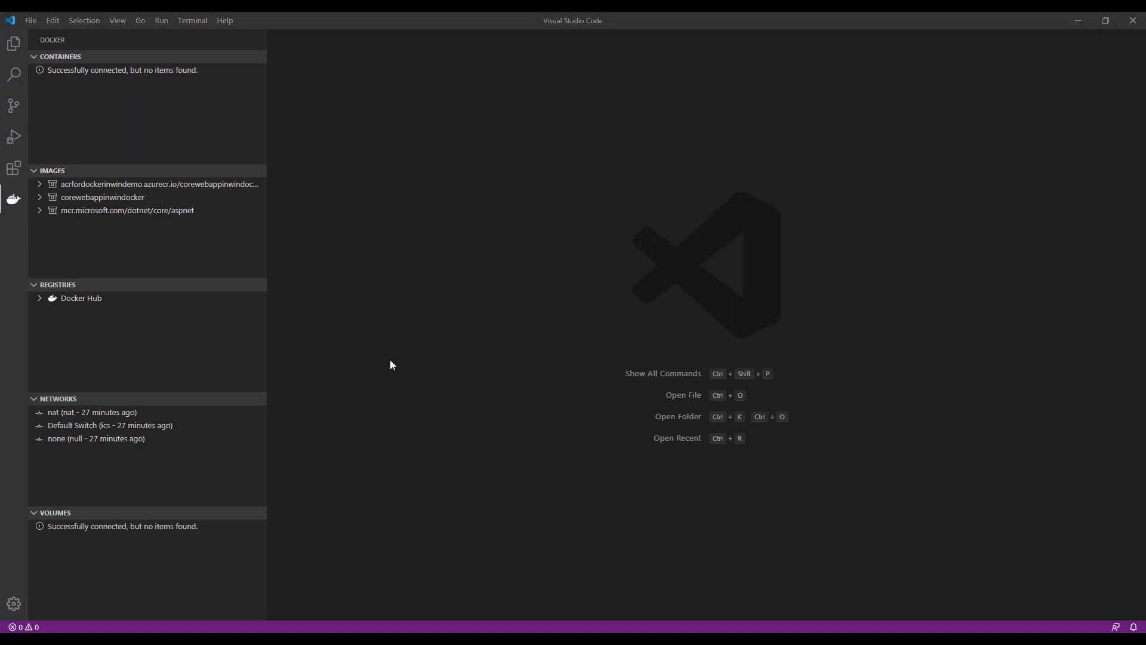
# Step: Search extensions for 'docker', view the Docker extension, then show the Docker explorer
pyautogui.click(11, 194)
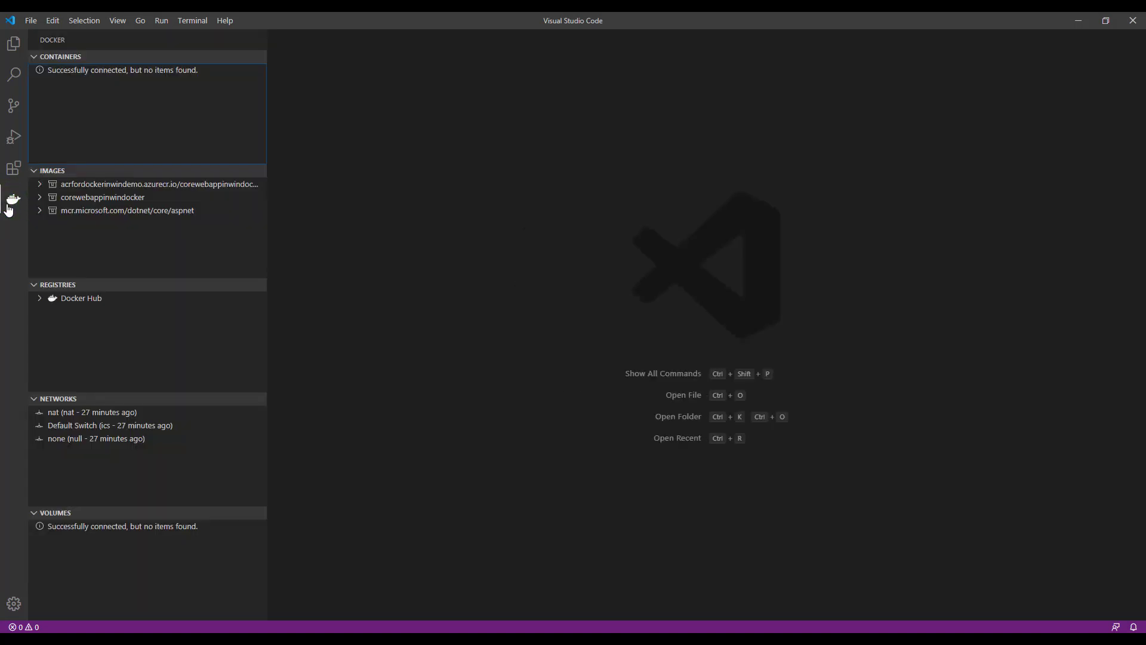
pyautogui.click(14, 166)
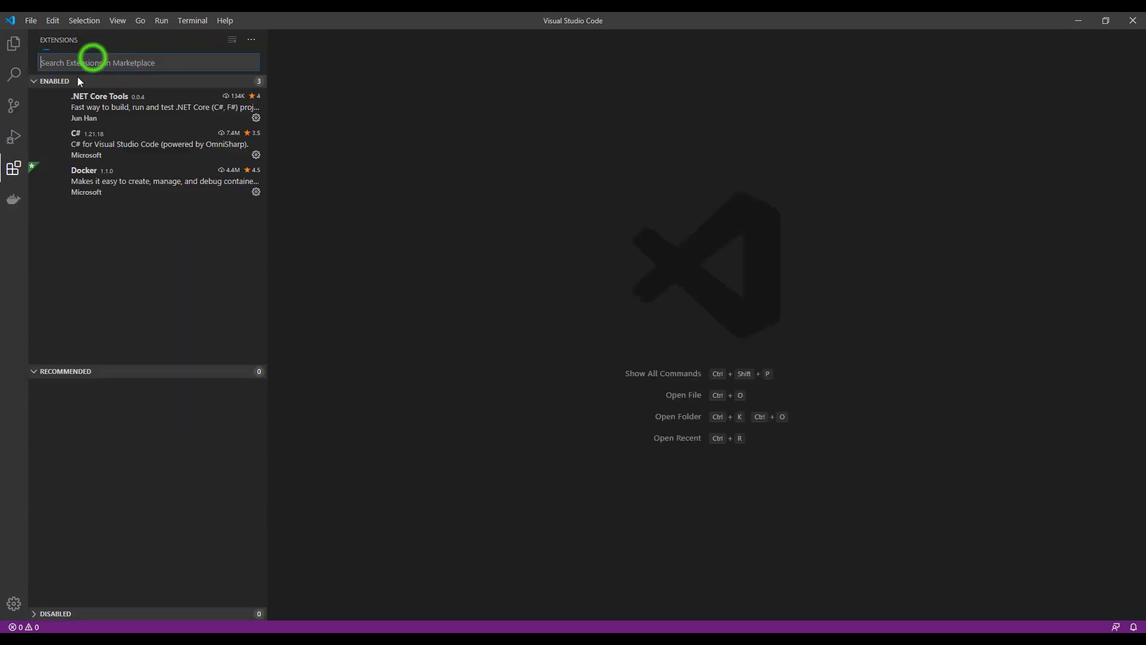
pyautogui.write('d')
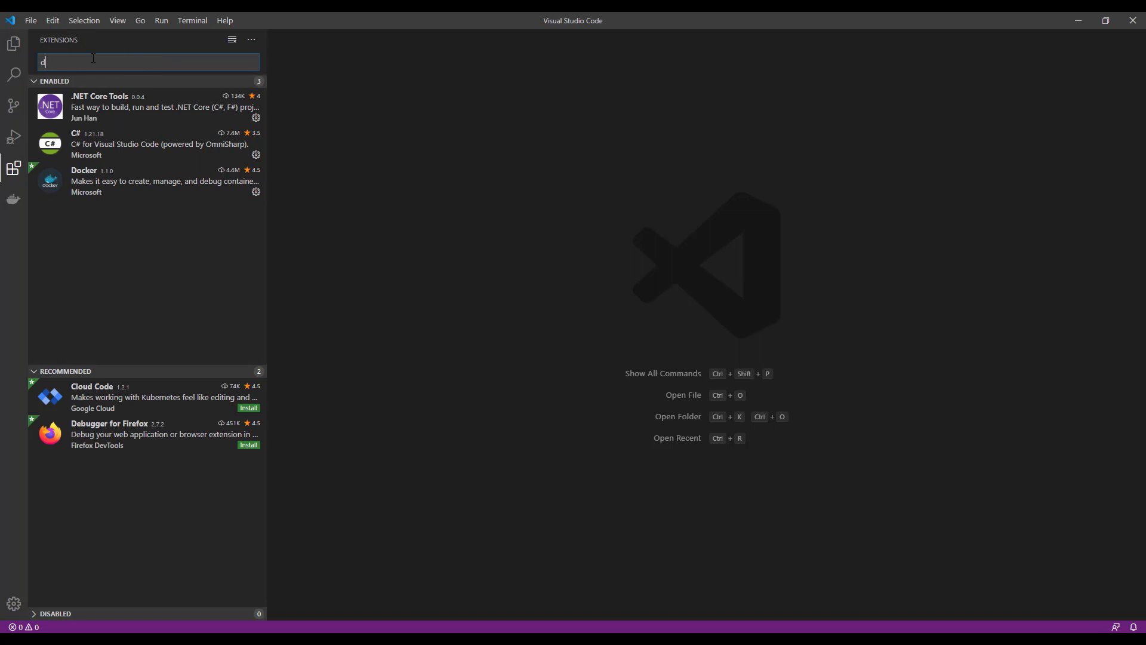
pyautogui.write('ocker')
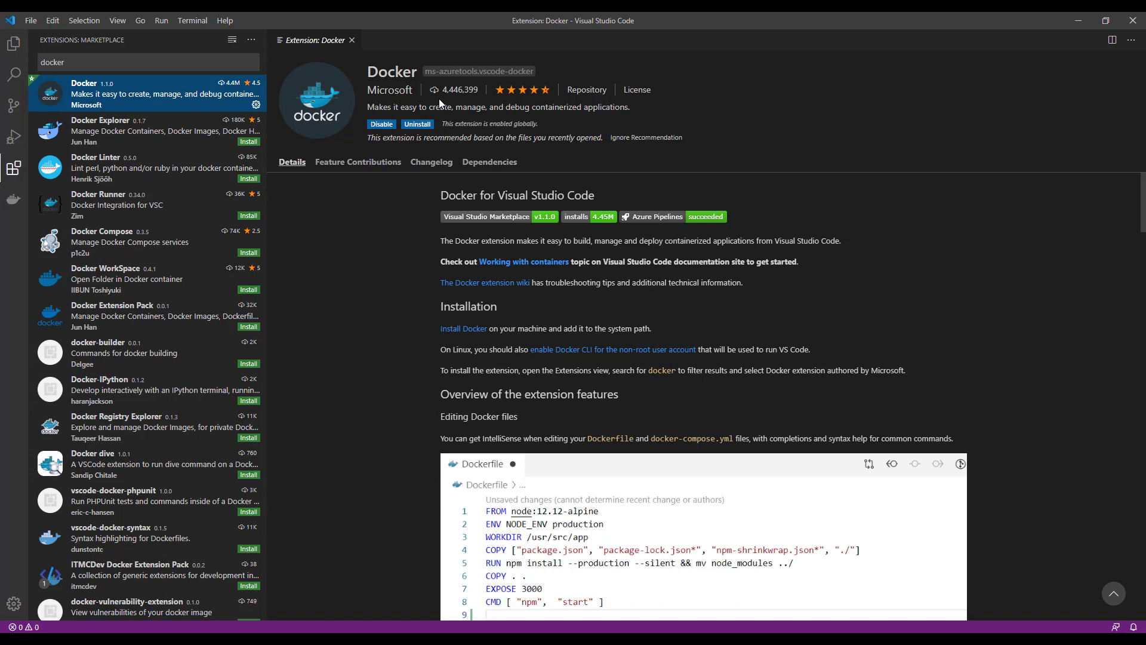
pyautogui.click(11, 194)
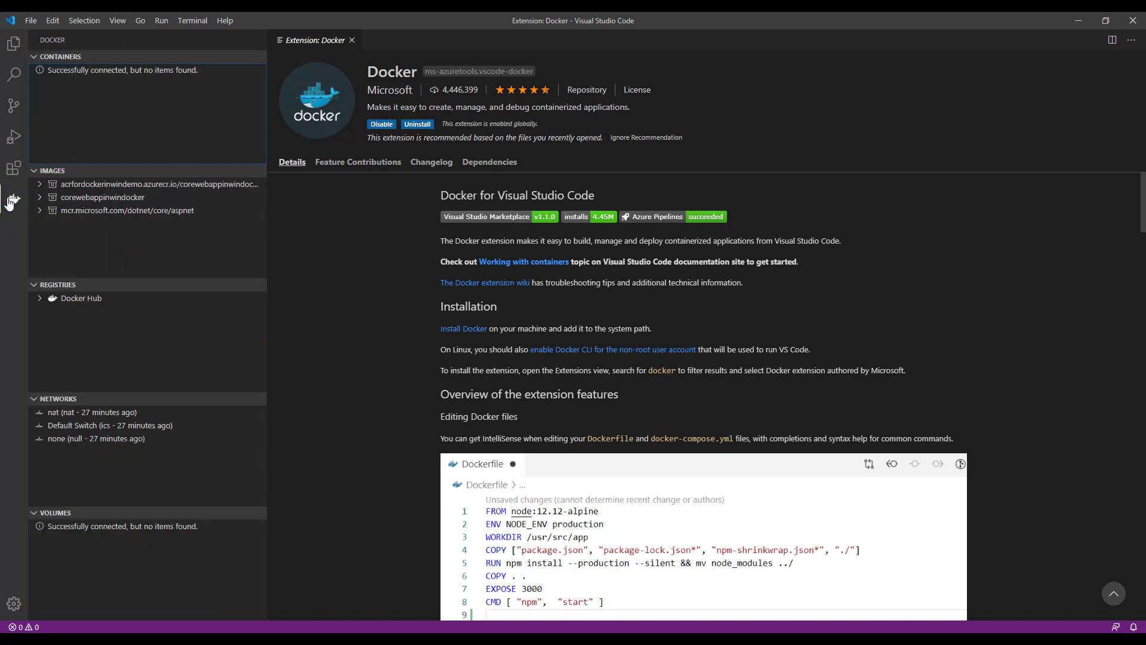
# Step: Close the Extension: Docker details tab
pyautogui.click(352, 40)
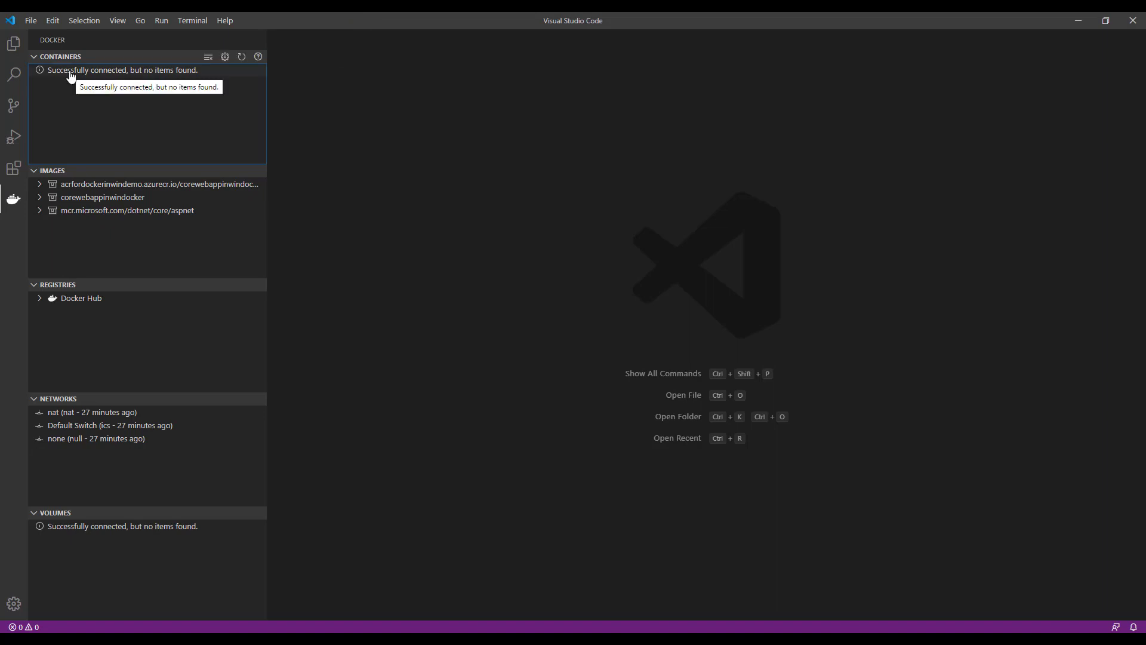
pyautogui.moveTo(55, 76)
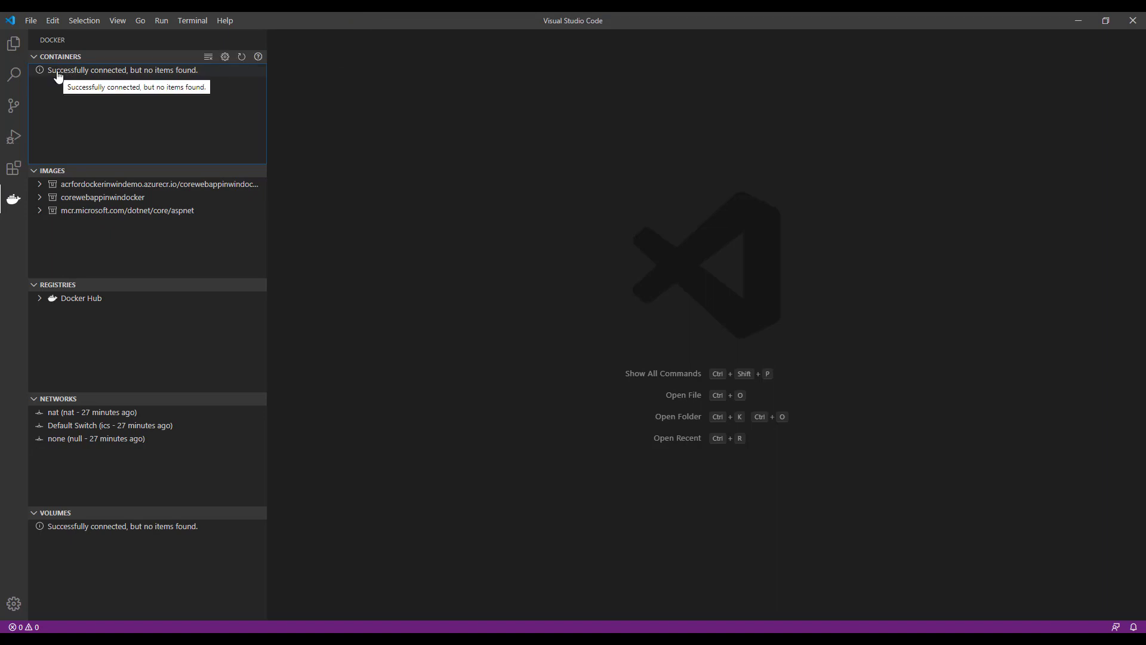
pyautogui.moveTo(101, 174)
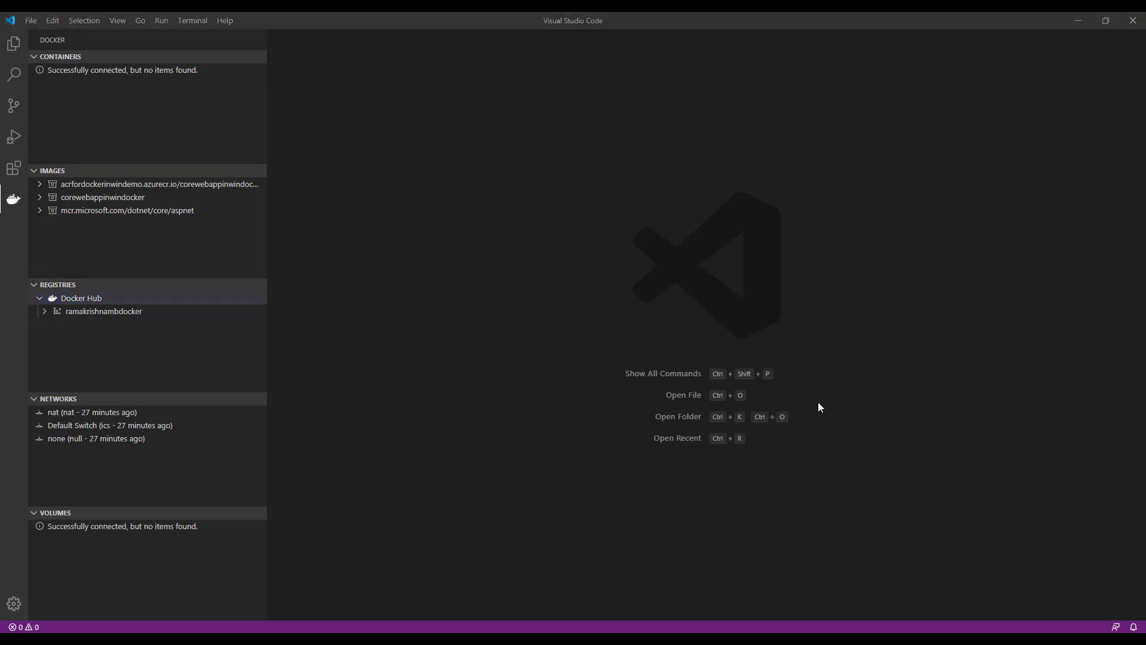
pyautogui.moveTo(882, 486)
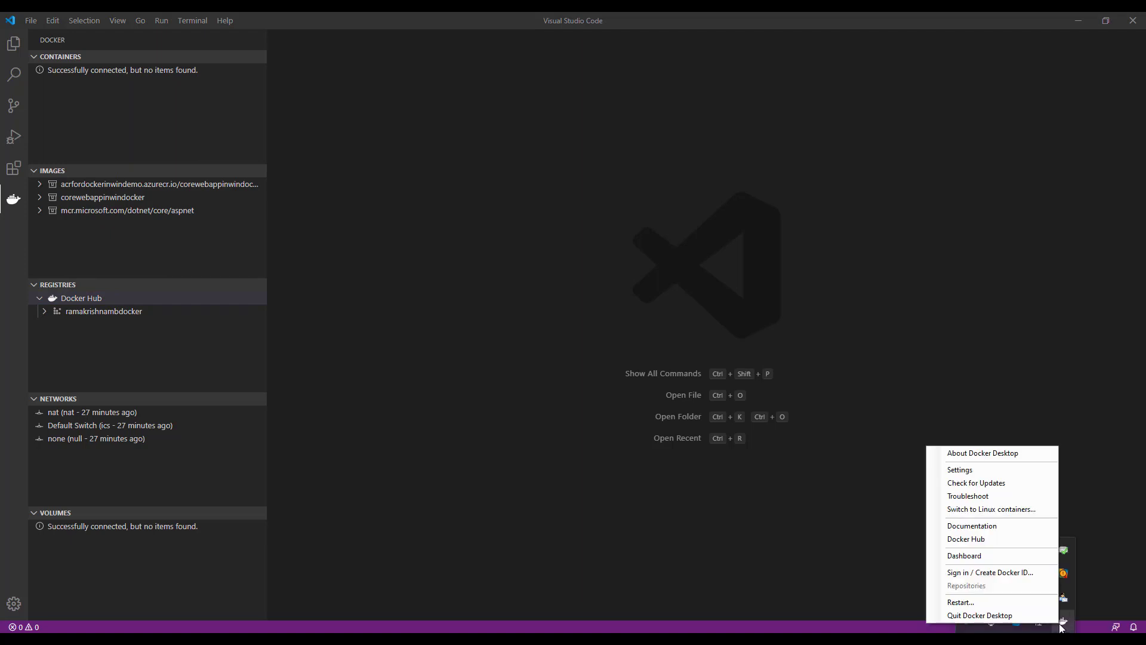
pyautogui.moveTo(967, 467)
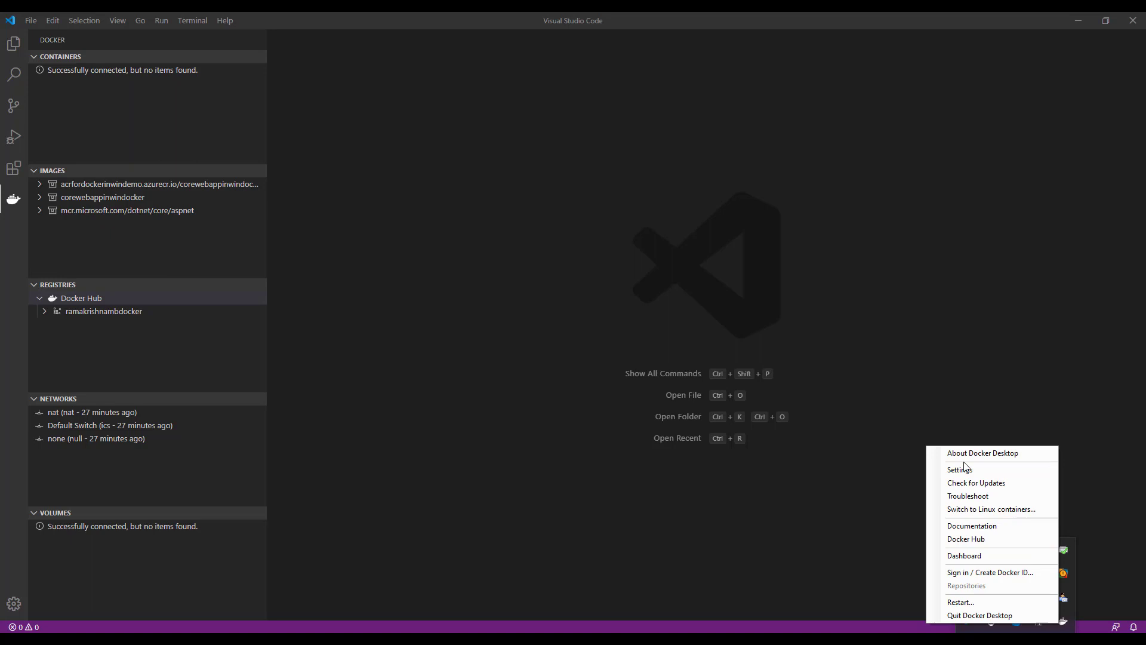
pyautogui.moveTo(982, 453)
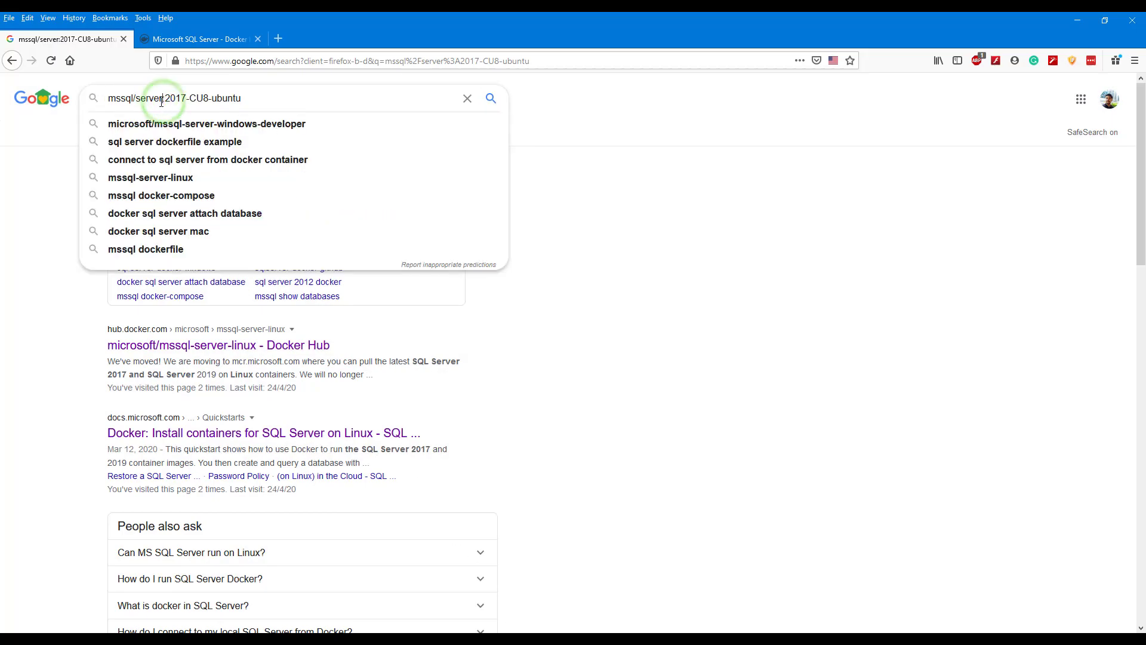
# Step: Select the image name in the Google query and switch to the Docker Hub SQL Server tab
pyautogui.doubleClick(161, 98)
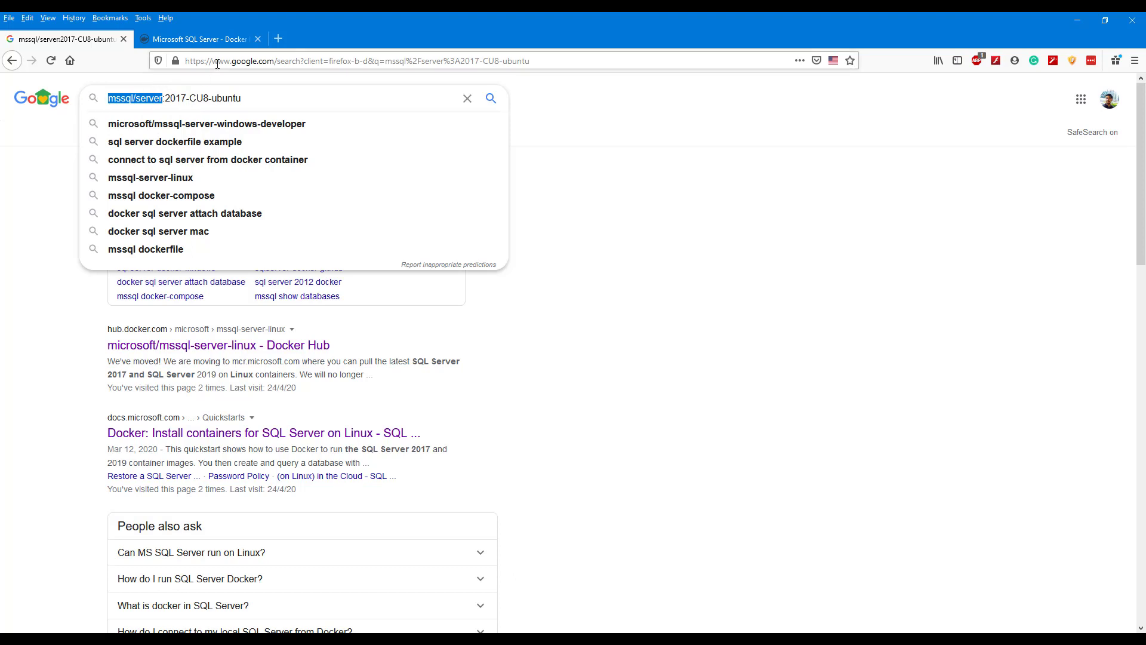
pyautogui.click(197, 38)
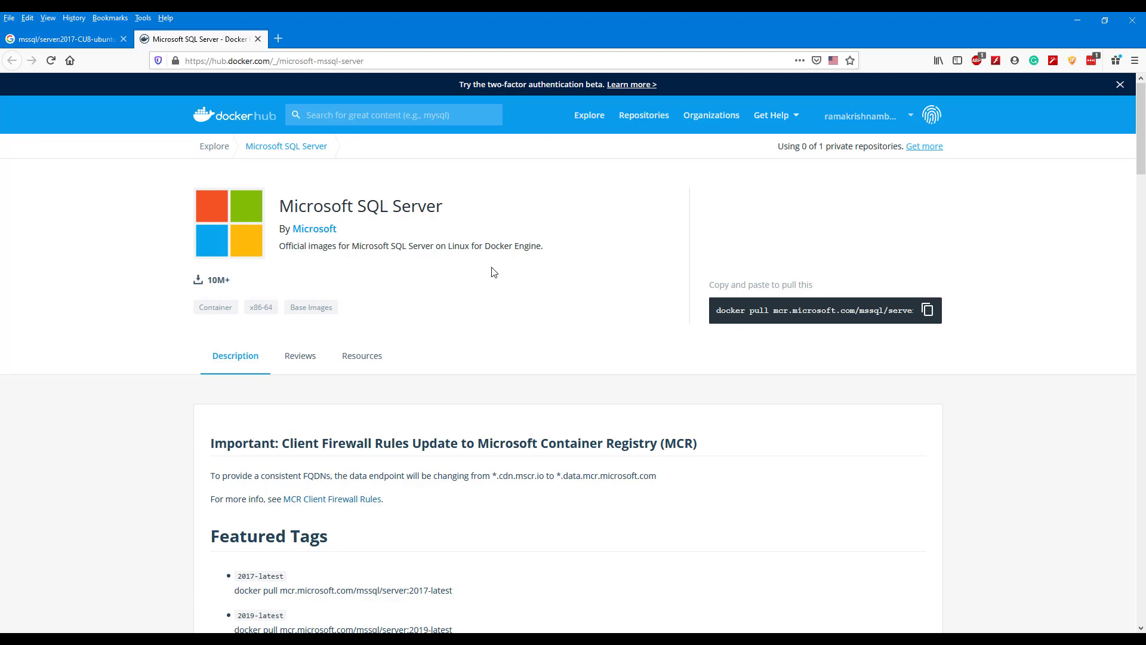
# Step: Scroll down to the 'How to use this Image' section
pyautogui.scroll(-3)
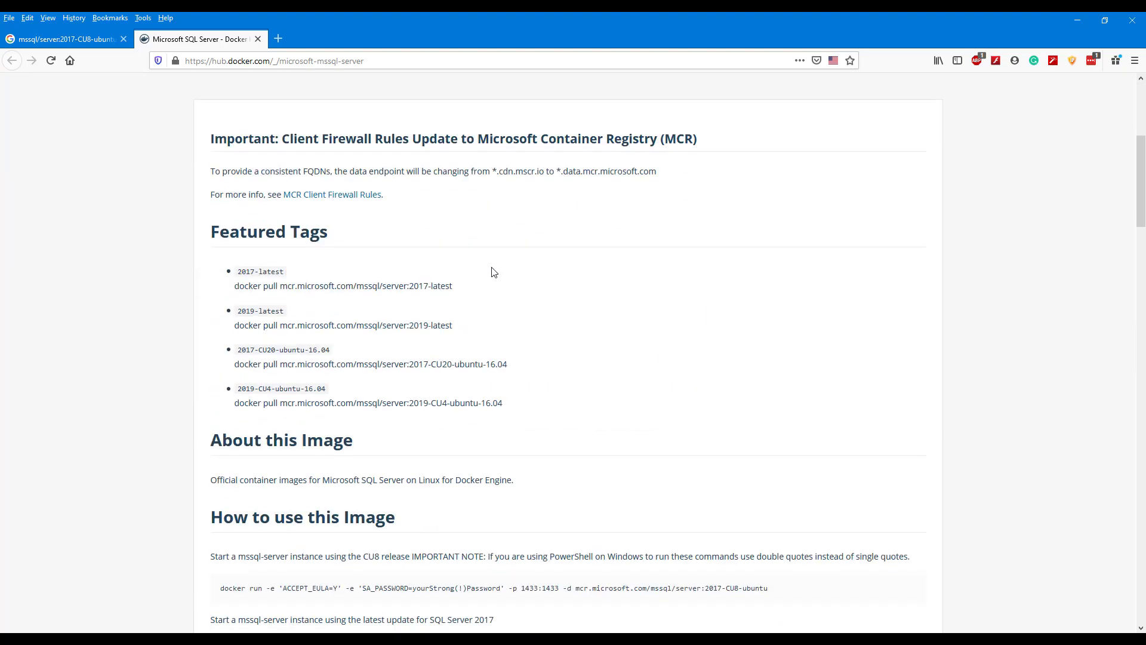
pyautogui.scroll(-3)
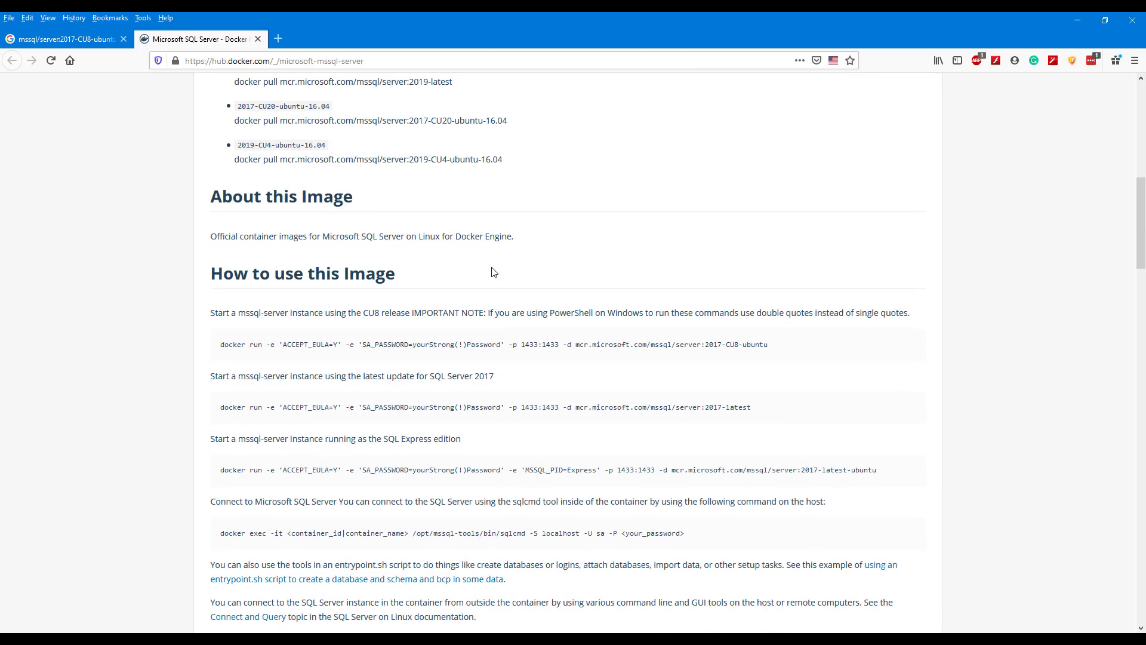
pyautogui.moveTo(348, 361)
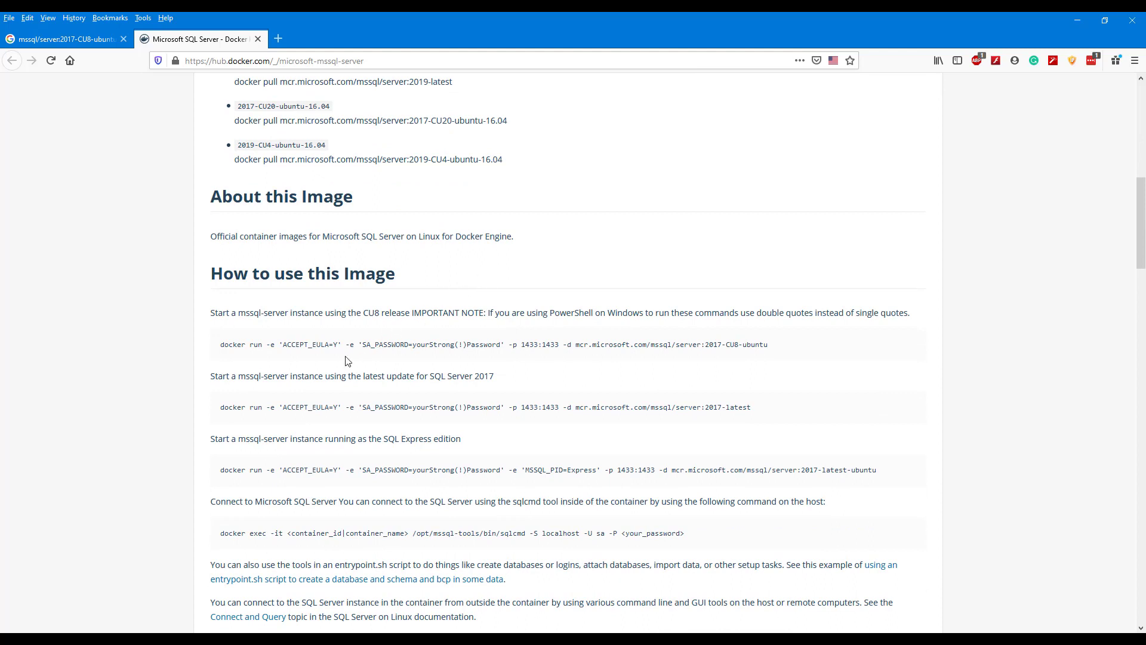
pyautogui.moveTo(275, 350)
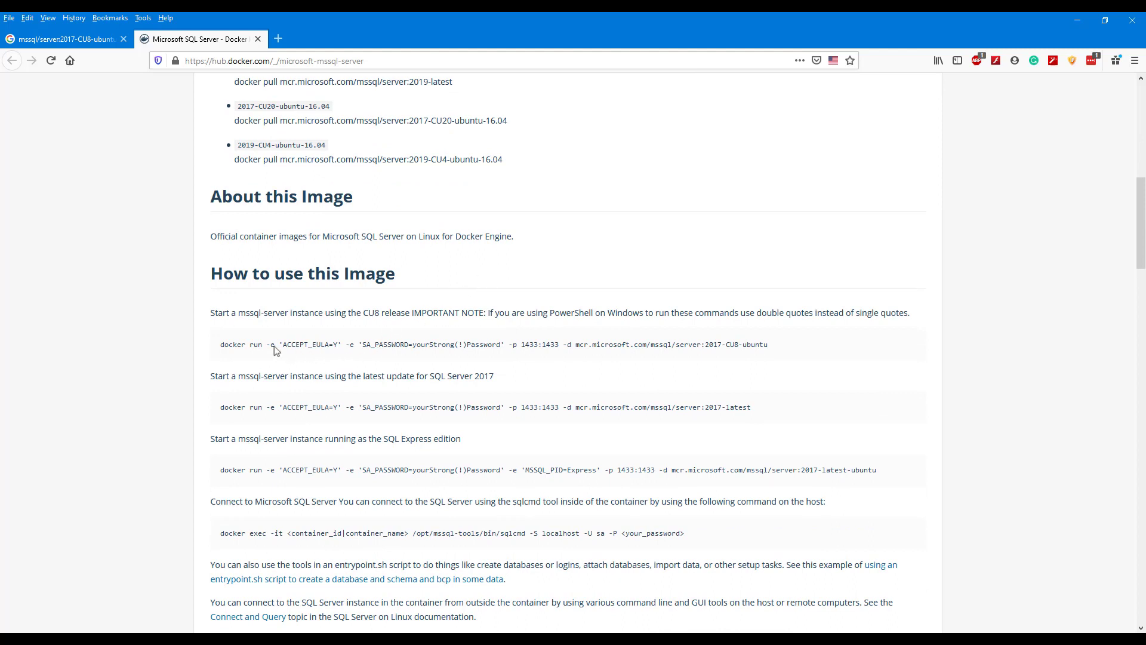
pyautogui.moveTo(125, 328)
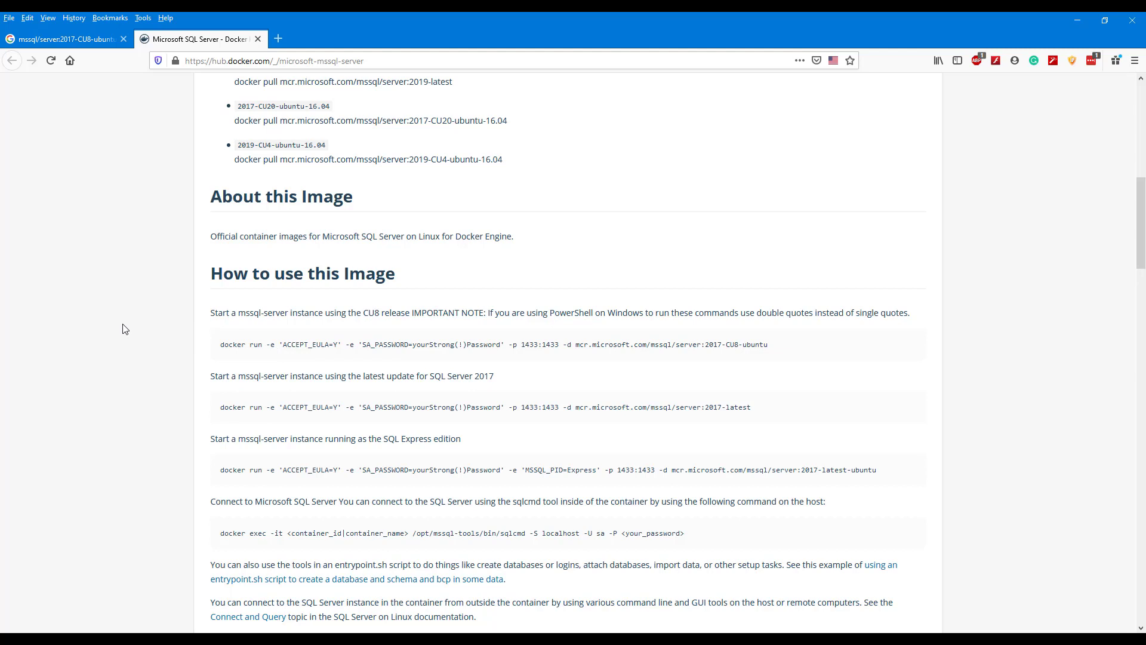
pyautogui.moveTo(470, 459)
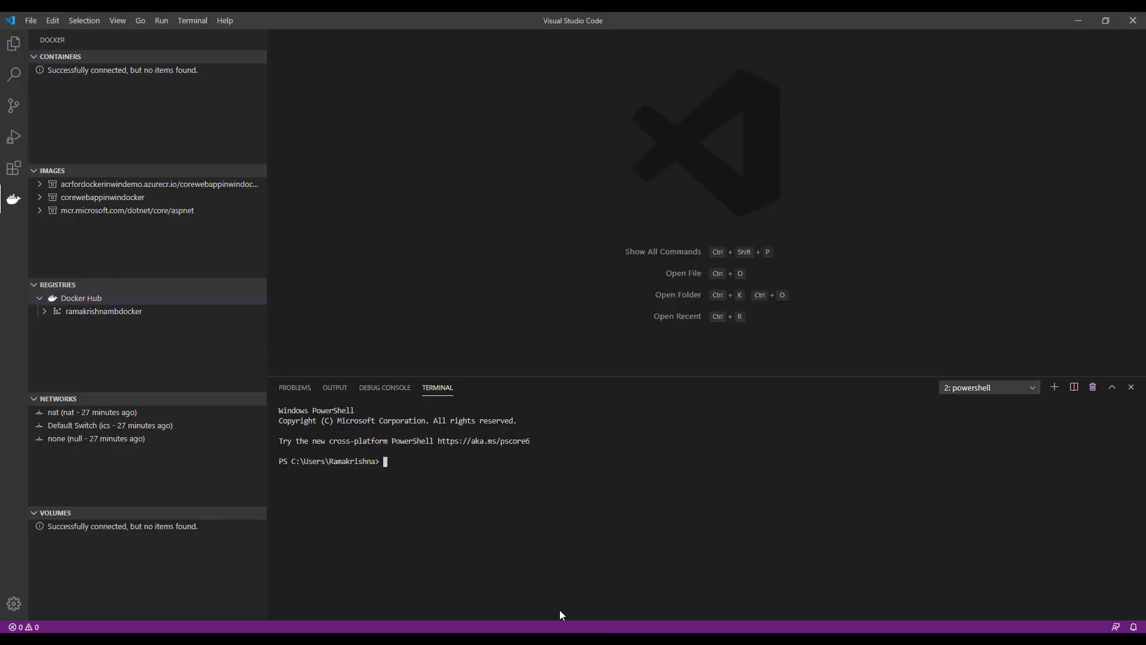
pyautogui.moveTo(468, 503)
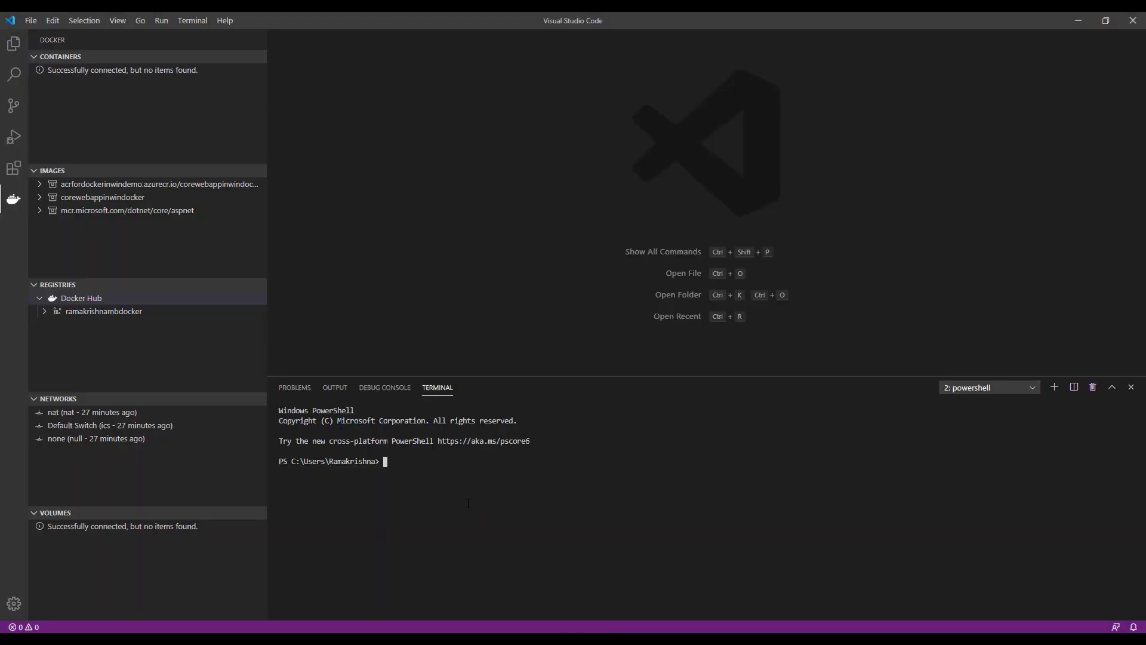
pyautogui.write('docker')
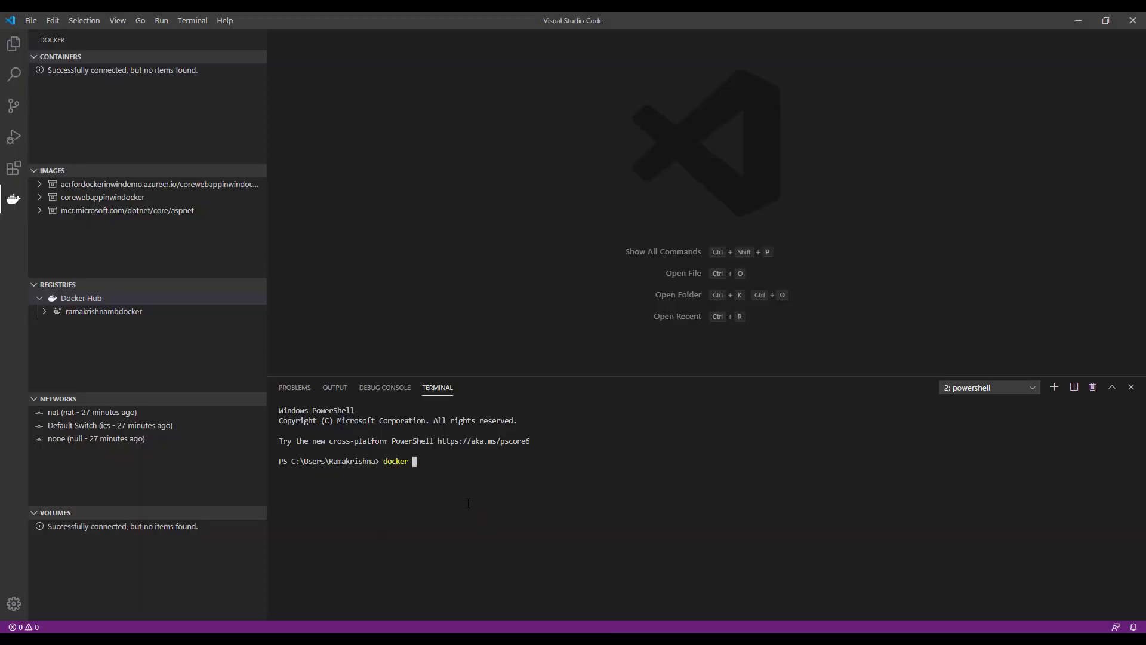
pyautogui.write('run')
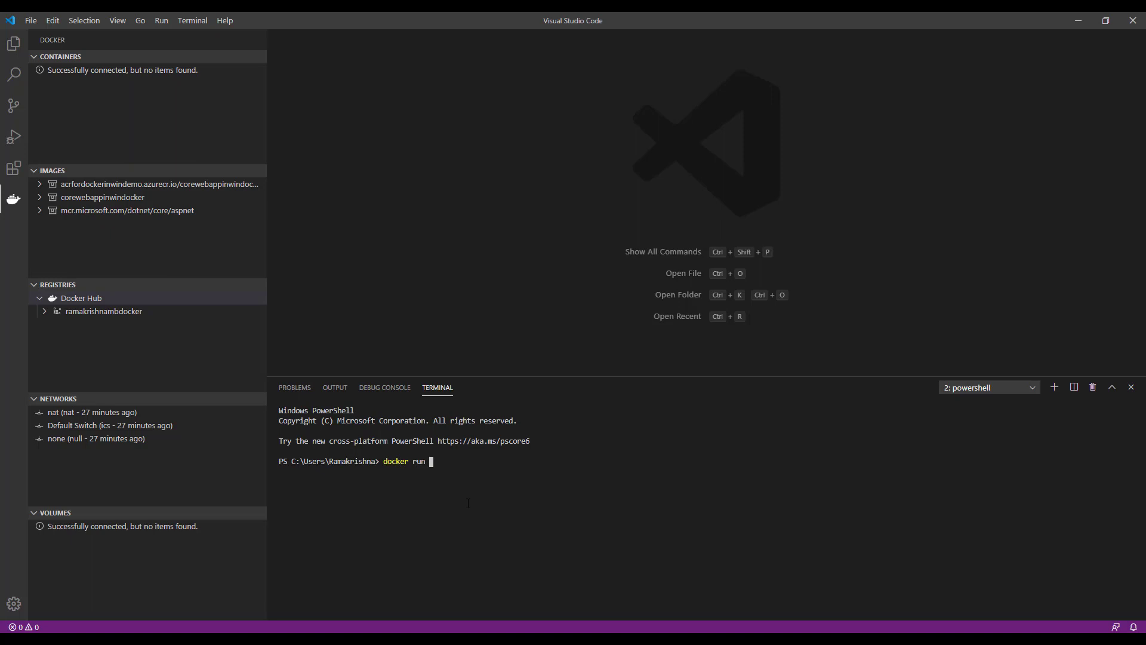
pyautogui.write('-e')
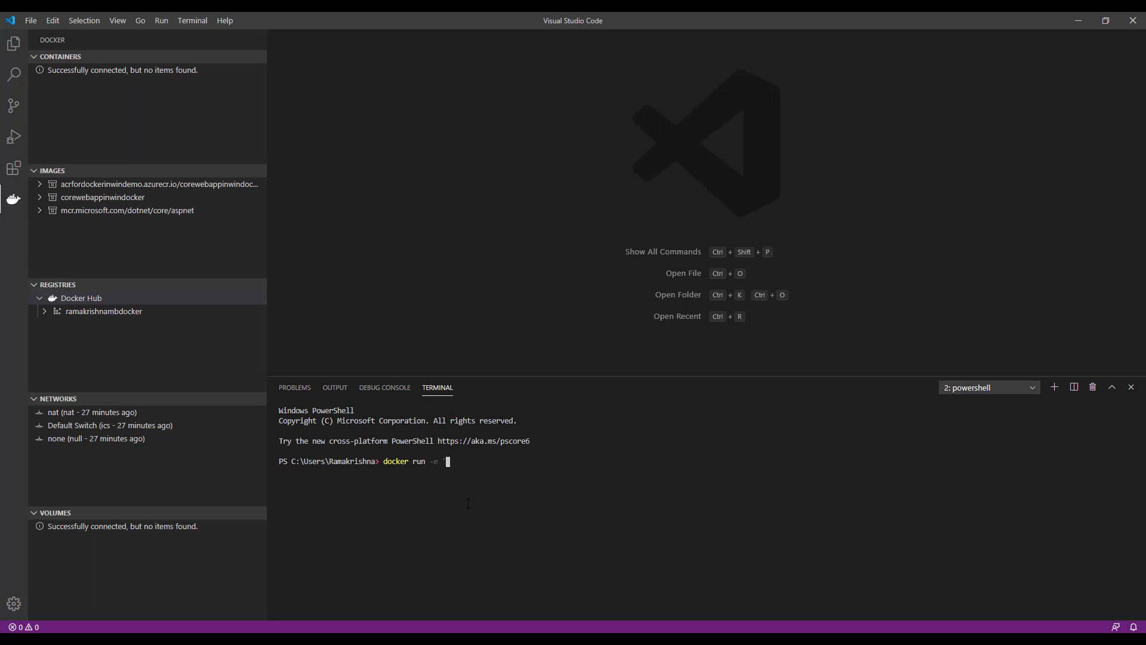
pyautogui.write("'ACCEPT_EULA=Y'")
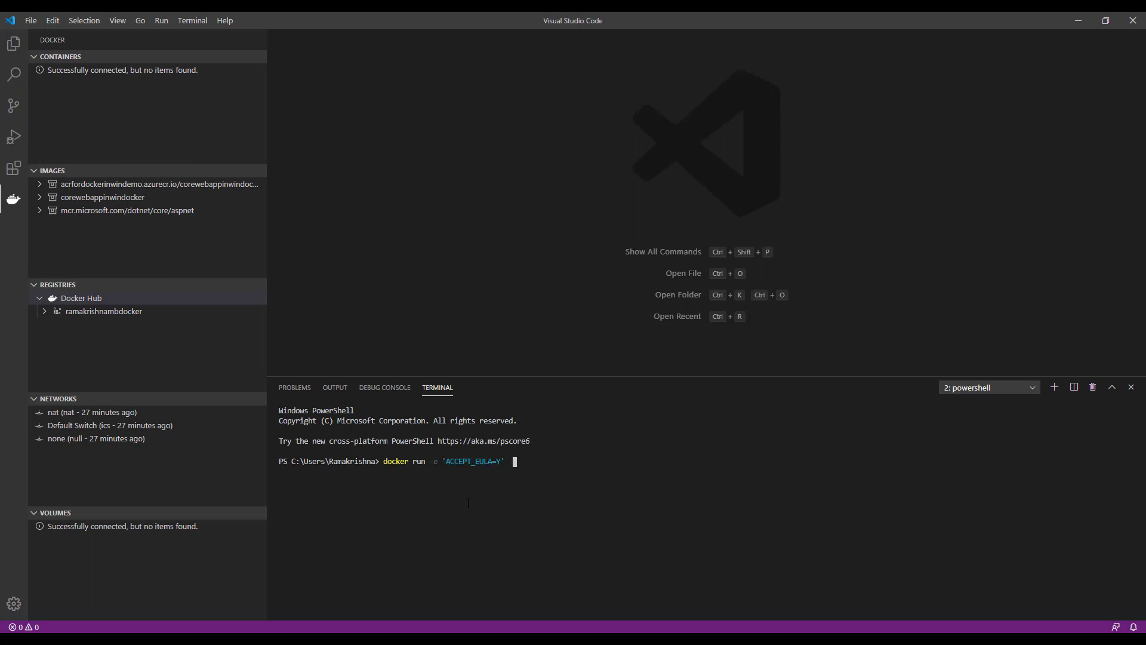
pyautogui.write('-e')
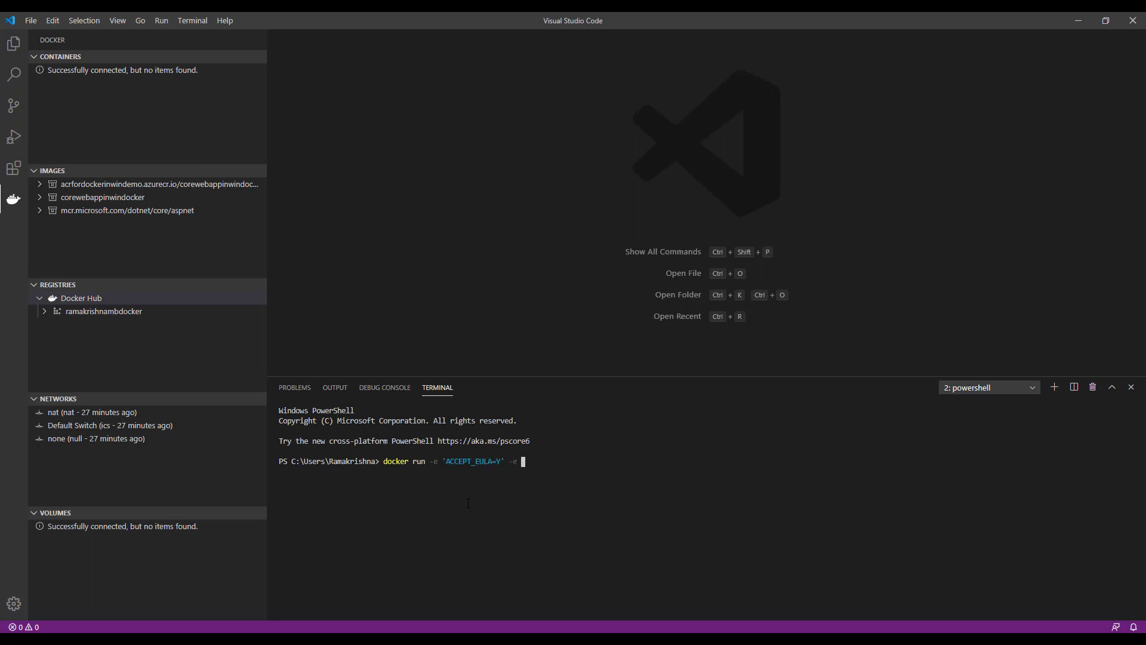
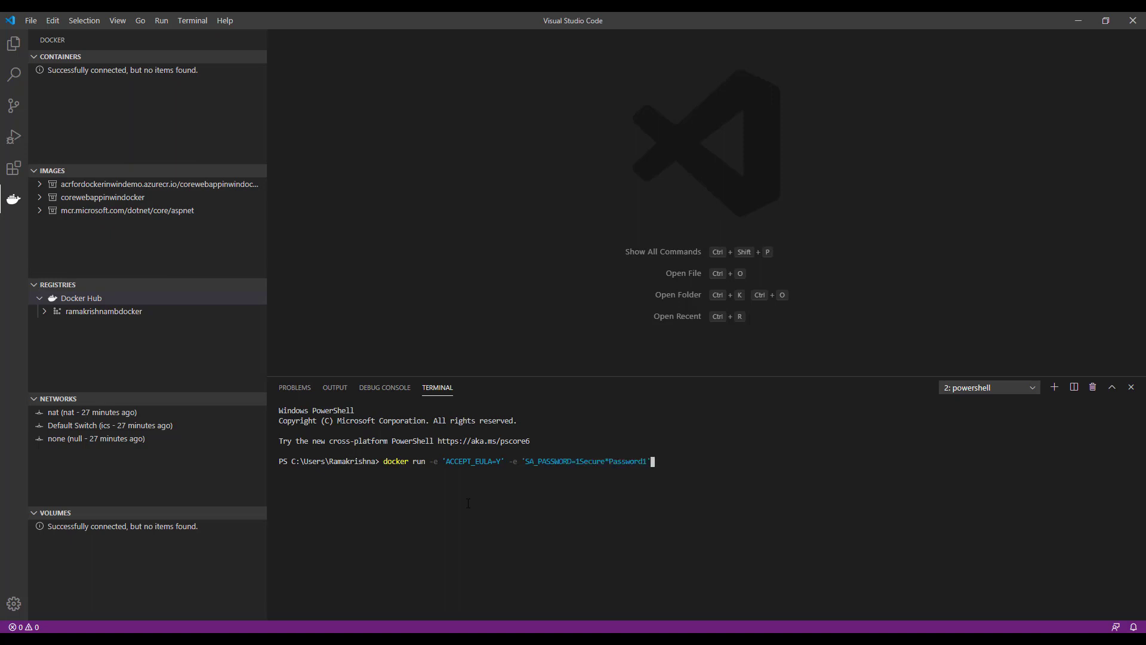
pyautogui.doubleClick(600, 461)
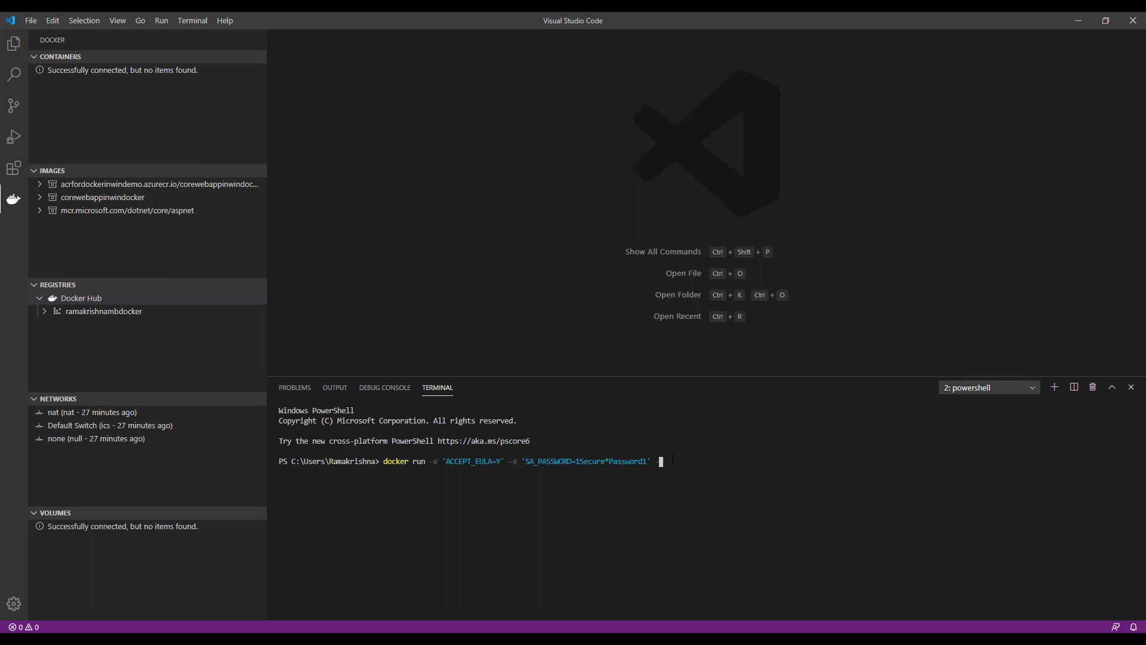
# Step: Add -e 'MSSQL_PID=Express', -p 1433:1433 and -d to the docker run command
pyautogui.write('-e')
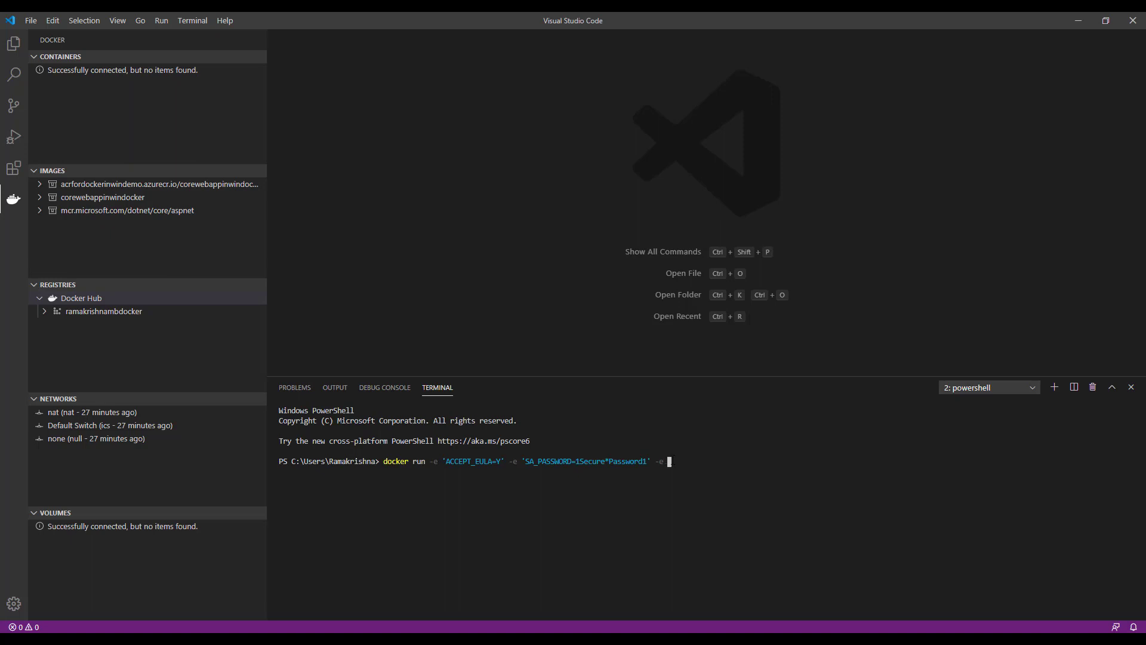
pyautogui.write("'MSSQL_PID=Express'")
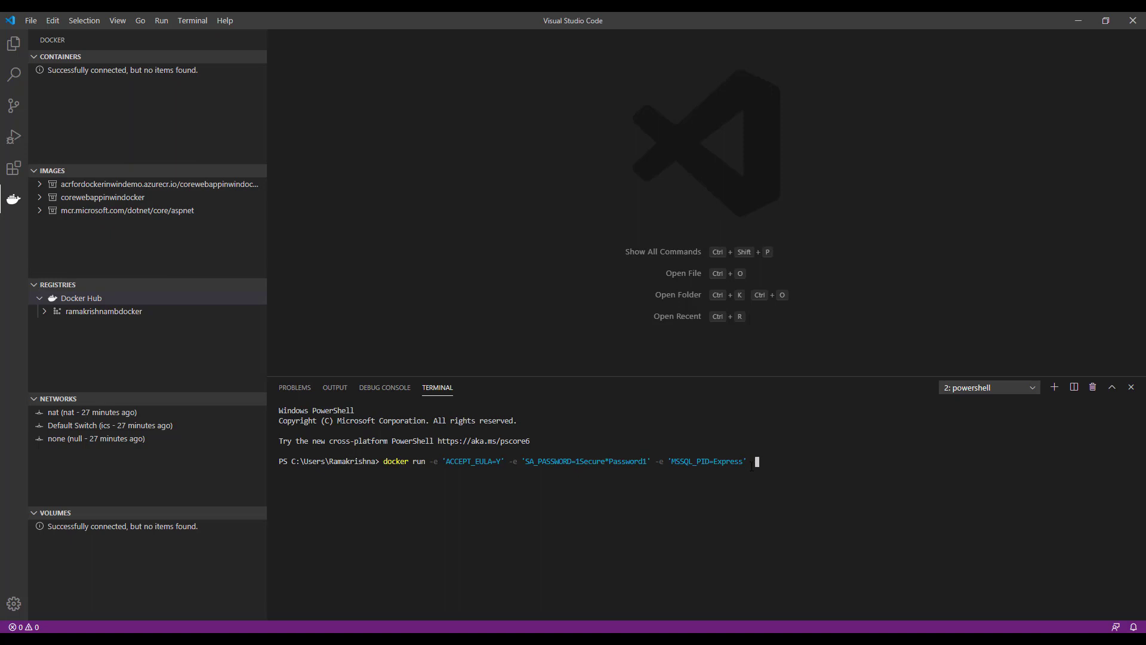
pyautogui.write('p')
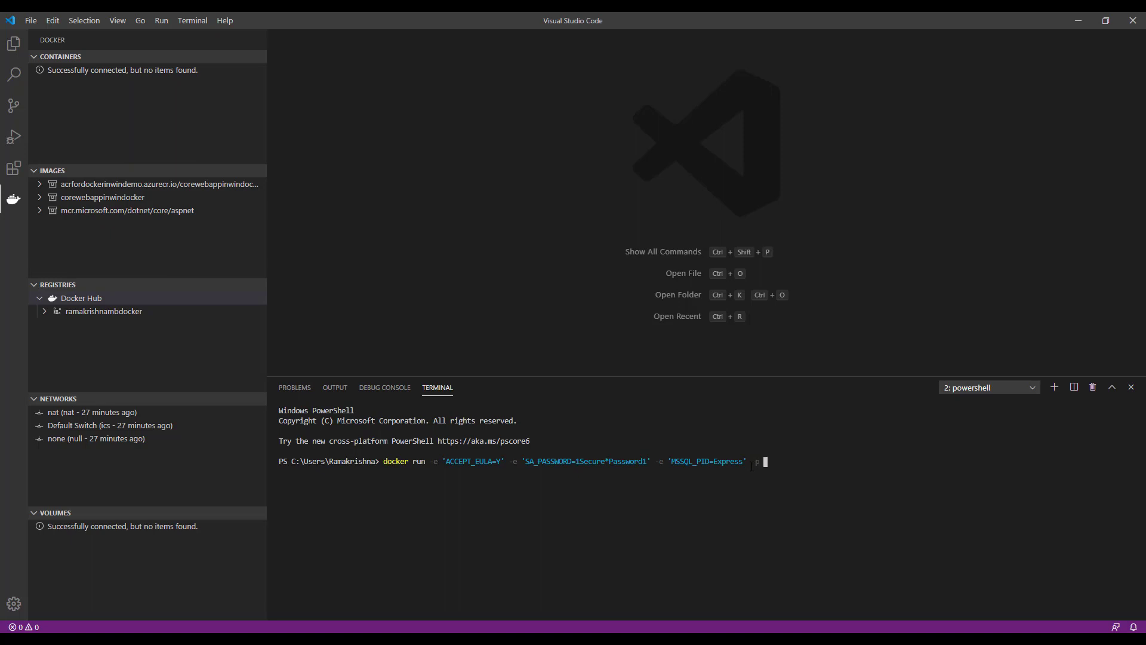
pyautogui.write('1433')
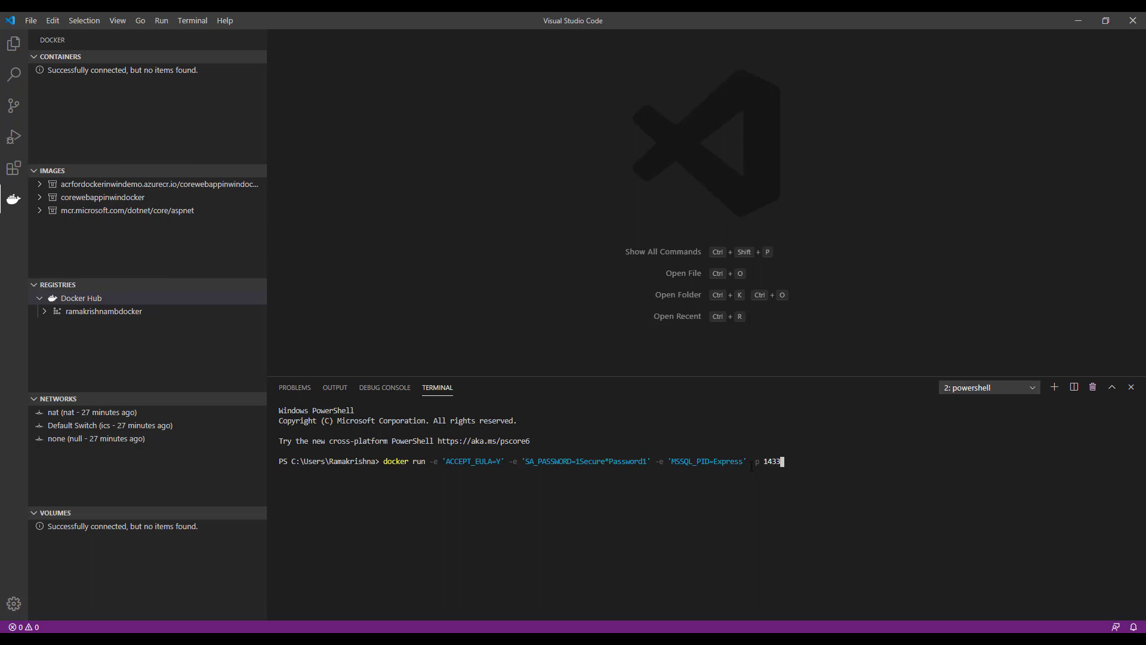
pyautogui.write(':1433')
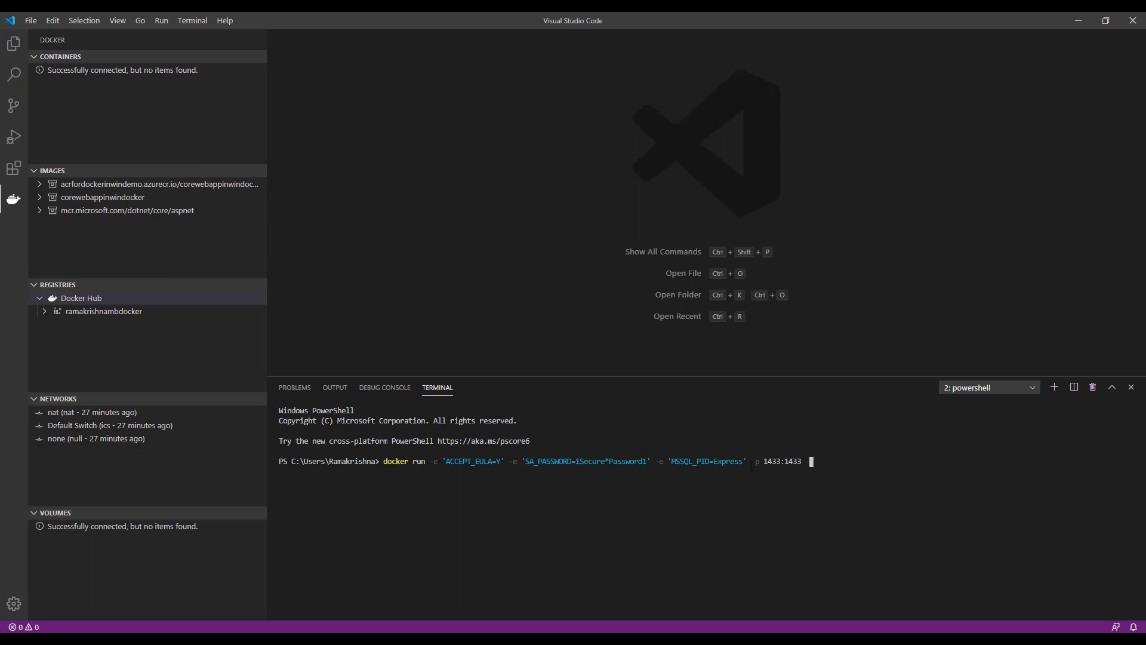
pyautogui.write('-d')
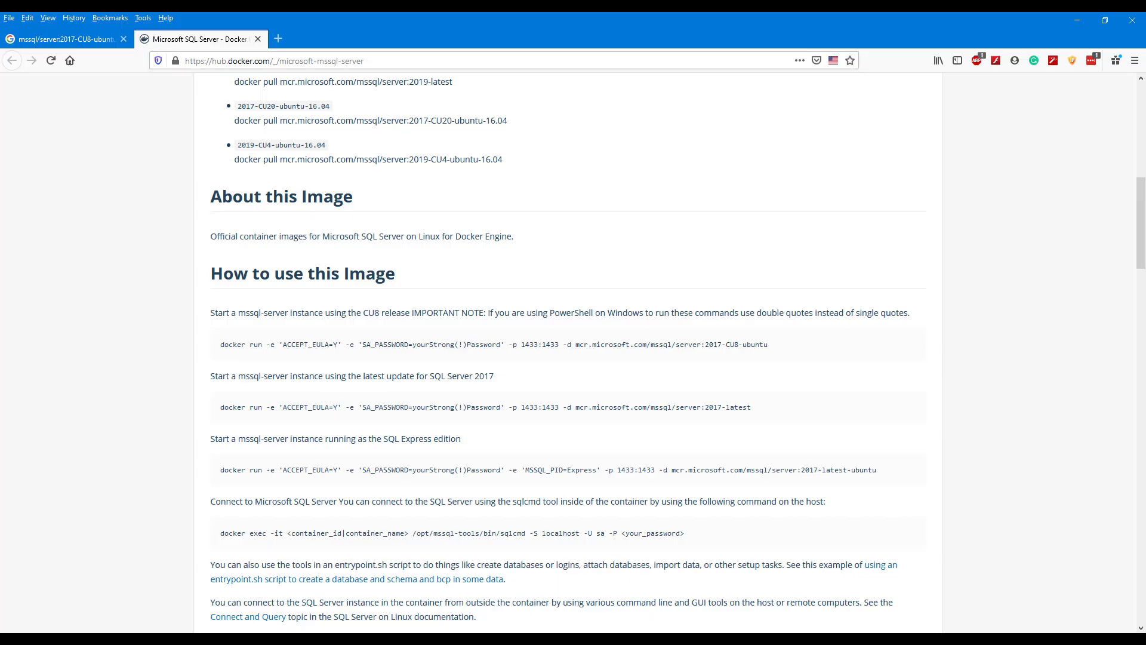
pyautogui.moveTo(817, 373)
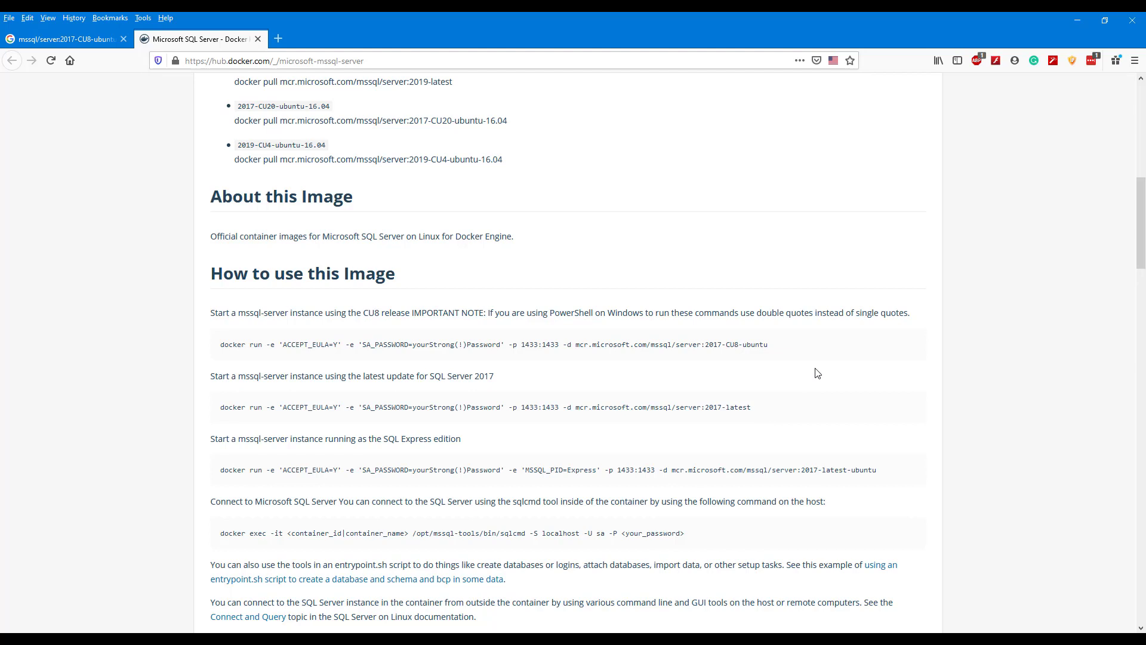
# Step: Scroll to the first docker run example with the 2017-CU8-ubuntu image
pyautogui.scroll(-3)
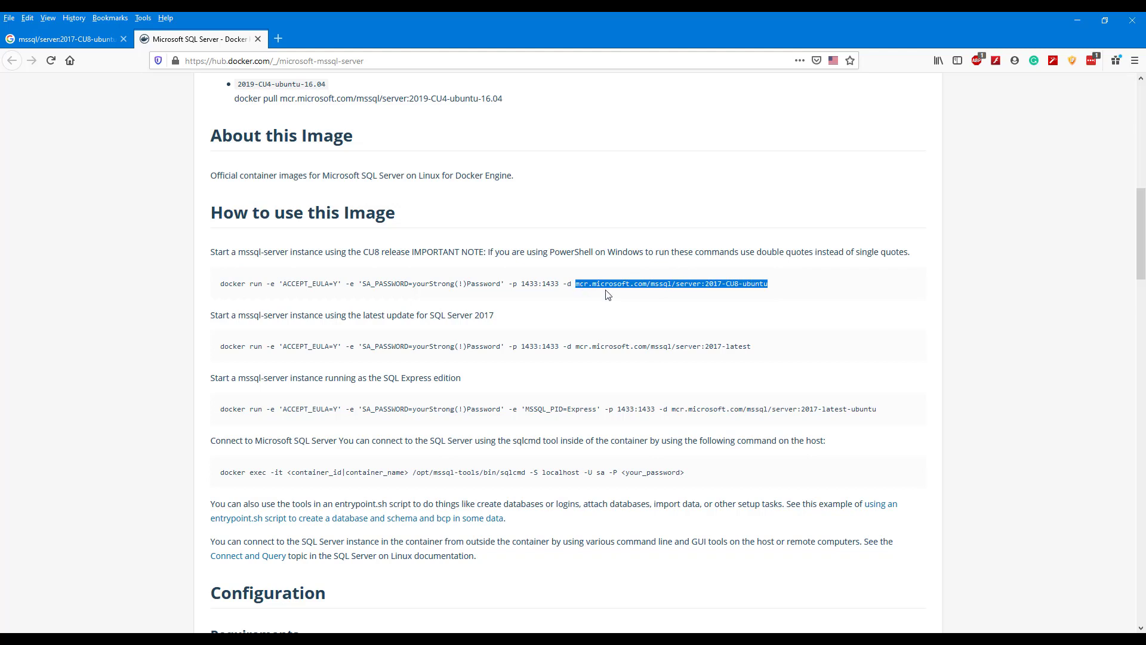
pyautogui.moveTo(706, 293)
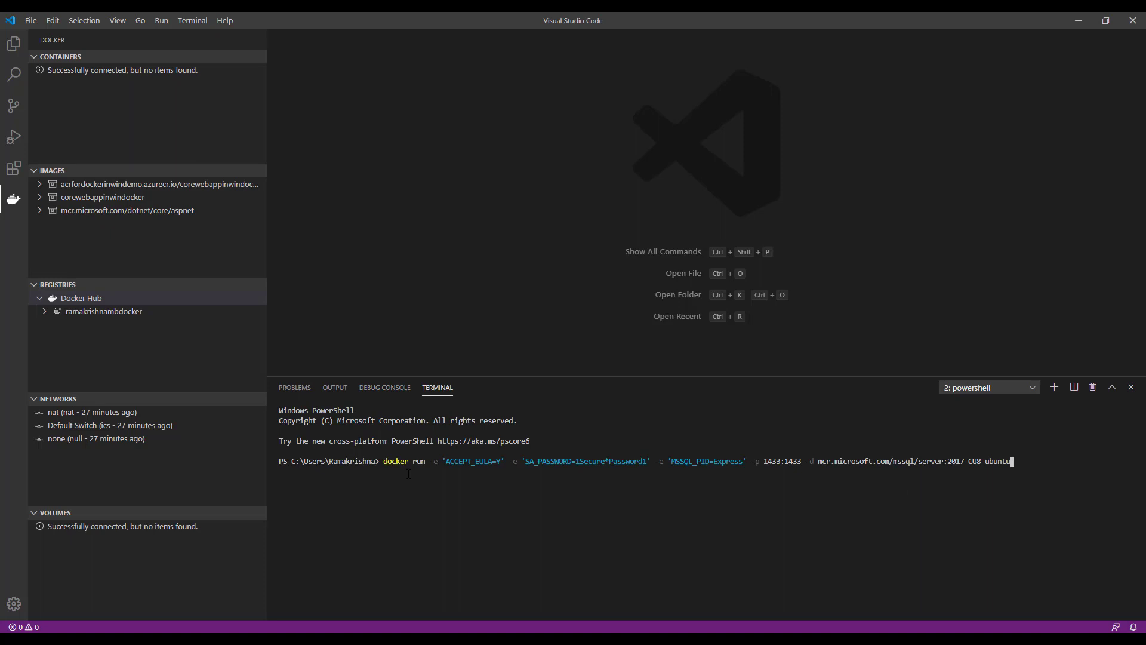
# Step: Run the docker run command with the 2017-CU8-ubuntu image
pyautogui.press('Enter')
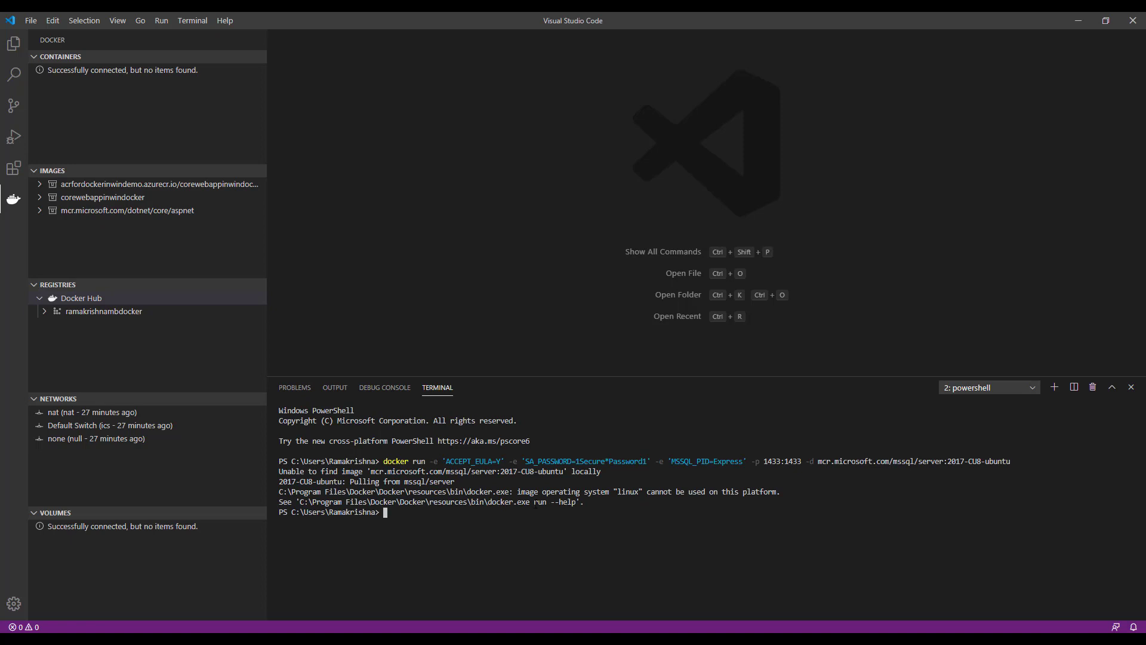
pyautogui.moveTo(692, 514)
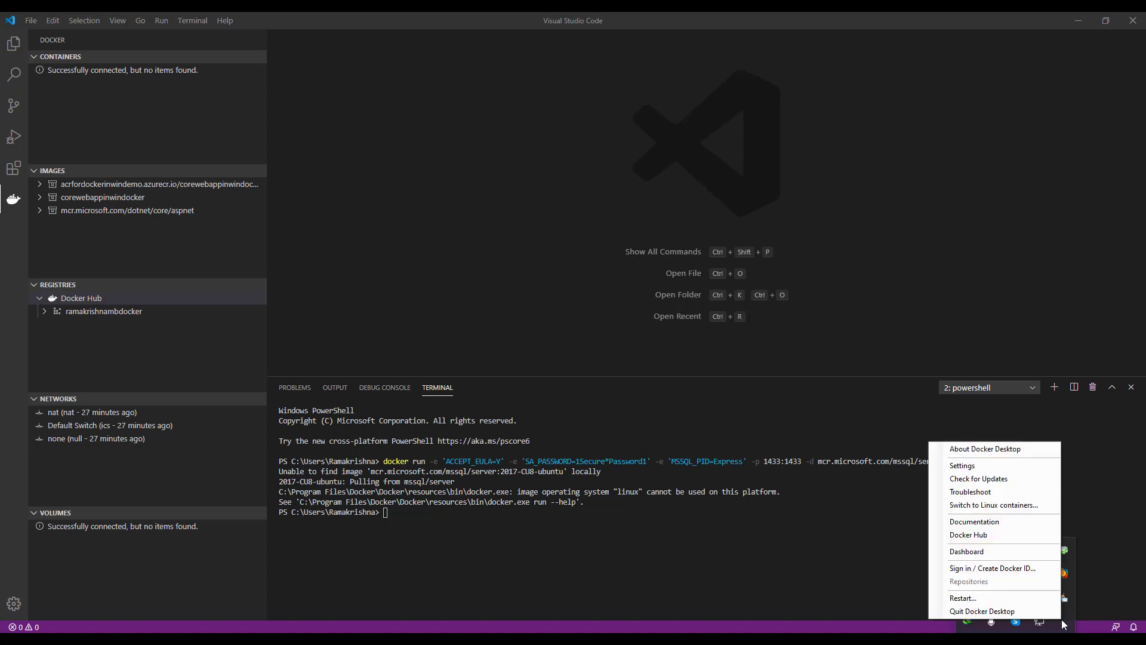
pyautogui.moveTo(996, 505)
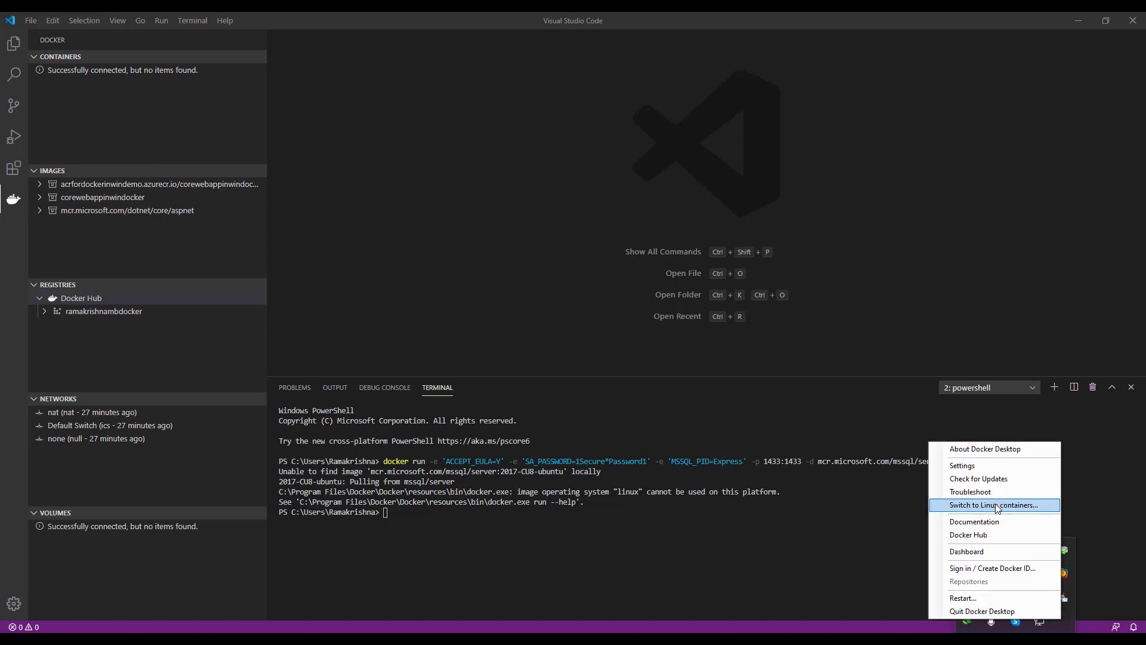
pyautogui.moveTo(1006, 512)
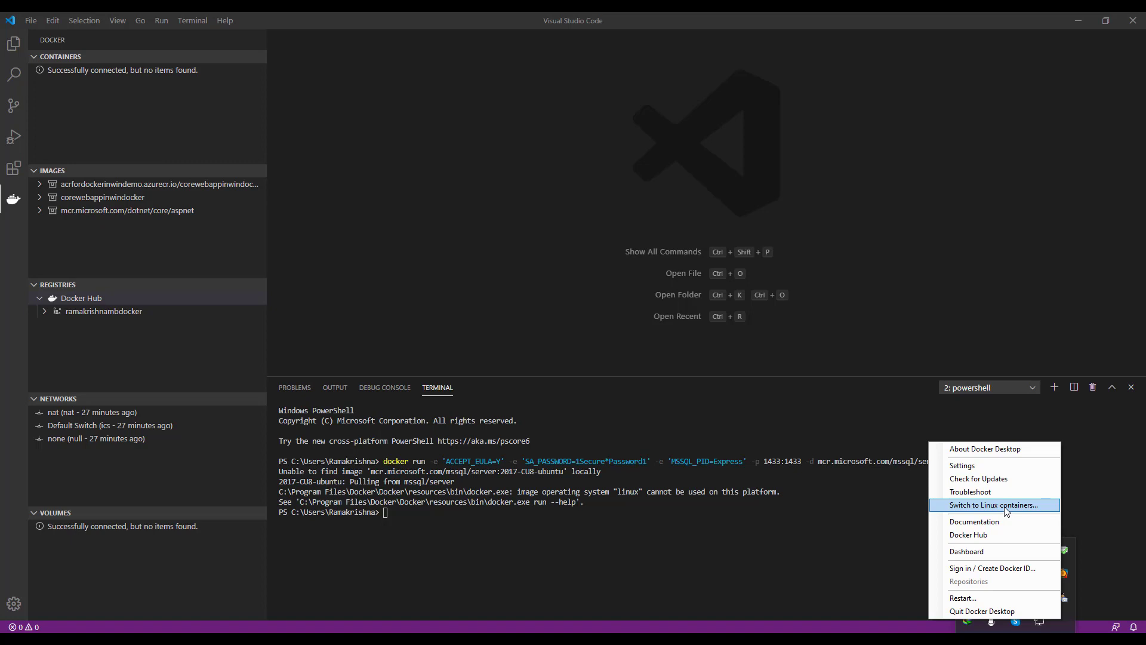
# Step: Choose 'Switch to Linux containers' from Docker and confirm the switch
pyautogui.click(990, 505)
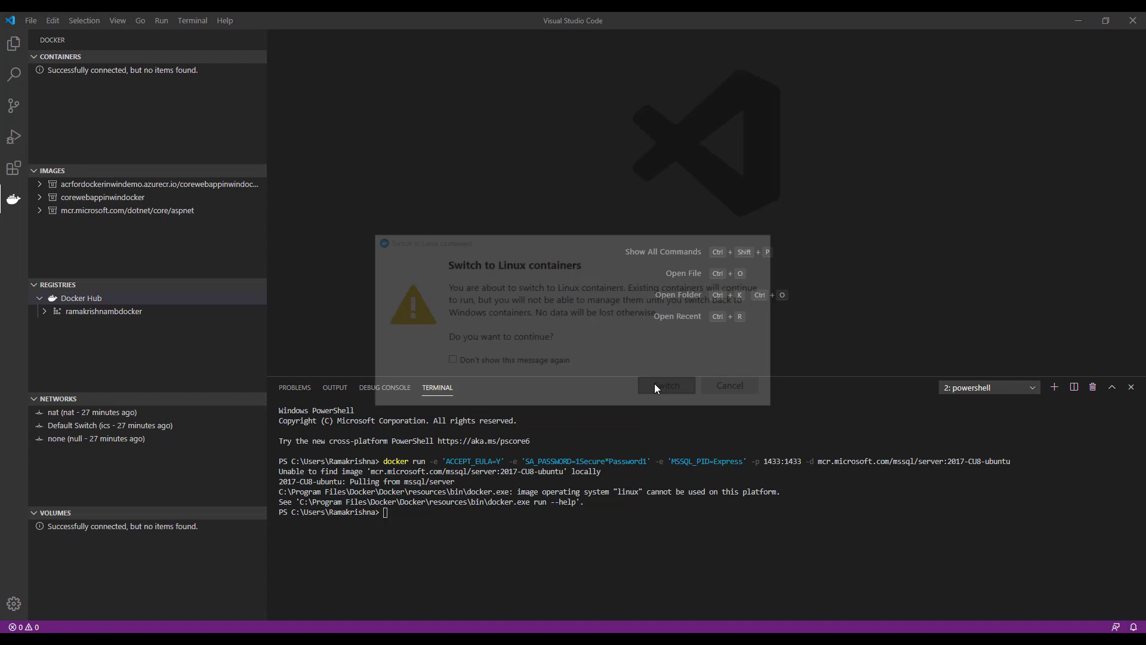
pyautogui.click(666, 386)
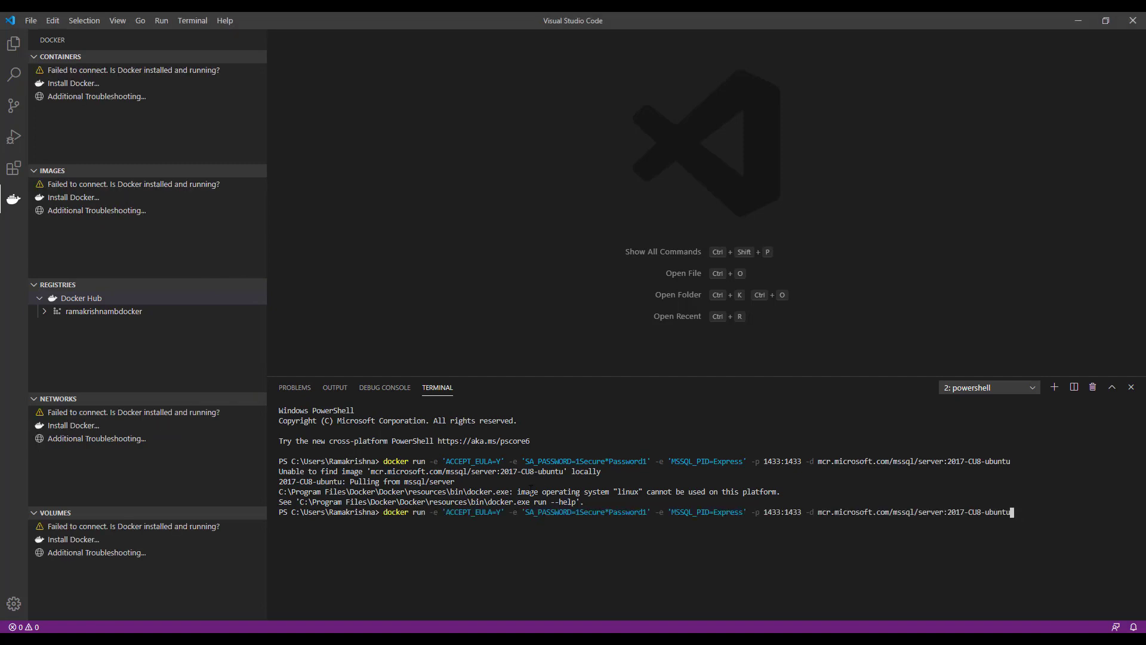
# Step: Rerun the container command and dismiss Docker's failed-switch virtualization warning
pyautogui.press('Enter')
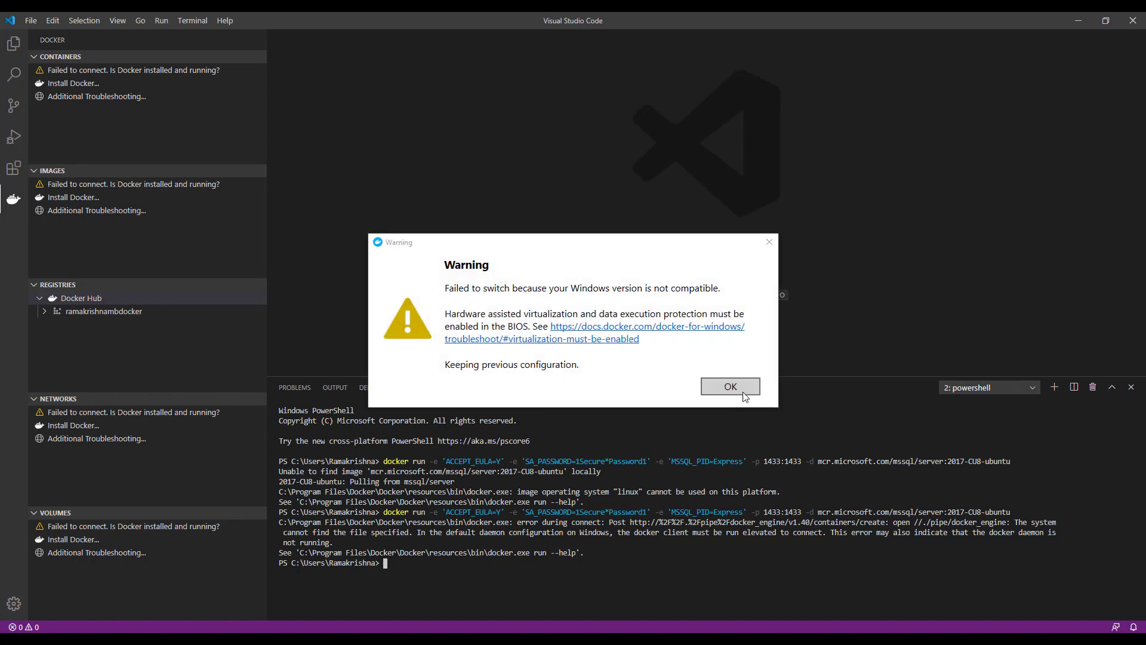
pyautogui.click(730, 387)
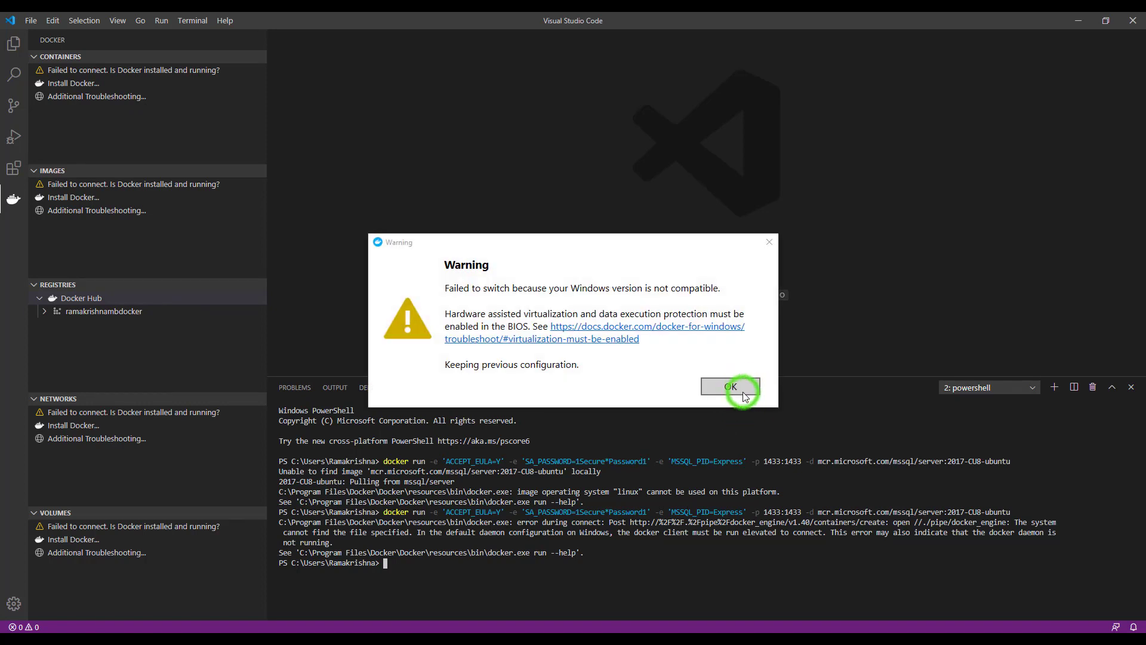
pyautogui.click(730, 386)
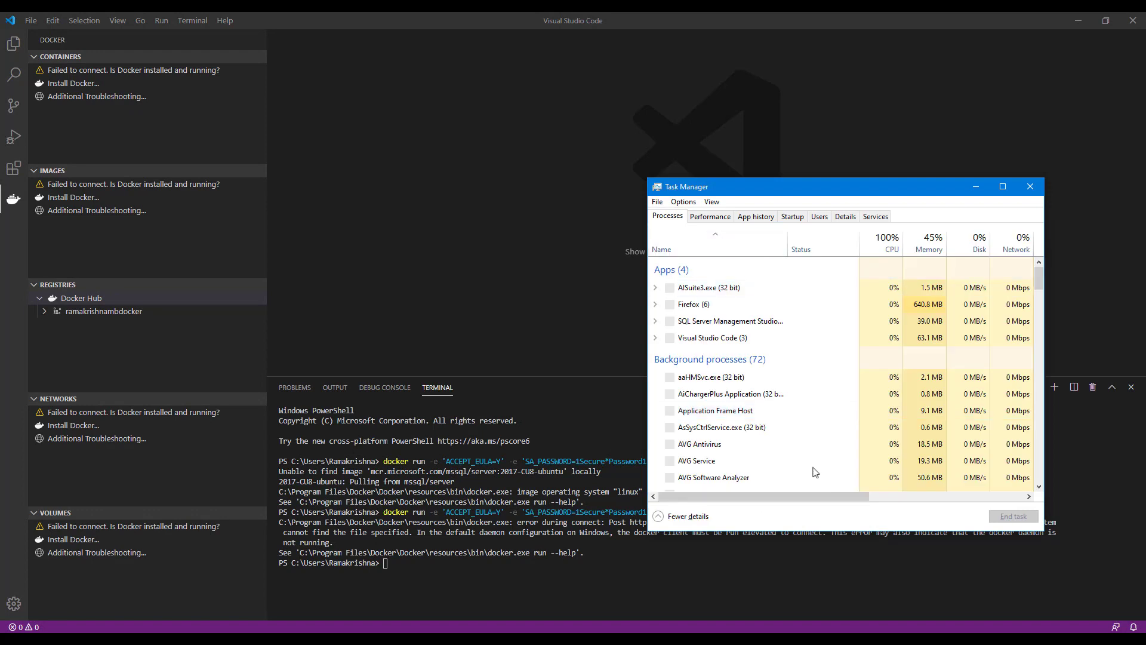
# Step: Confirm Task Manager's Performance tab shows CPU Virtualization Enabled, then close Task Manager
pyautogui.click(710, 216)
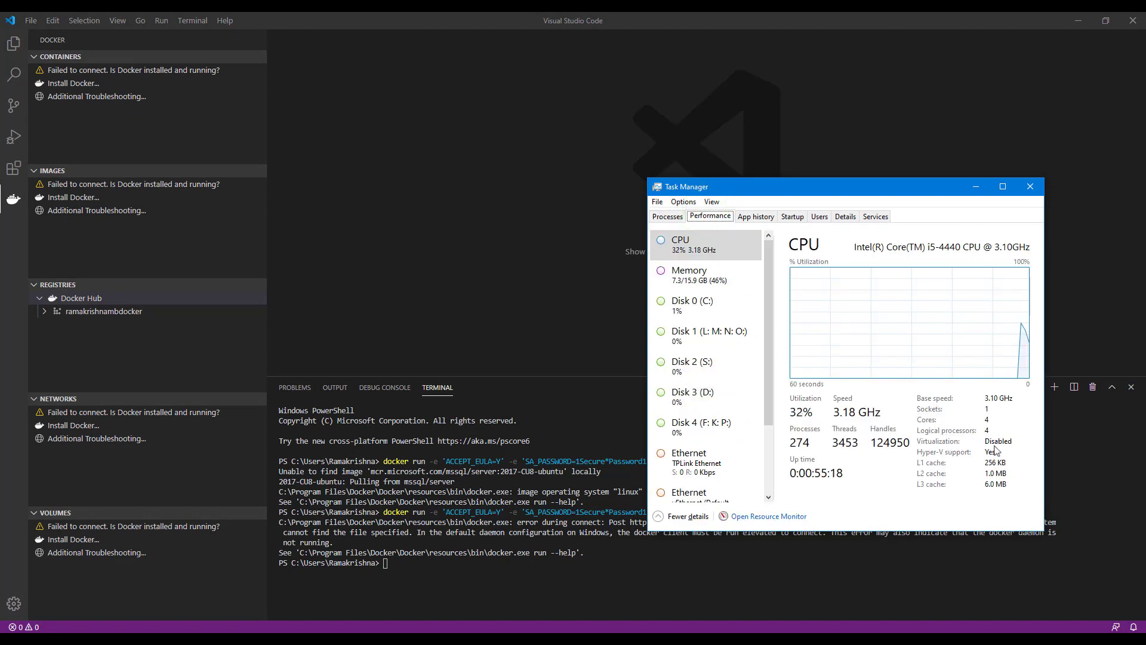
pyautogui.moveTo(524, 522)
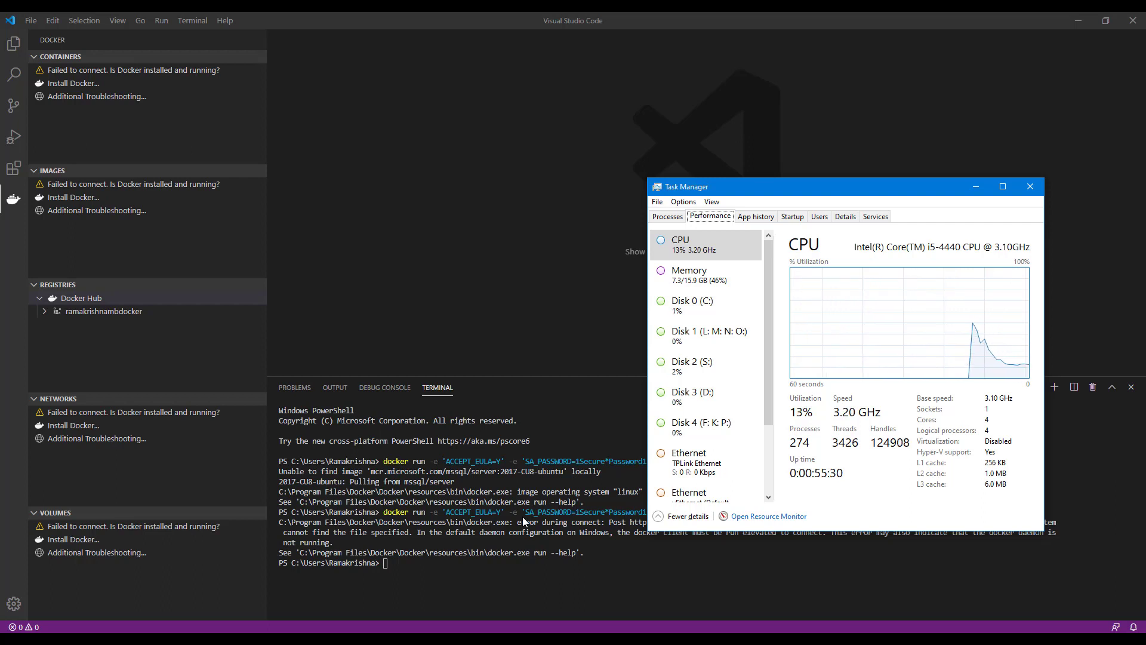
pyautogui.click(1030, 187)
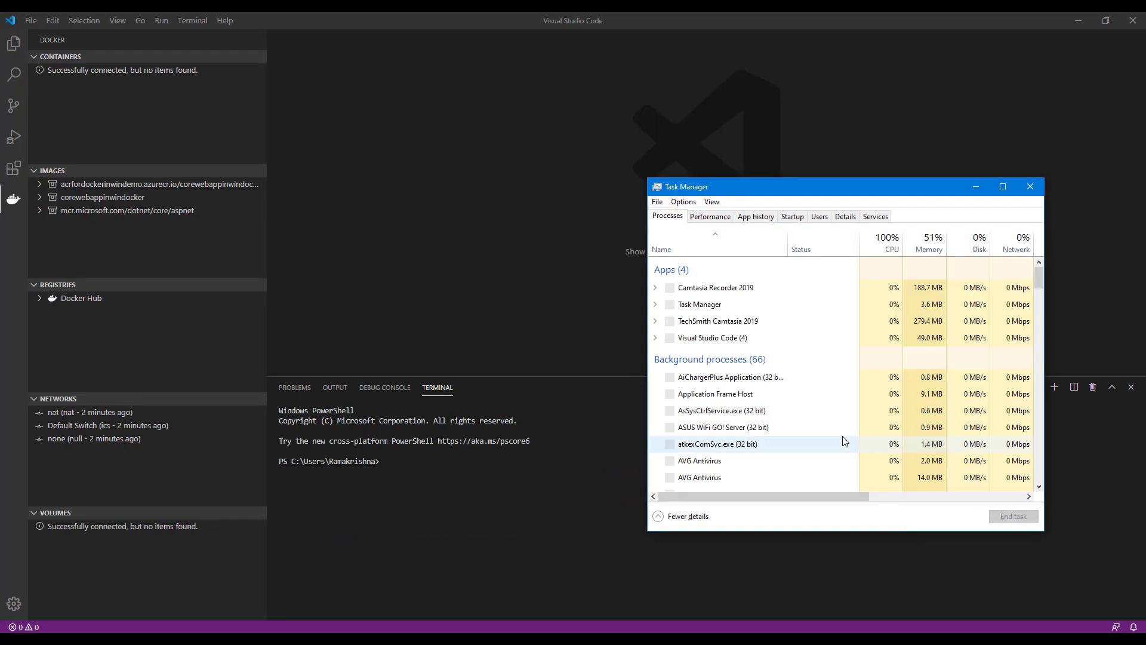
pyautogui.click(710, 216)
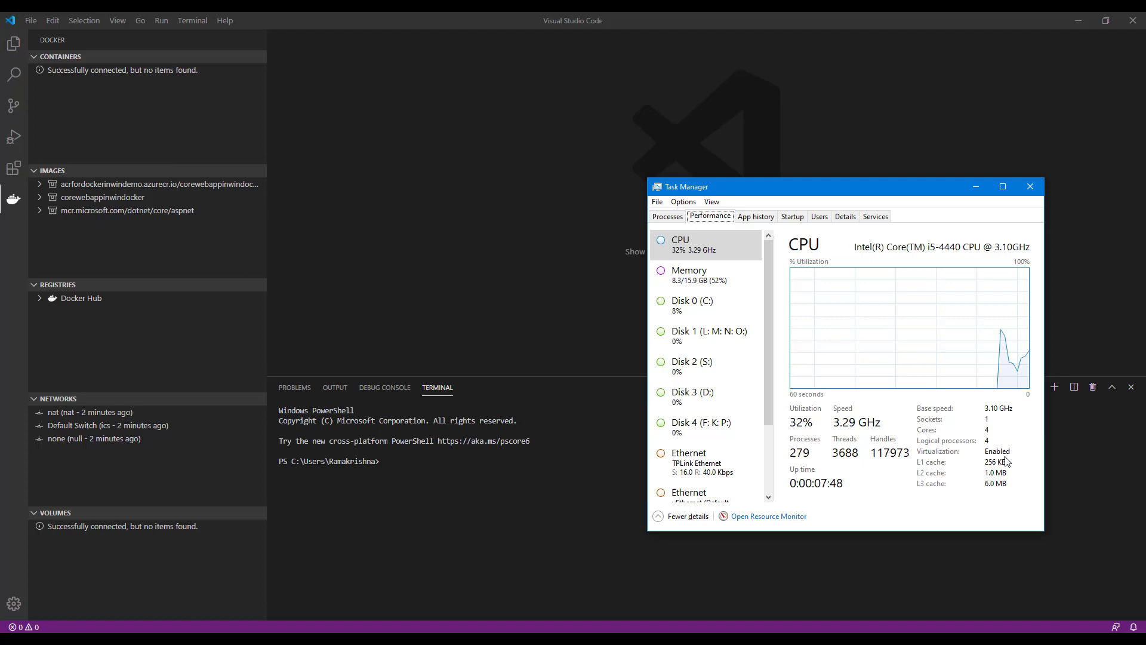
pyautogui.moveTo(1030, 263)
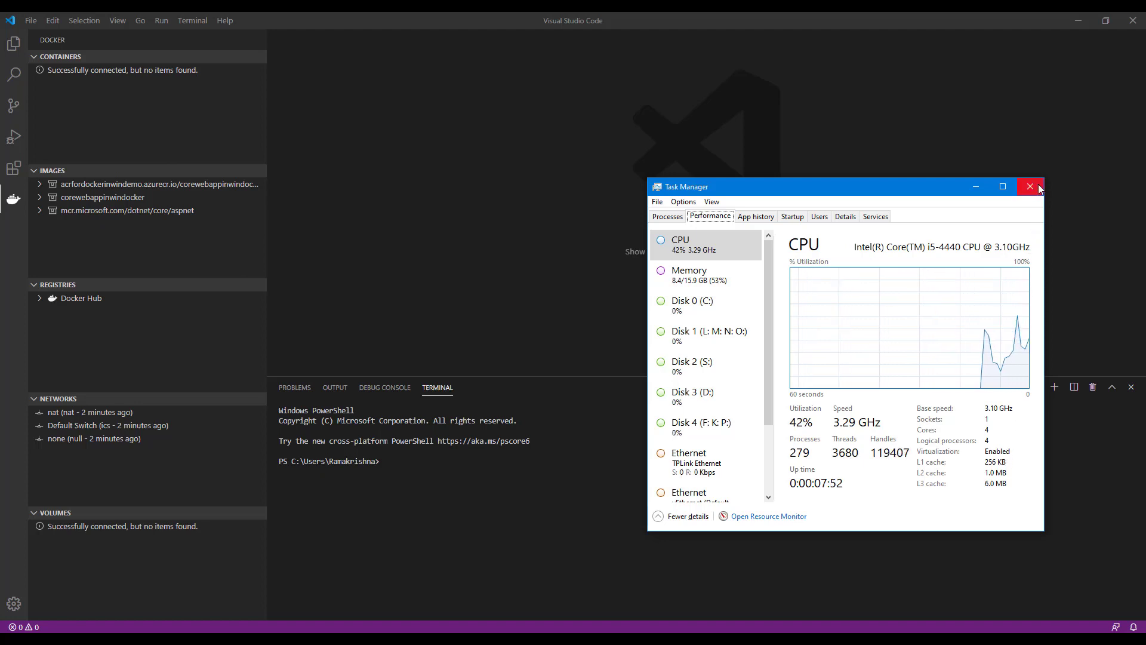
pyautogui.click(1029, 186)
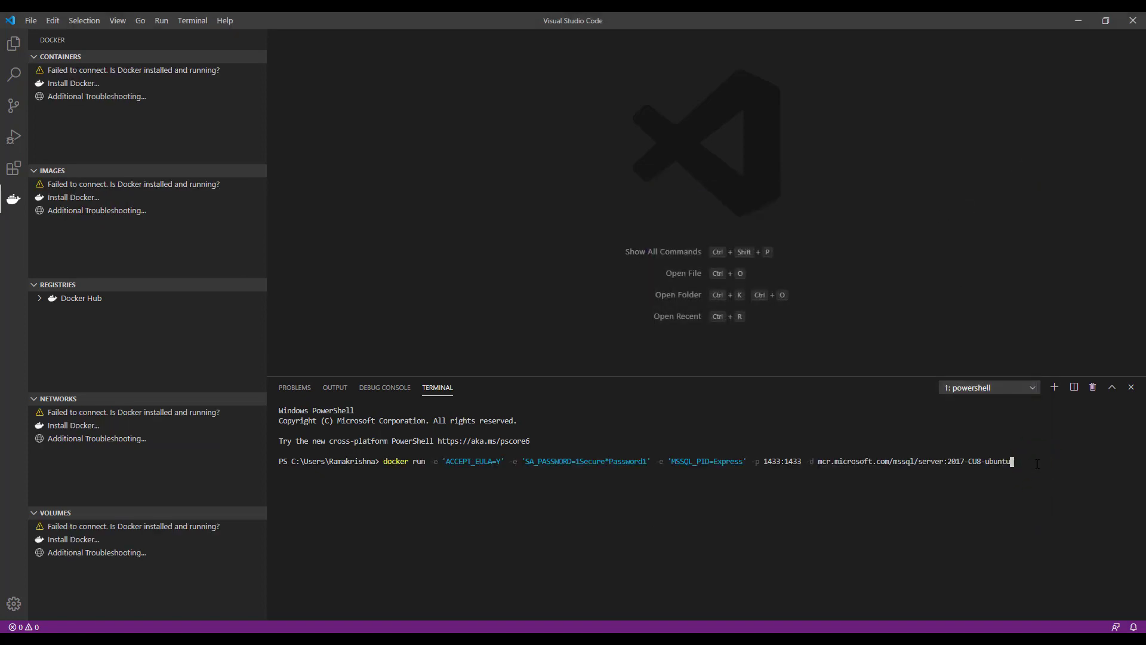
# Step: Rerun docker run to pull and start SQL Server 2017-CU8-ubuntu, then begin typing docker ps
pyautogui.press('Enter')
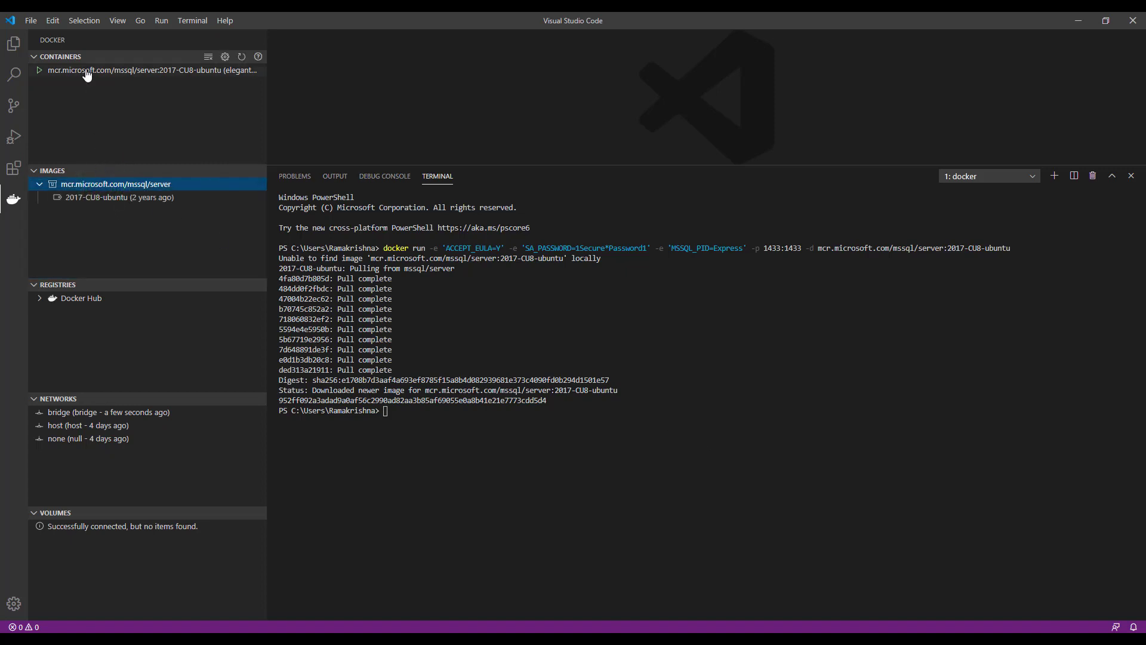
pyautogui.click(143, 70)
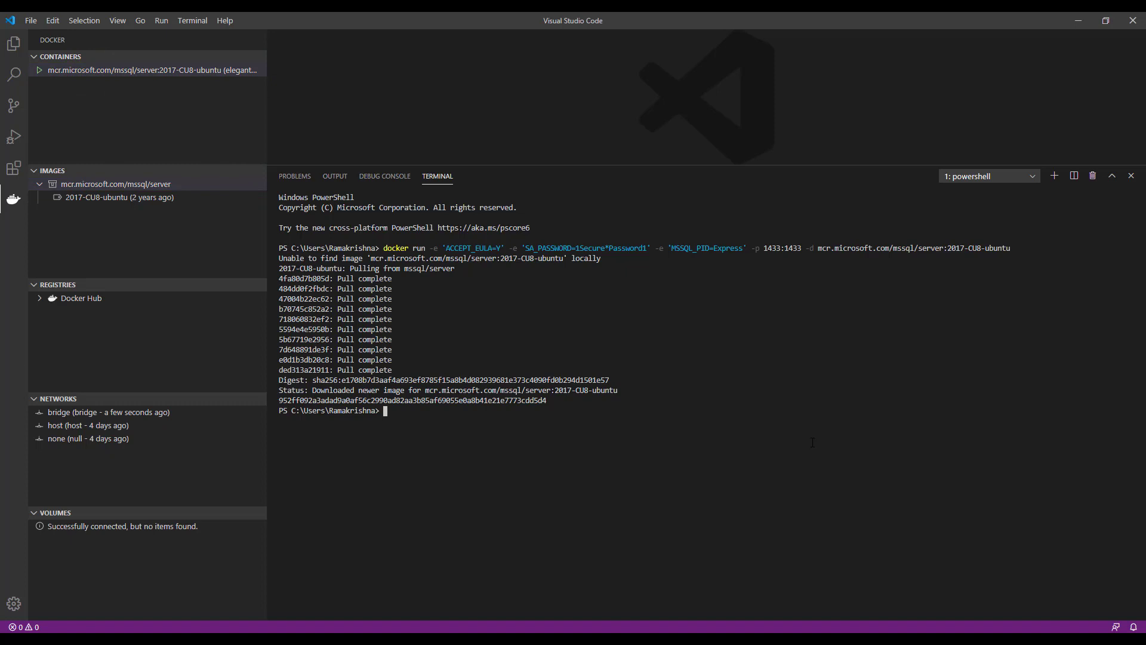
pyautogui.write('docker ps')
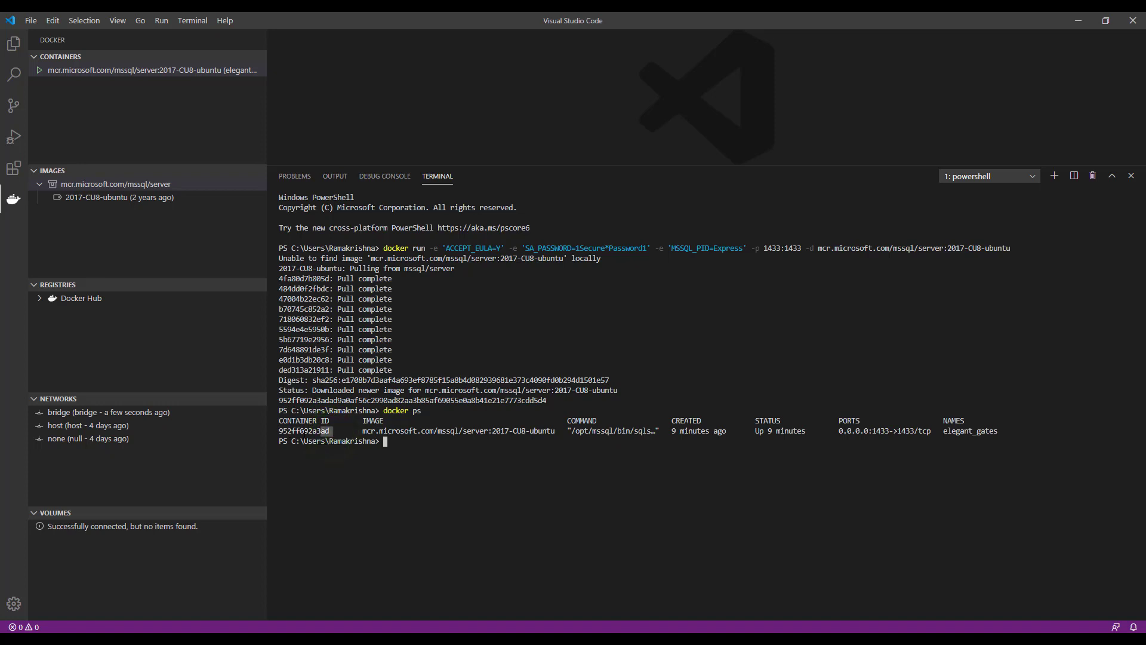
# Step: Enter docker exec -it 952ff092a3ad /opt/mssql-tools/bin/sqlcmd -S localhost -U SA -P
pyautogui.doubleClick(302, 430)
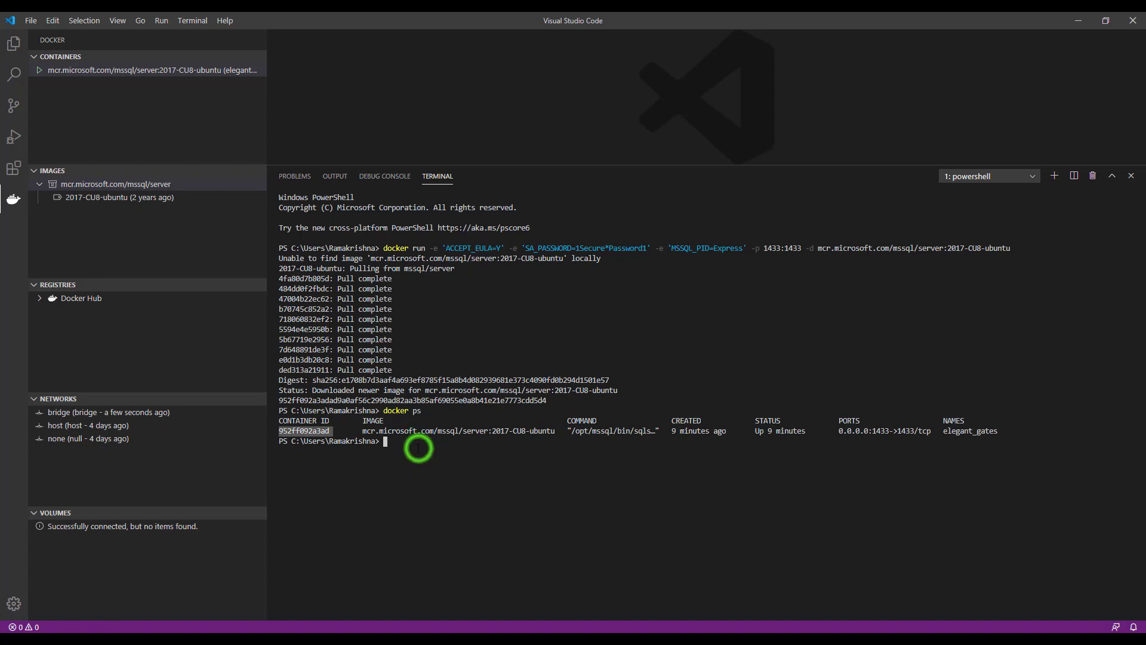
pyautogui.write('d')
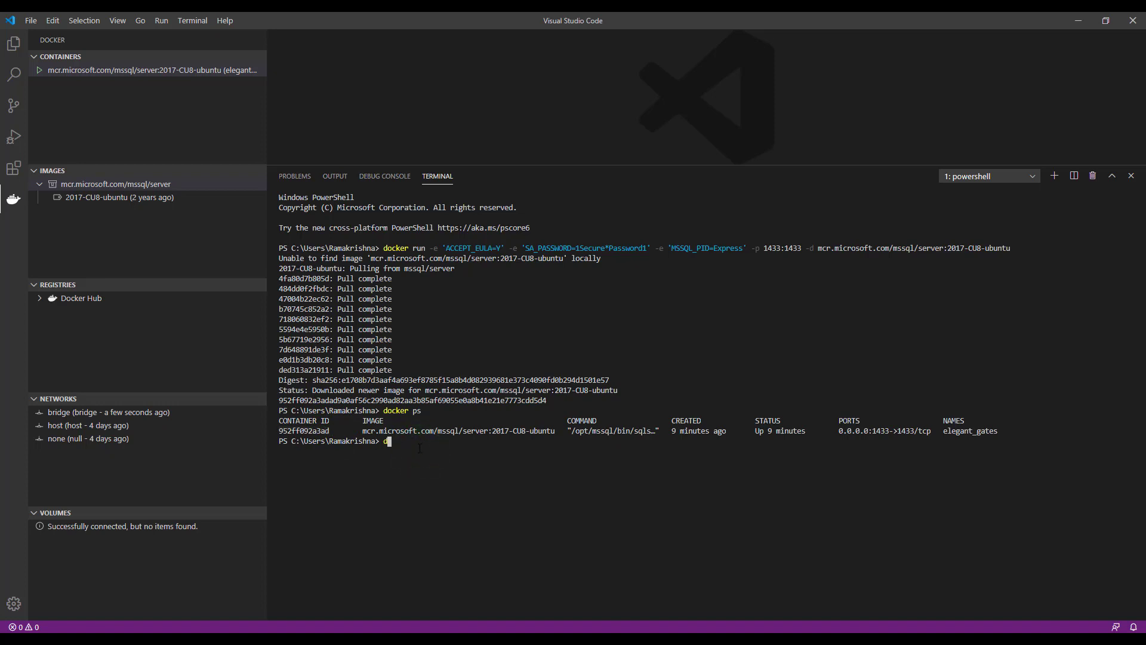
pyautogui.write('ocker')
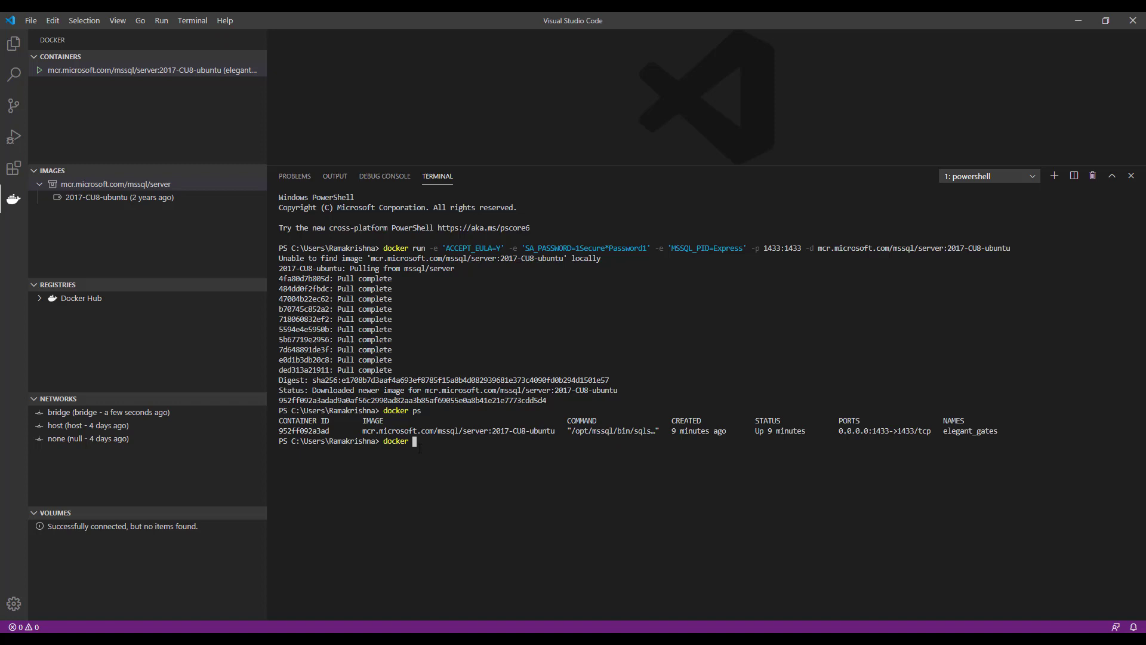
pyautogui.write('e')
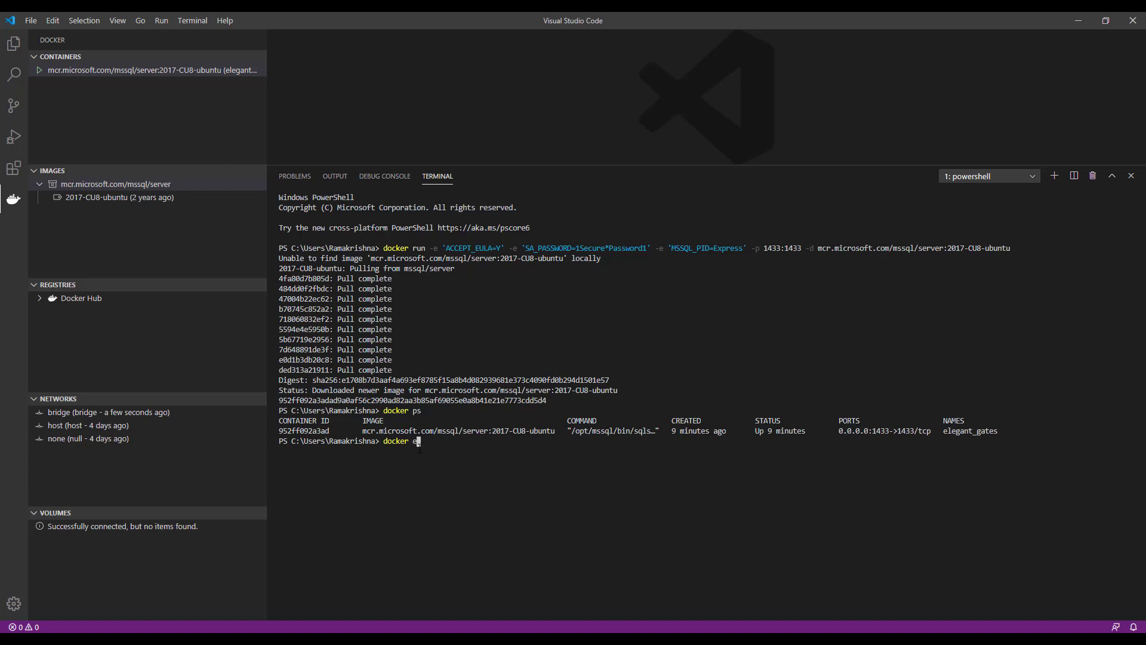
pyautogui.write('xec -')
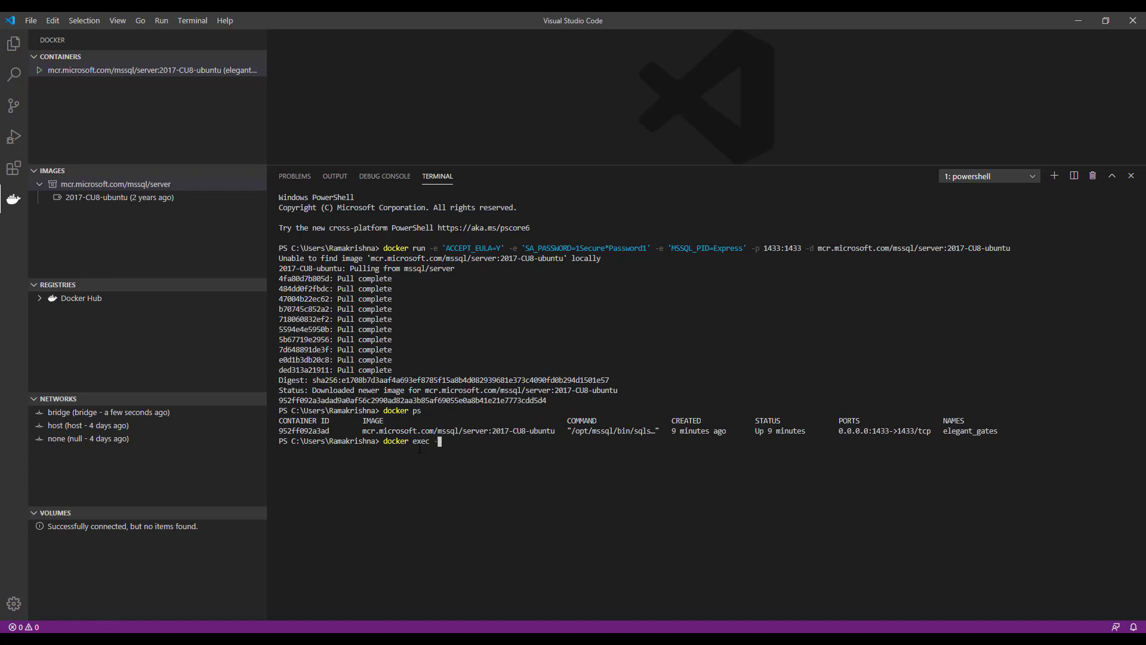
pyautogui.write('it')
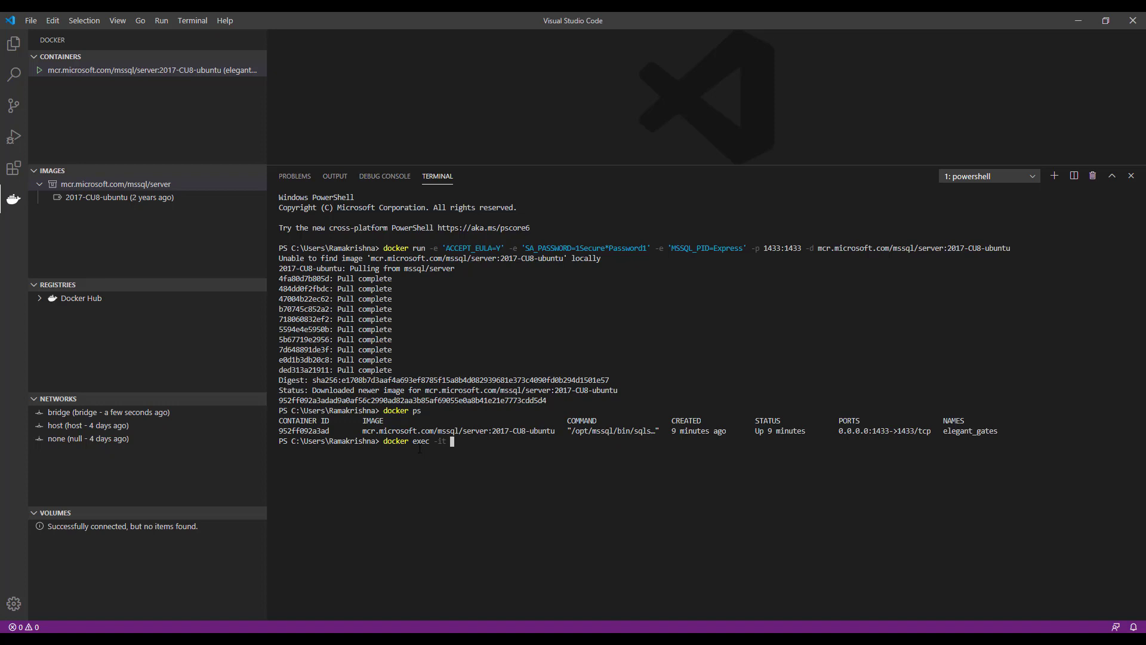
pyautogui.click(456, 440)
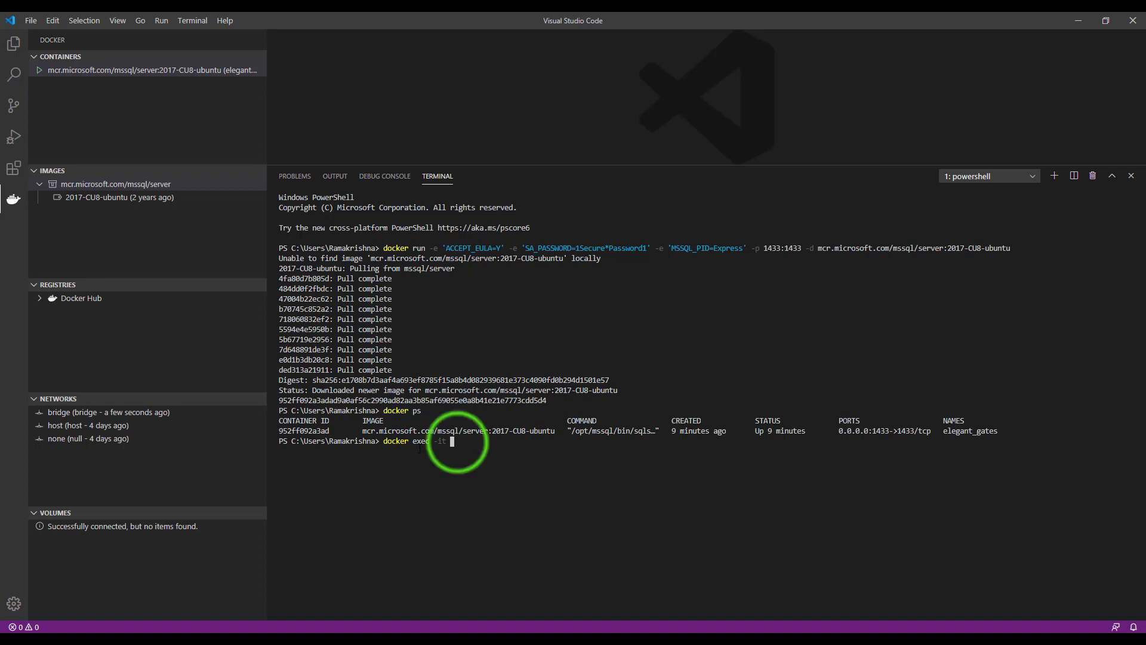
pyautogui.write('952ff092a3ad')
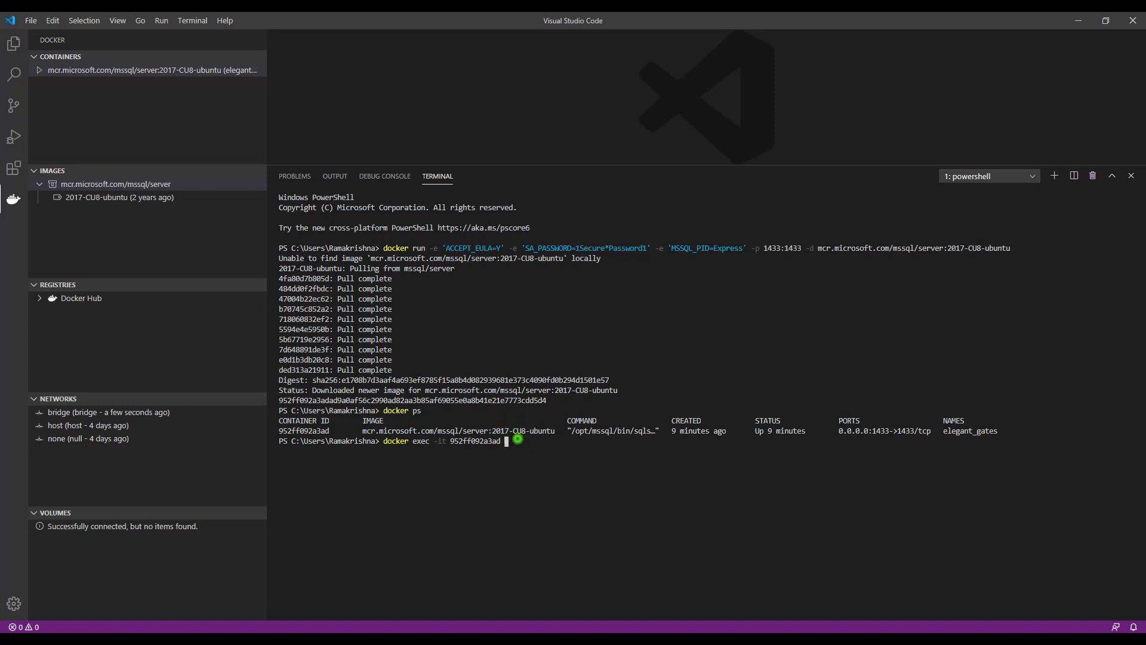
pyautogui.write('/opt/mssql-tools/bin/sqlcmd -S l')
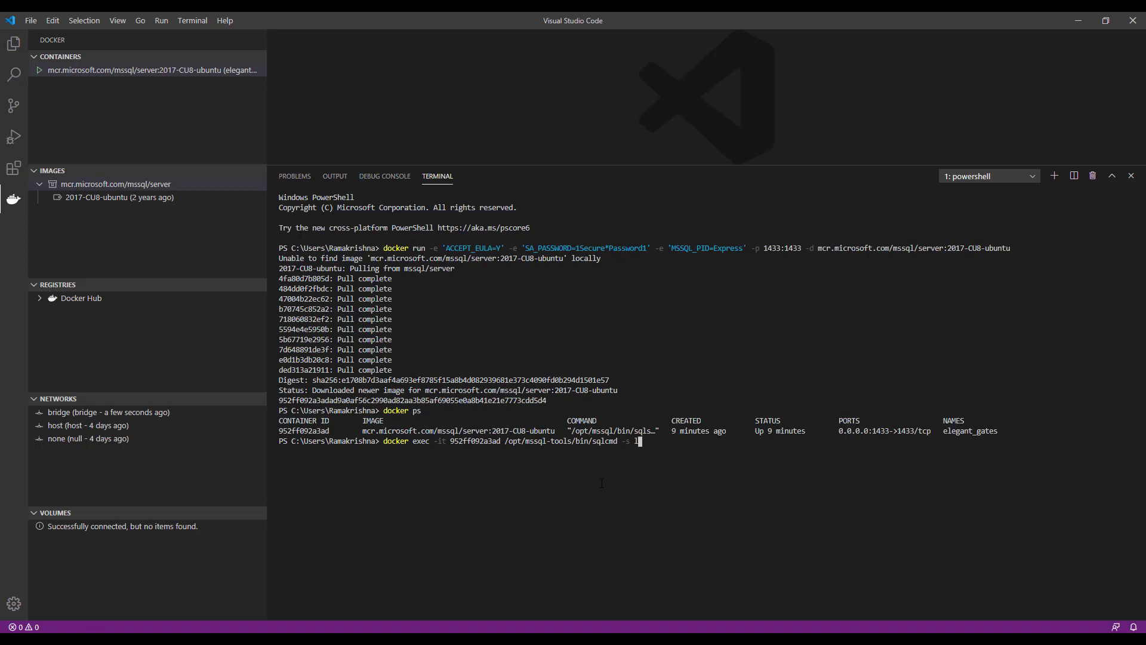
pyautogui.write('ocalhost')
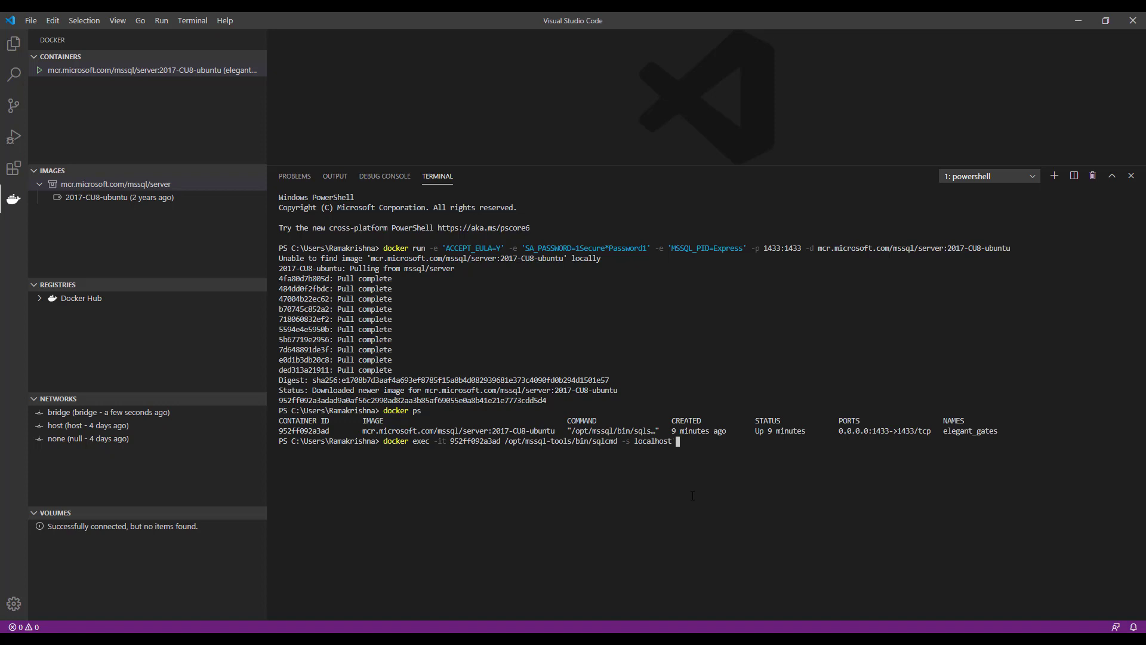
pyautogui.write('-U SA')
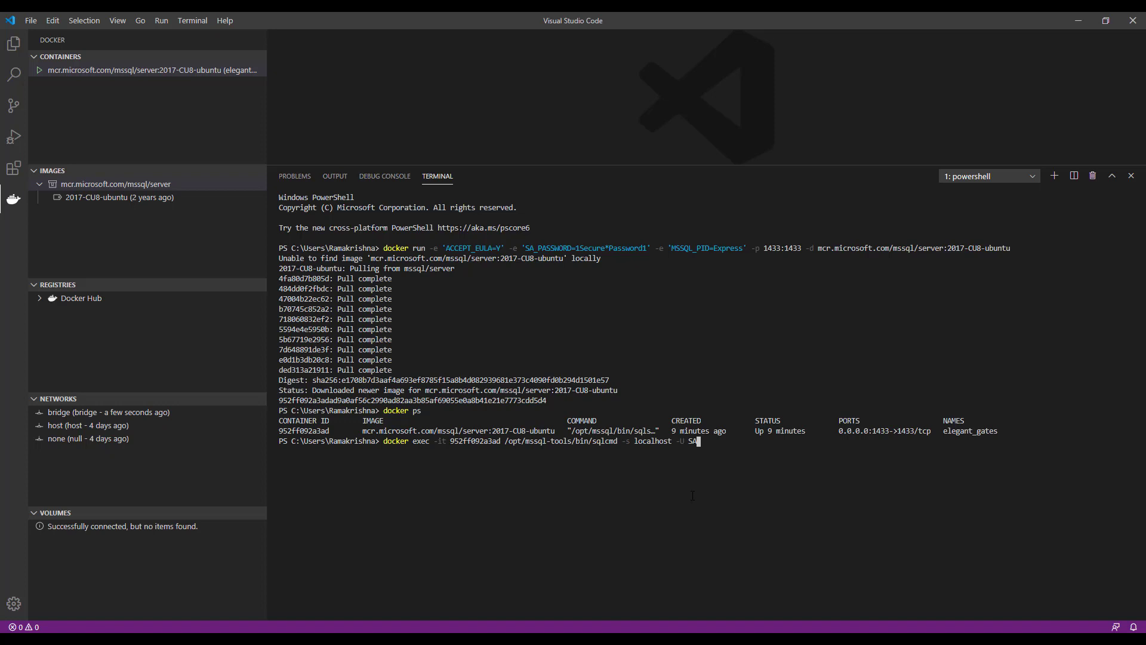
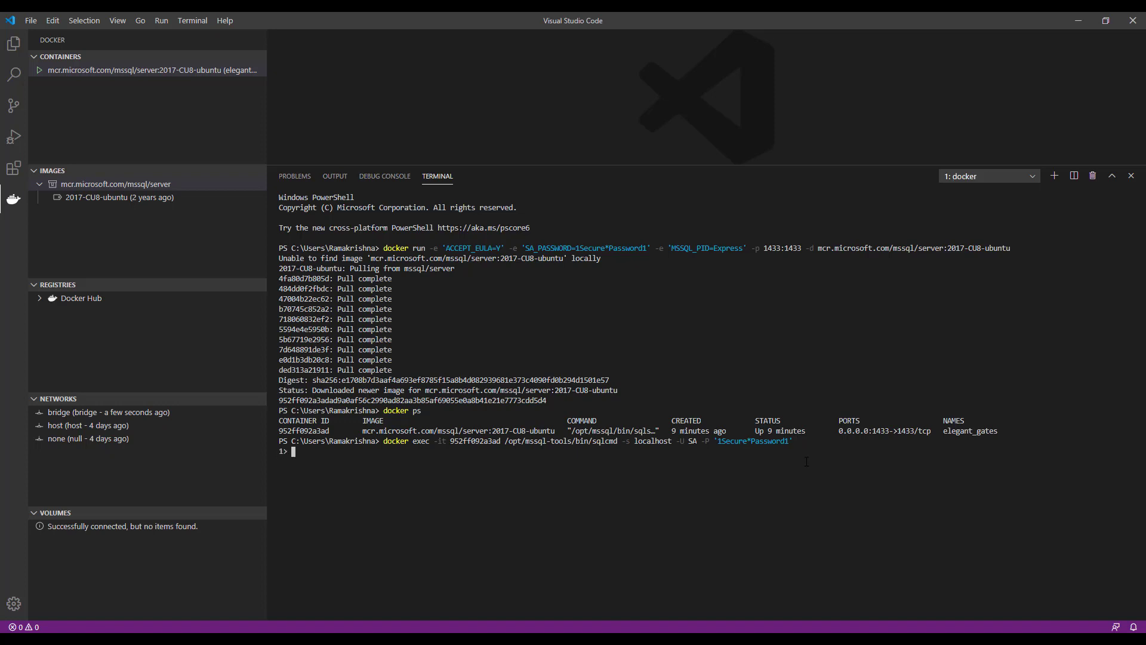
# Step: Run a sys.databases name query with go, listing master, tempdb, model, msdb, then switch to SSMS
pyautogui.write('select')
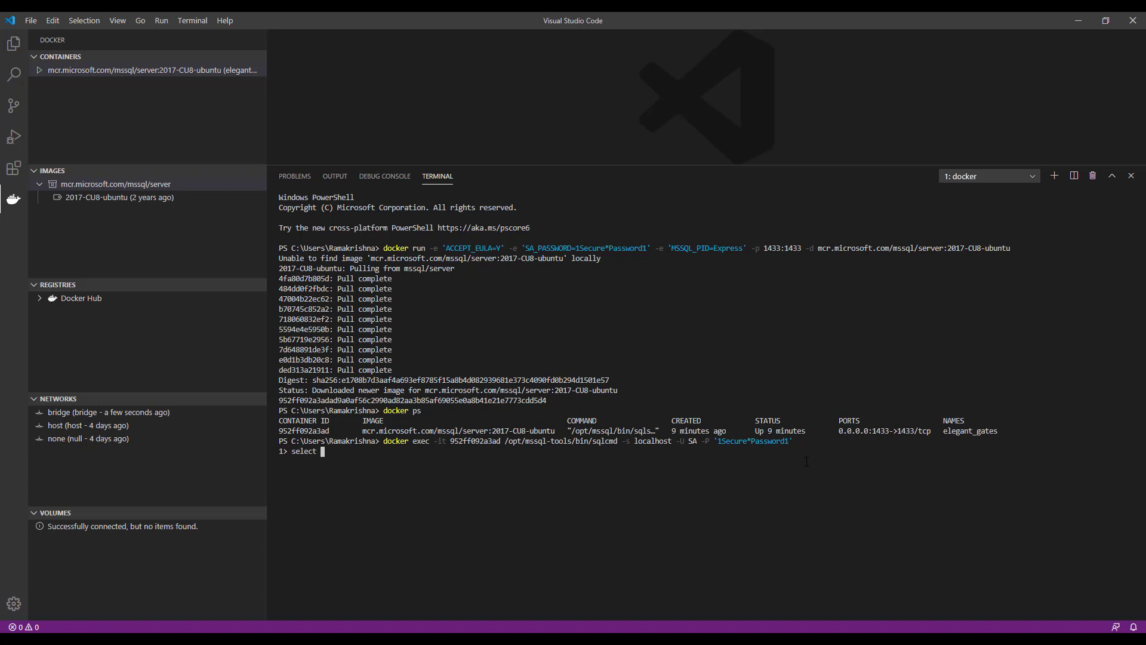
pyautogui.write('name')
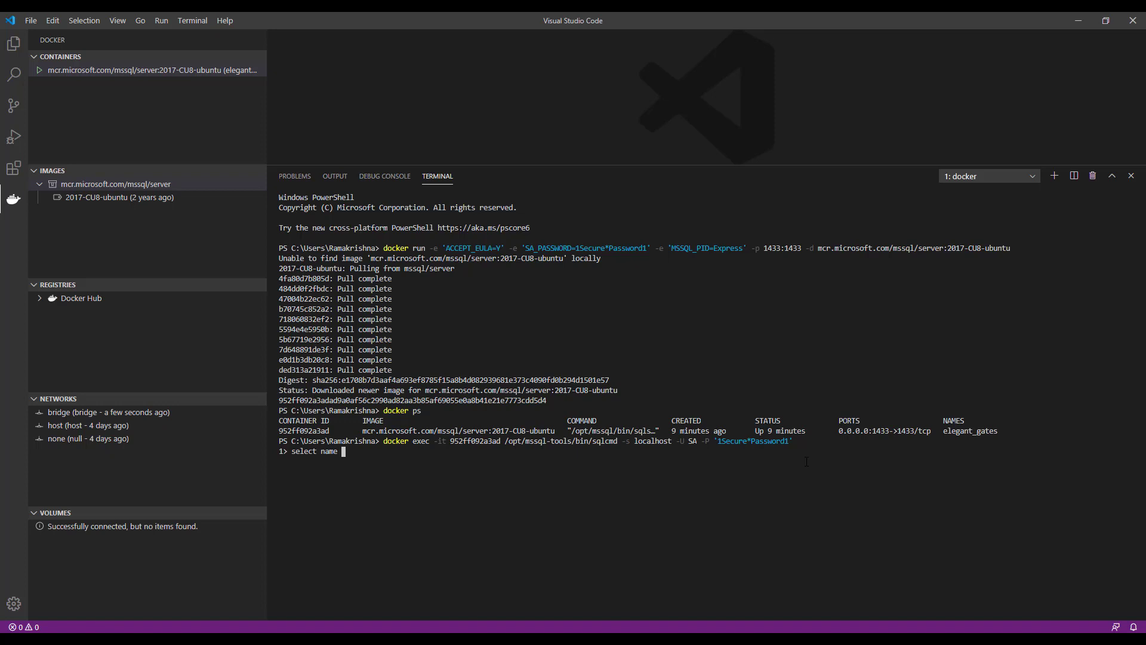
pyautogui.write('from')
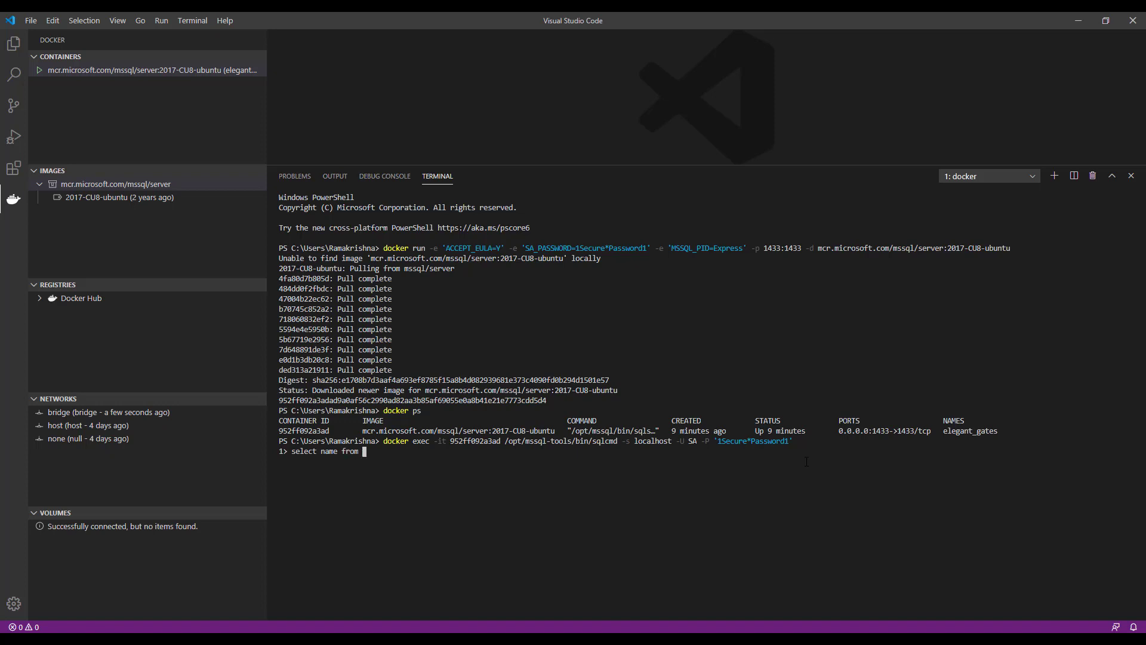
pyautogui.write('sys.Databasenames')
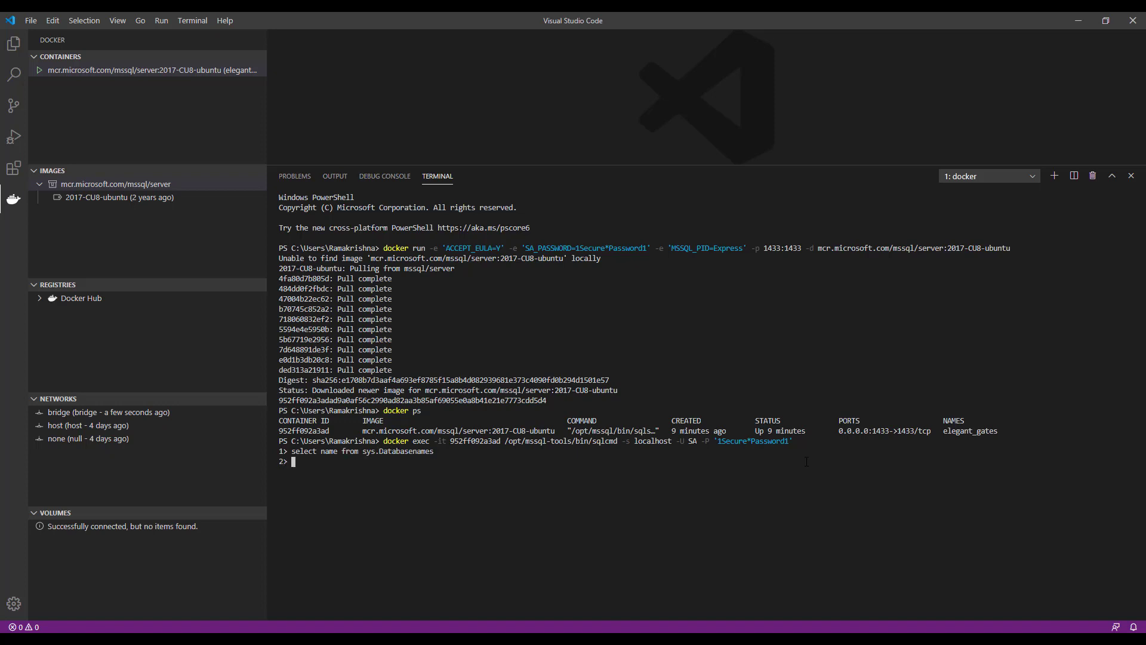
pyautogui.write('go')
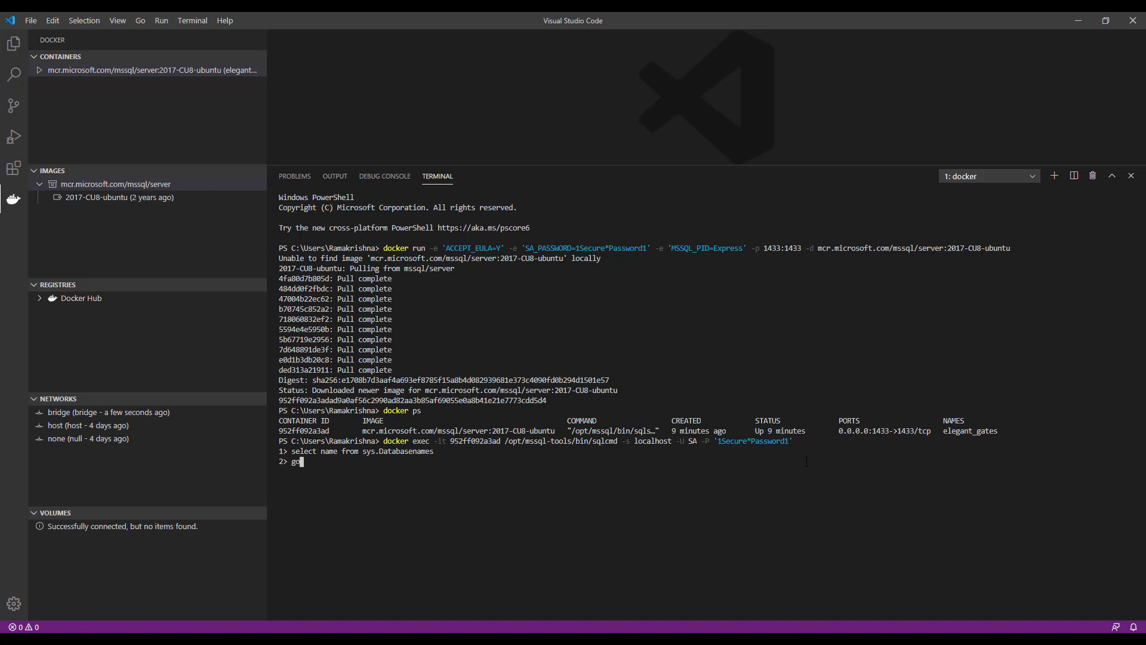
pyautogui.press('Enter')
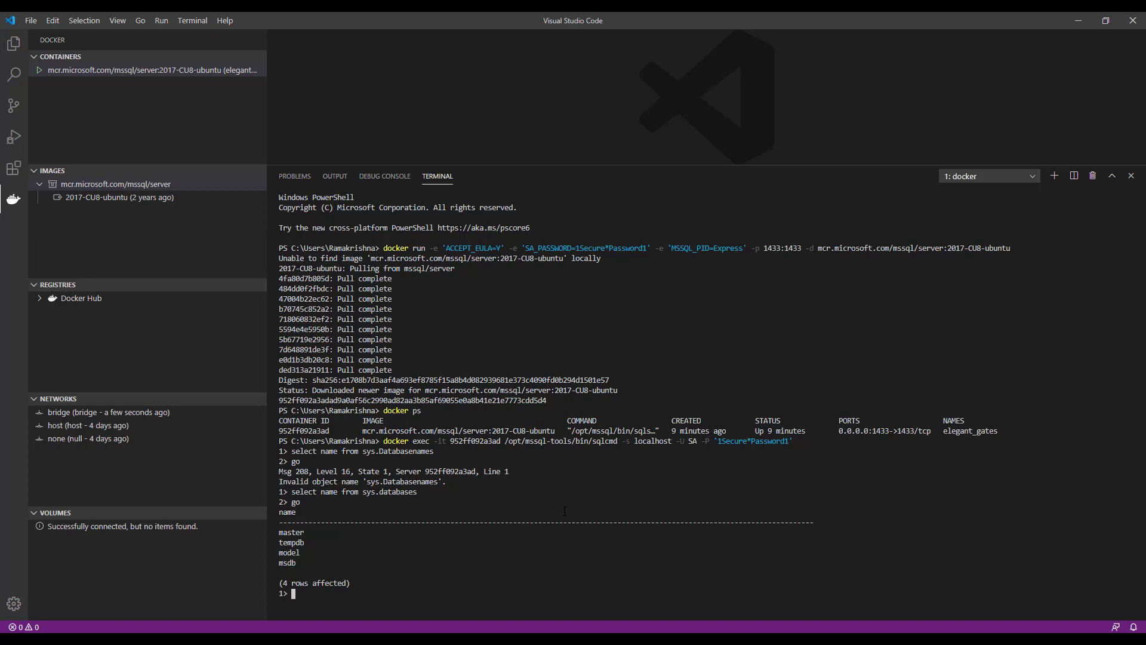
pyautogui.moveTo(533, 490)
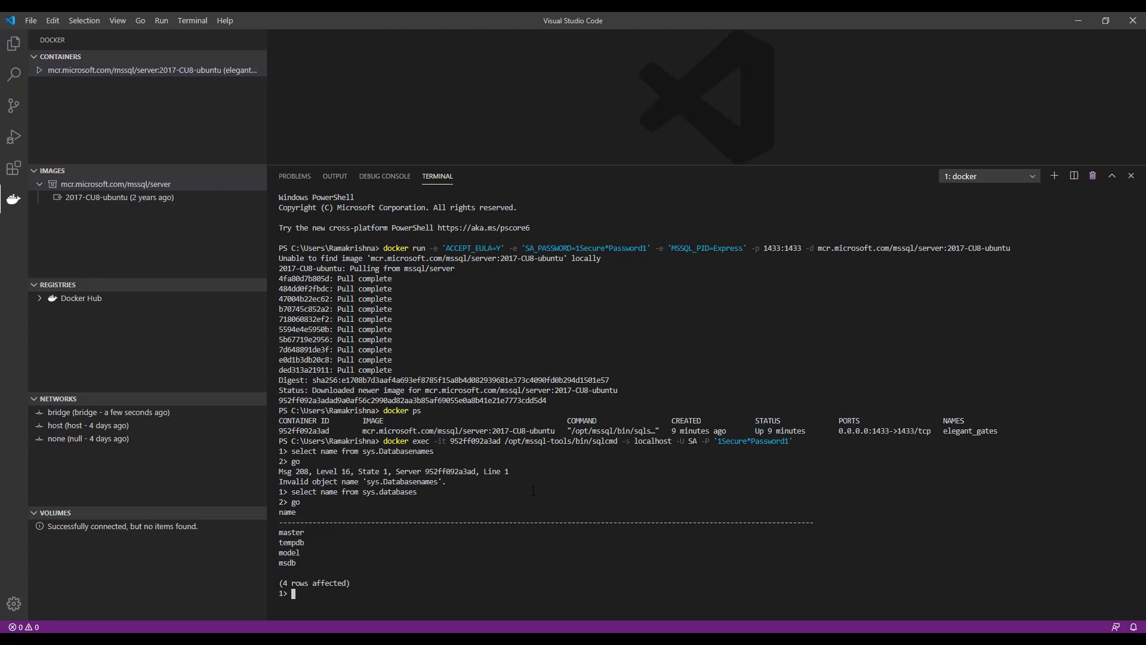
pyautogui.moveTo(740, 592)
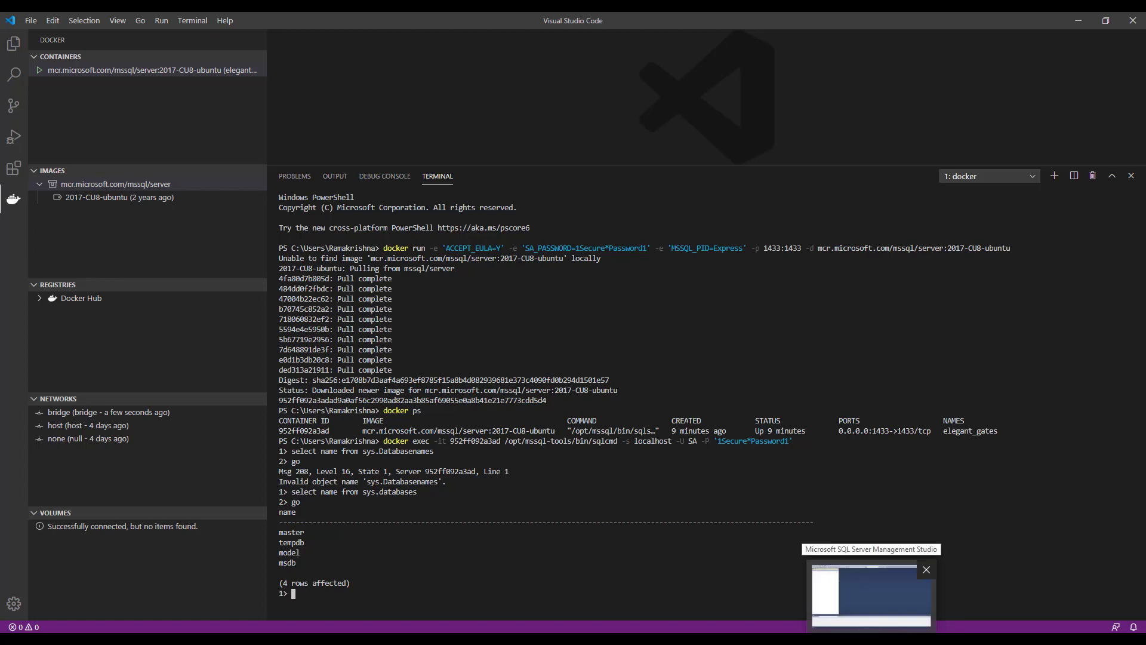
pyautogui.click(872, 598)
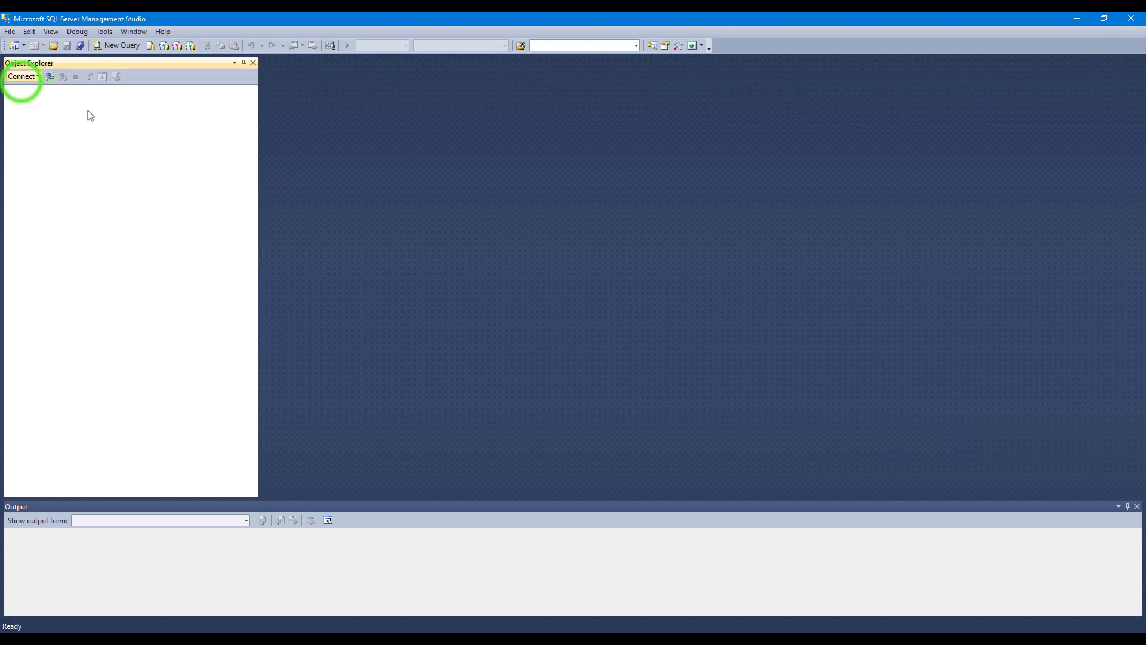
# Step: Try connecting to localhost,1433 as SA with SQL Server Authentication and dismiss the login error
pyautogui.click(21, 76)
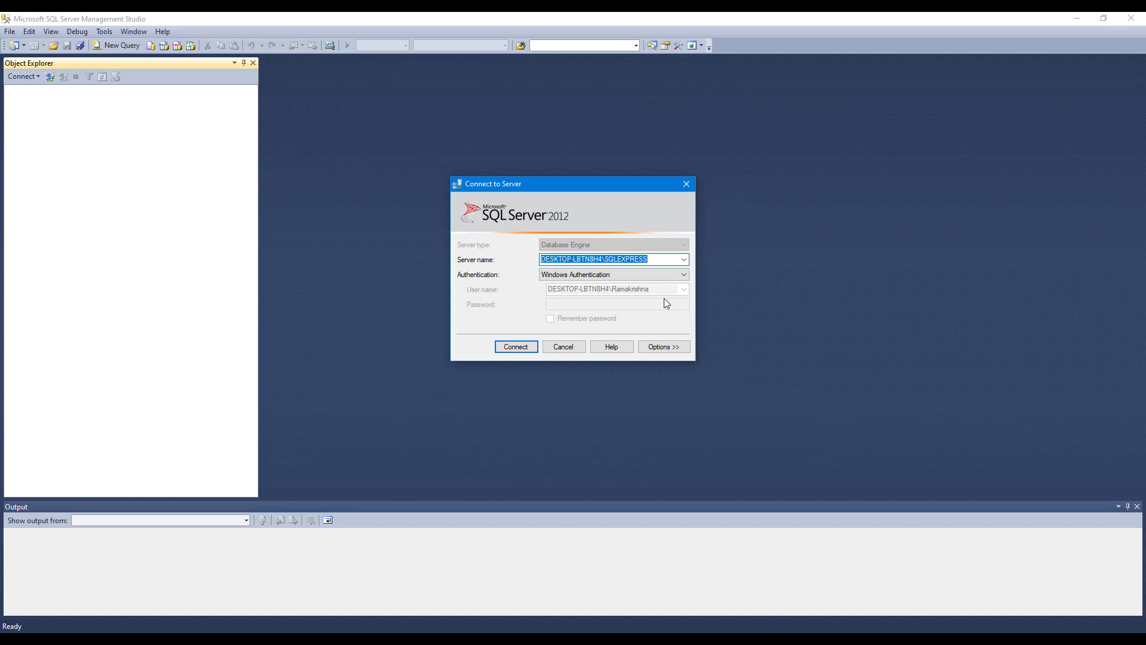
pyautogui.moveTo(598, 336)
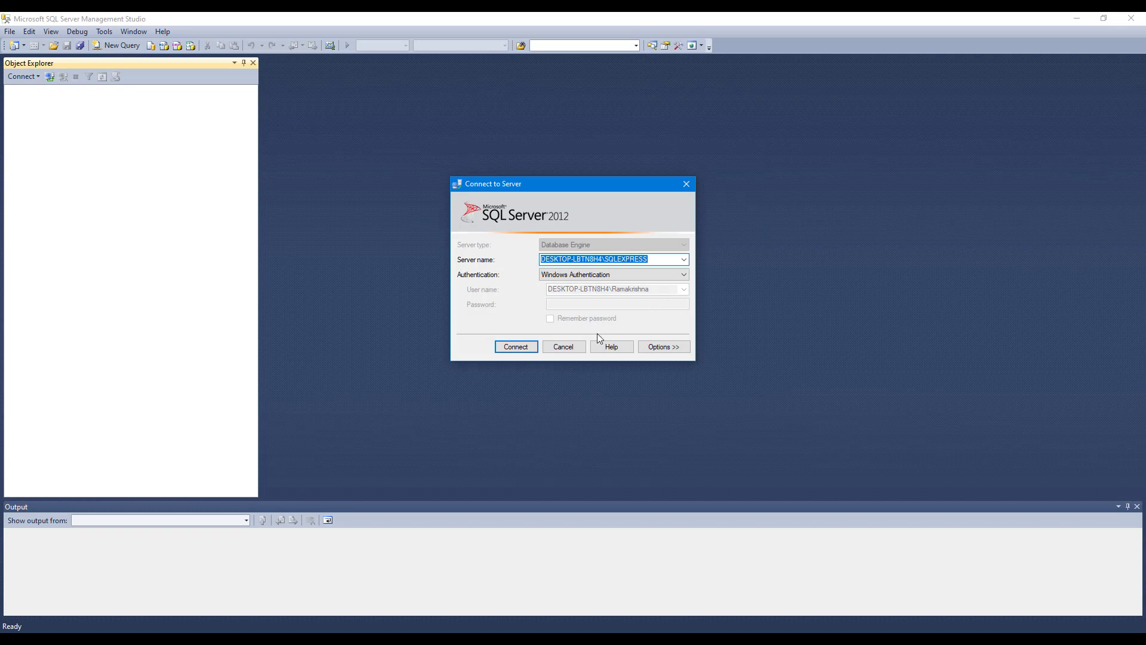
pyautogui.write('localhost')
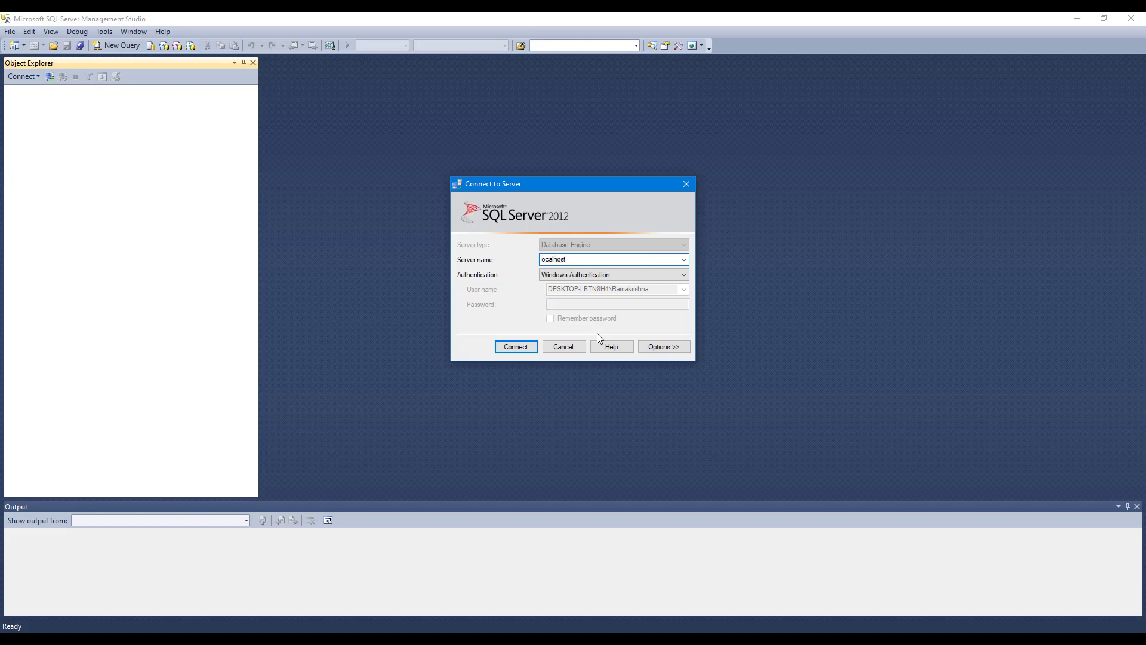
pyautogui.write('.')
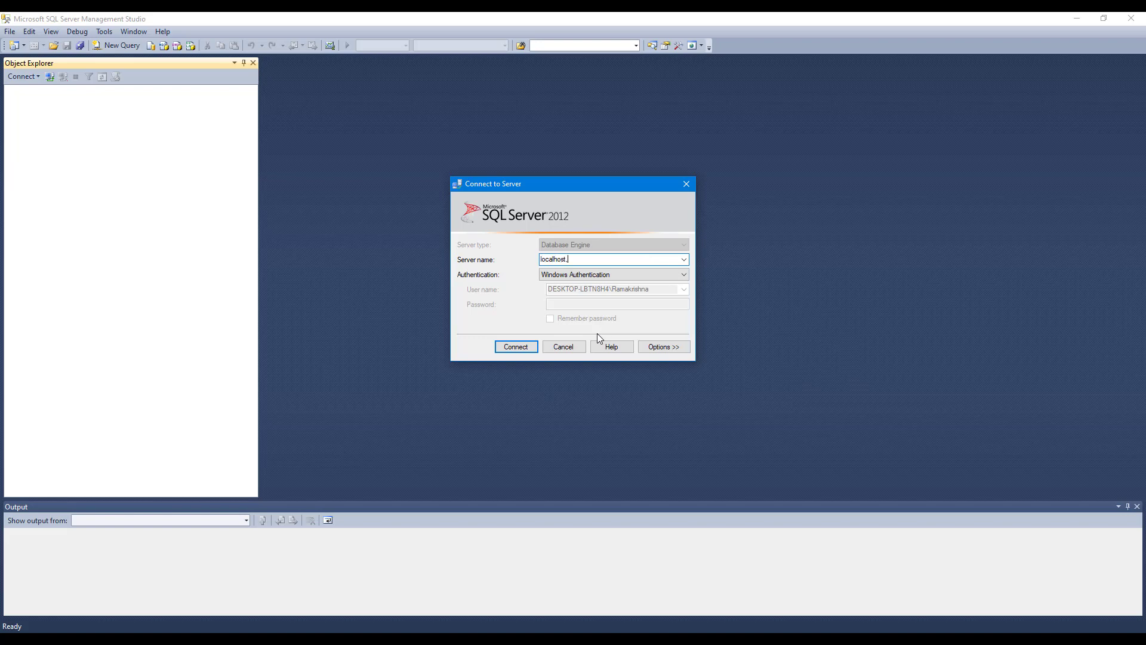
pyautogui.press('Backspace')
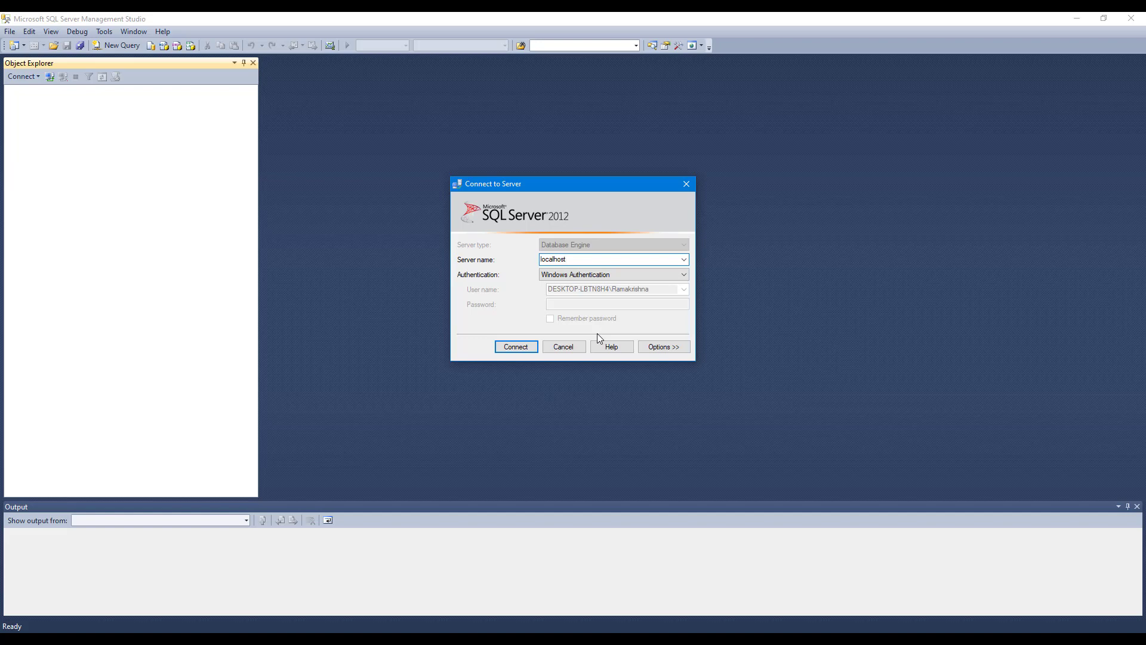
pyautogui.write(',1433')
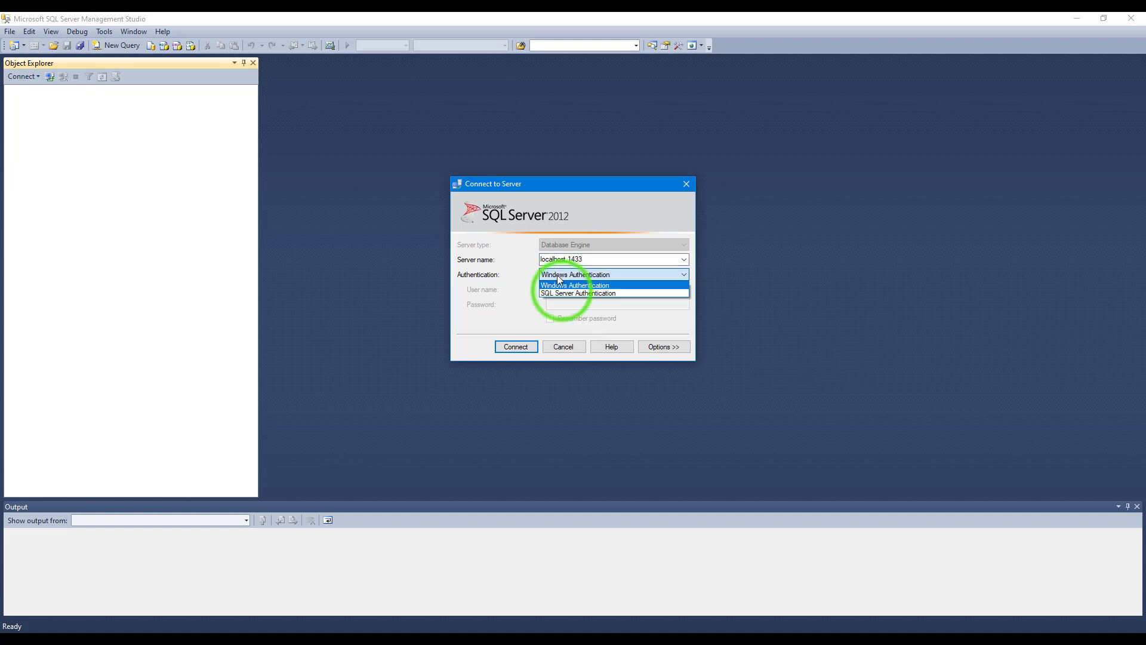
pyautogui.click(580, 293)
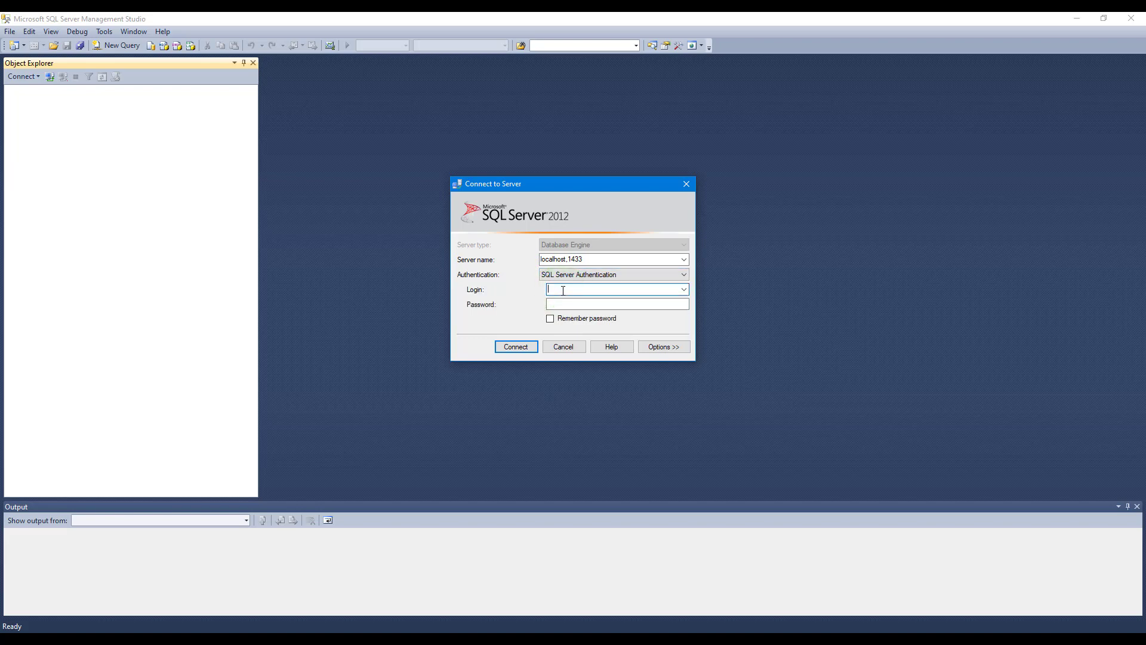
pyautogui.write('SA')
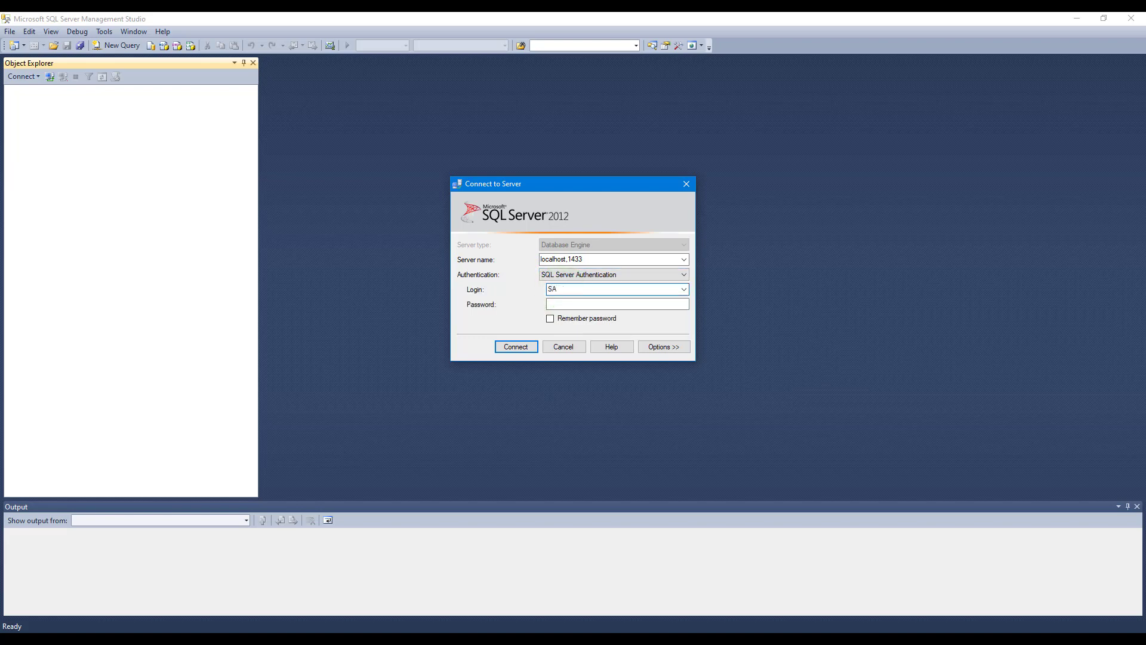
pyautogui.click(516, 346)
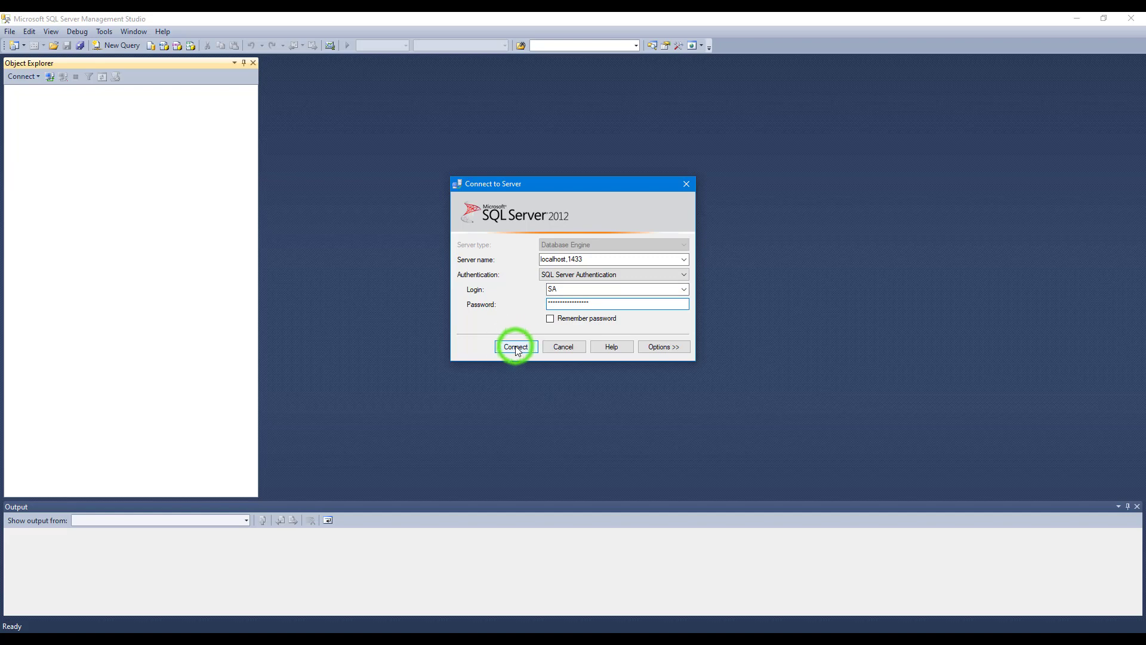
pyautogui.click(515, 346)
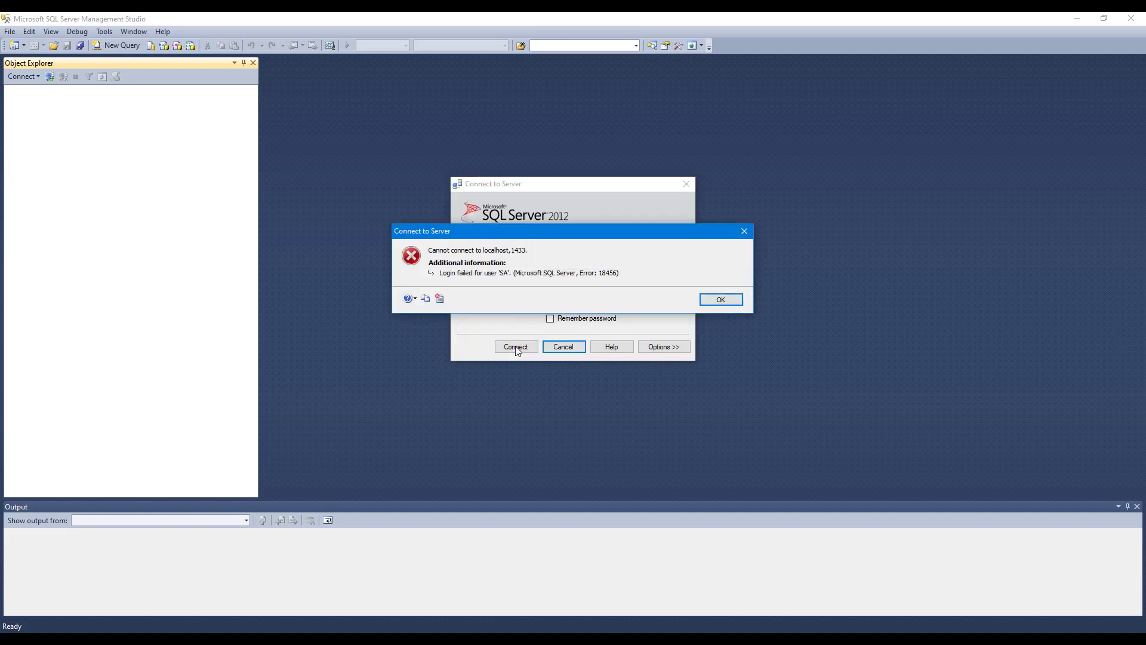
pyautogui.moveTo(609, 333)
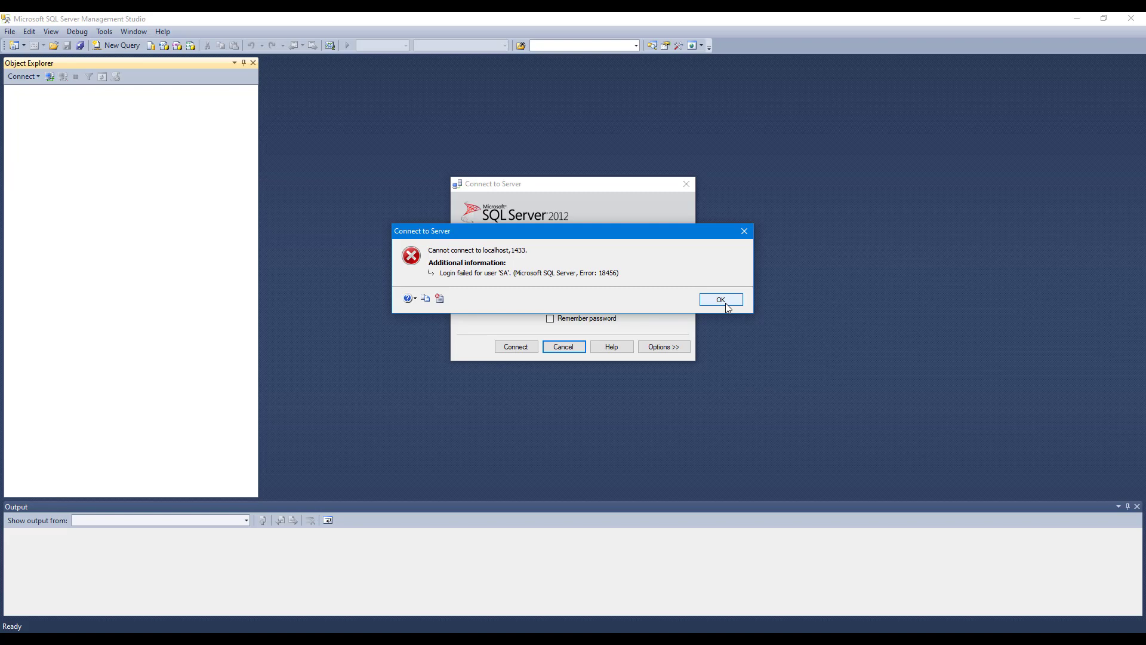
pyautogui.click(721, 299)
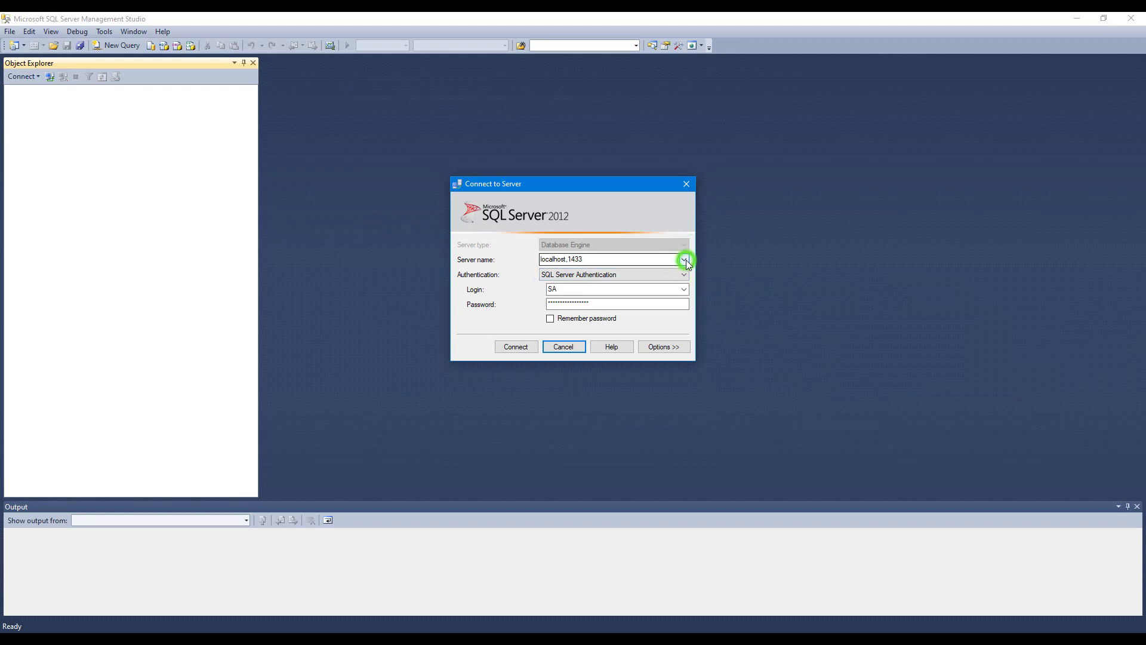
# Step: Connect to the local SQLEXPRESS instance chosen from the recent server list
pyautogui.click(684, 259)
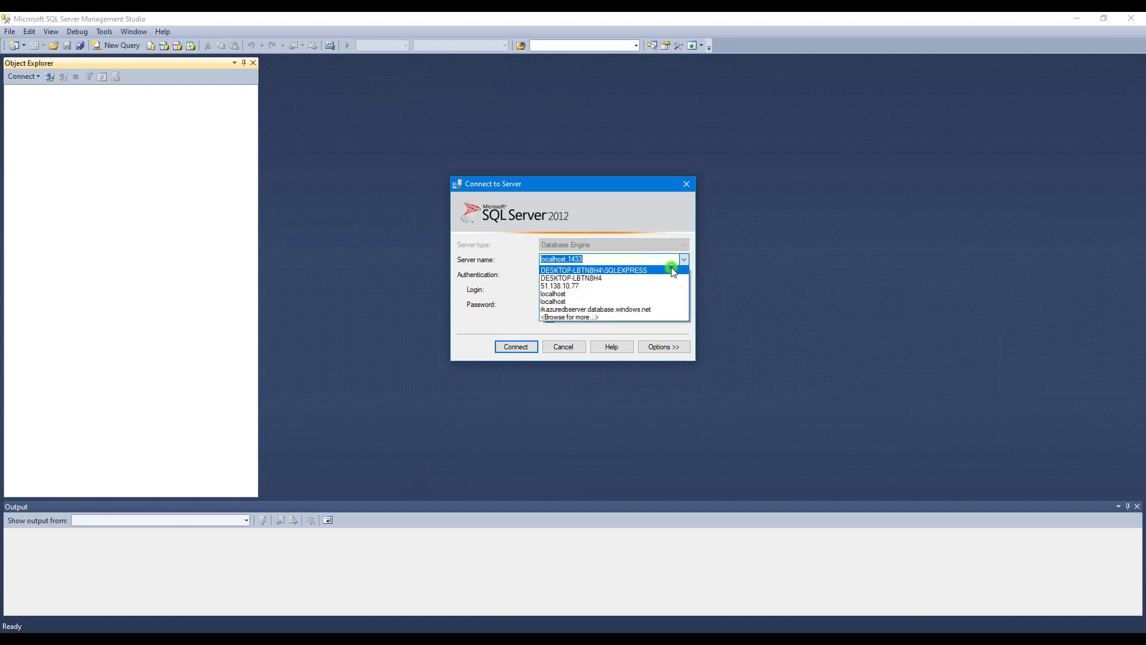
pyautogui.click(593, 269)
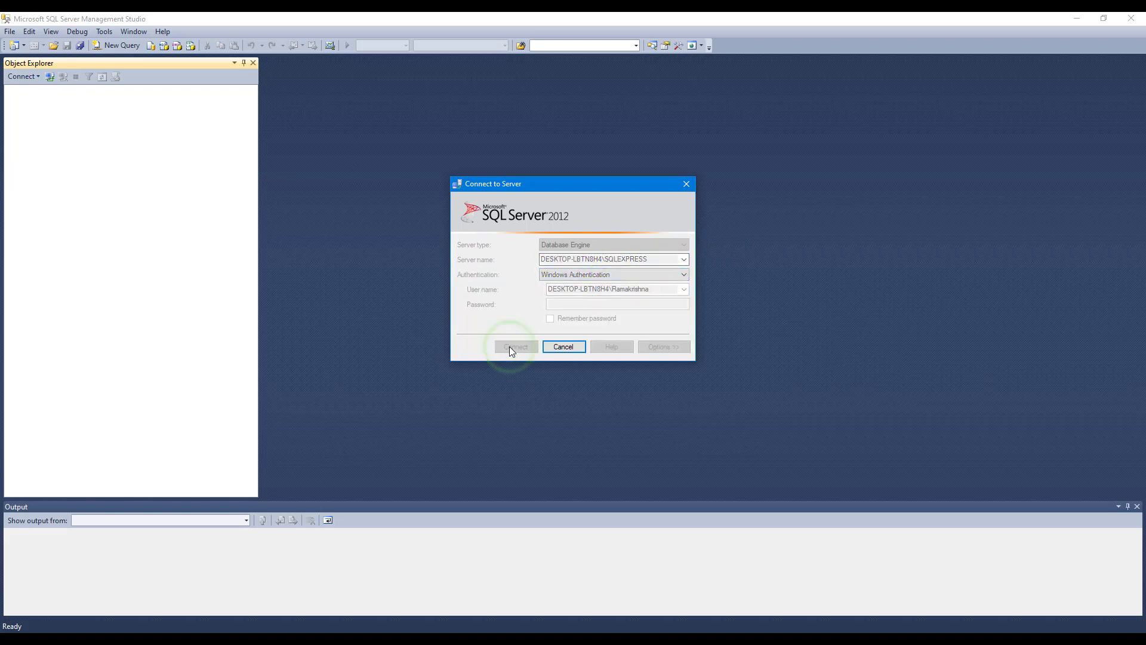
pyautogui.click(515, 346)
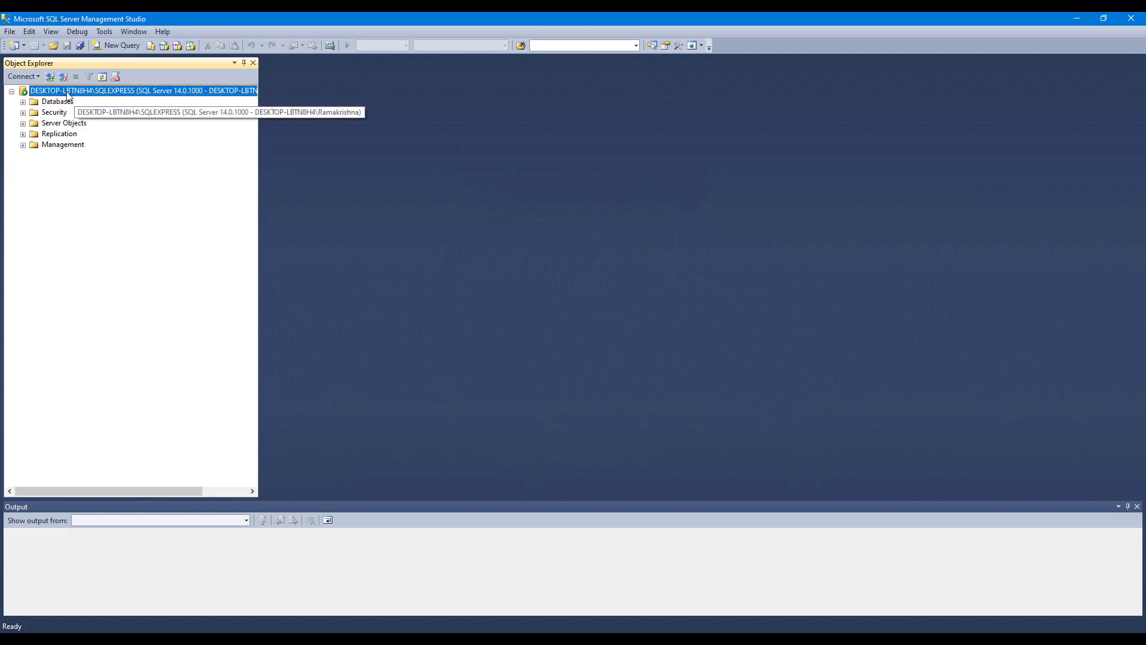
# Step: Review SQLEXPRESS Server Properties security page, confirming mixed authentication, then cancel
pyautogui.rightClick(69, 91)
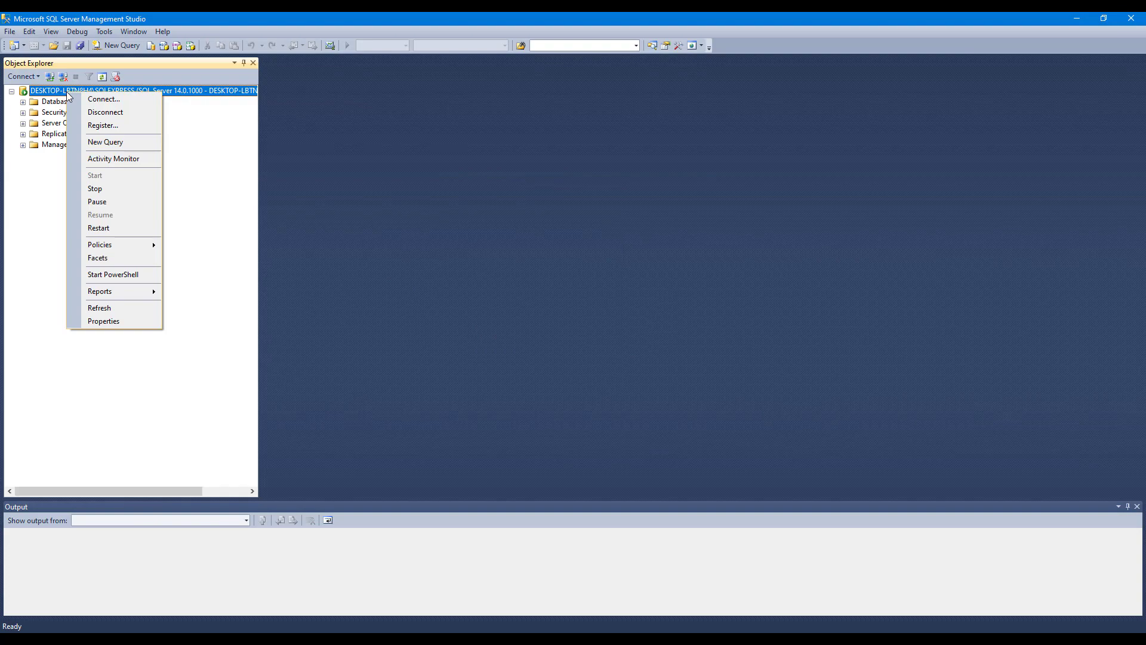
pyautogui.click(99, 307)
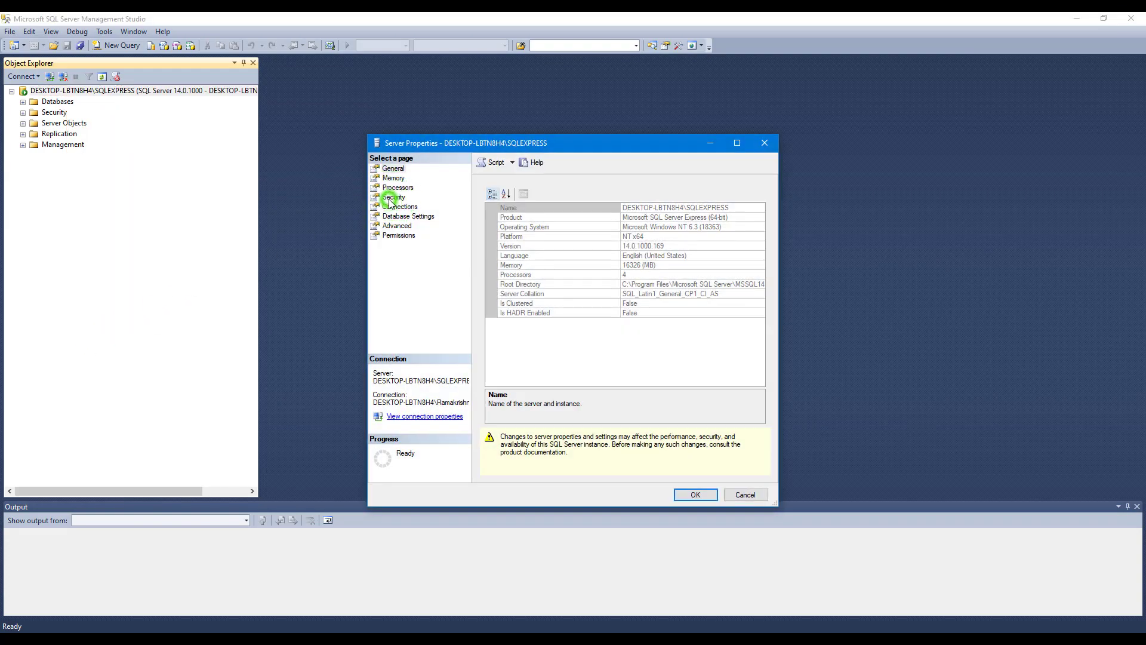
pyautogui.click(393, 197)
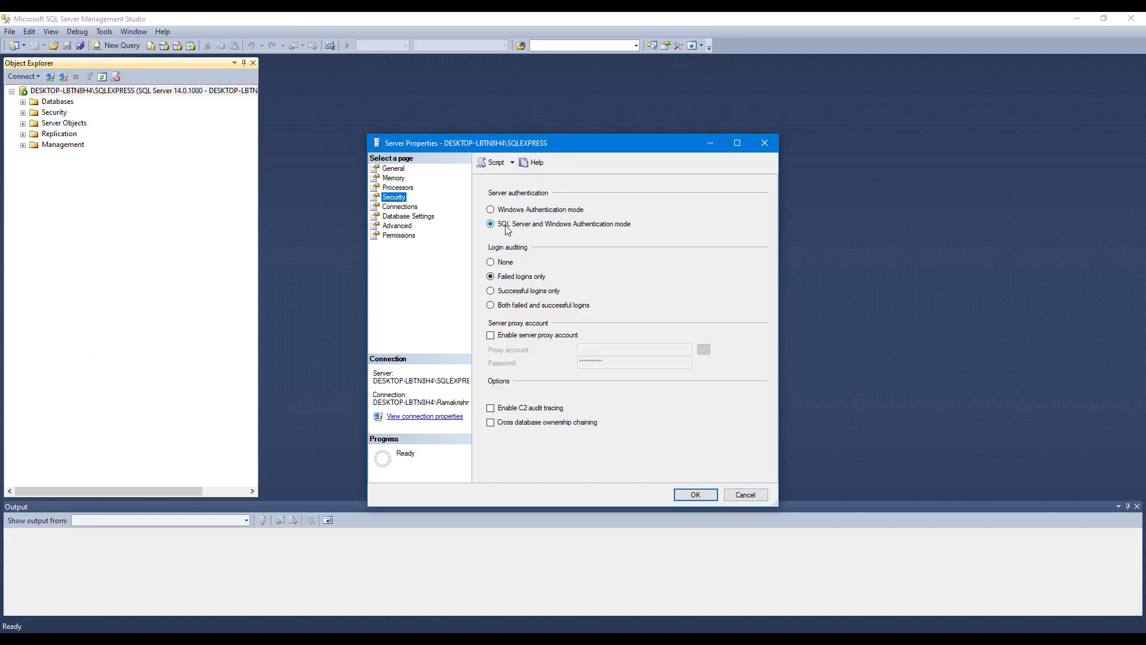
pyautogui.moveTo(745, 495)
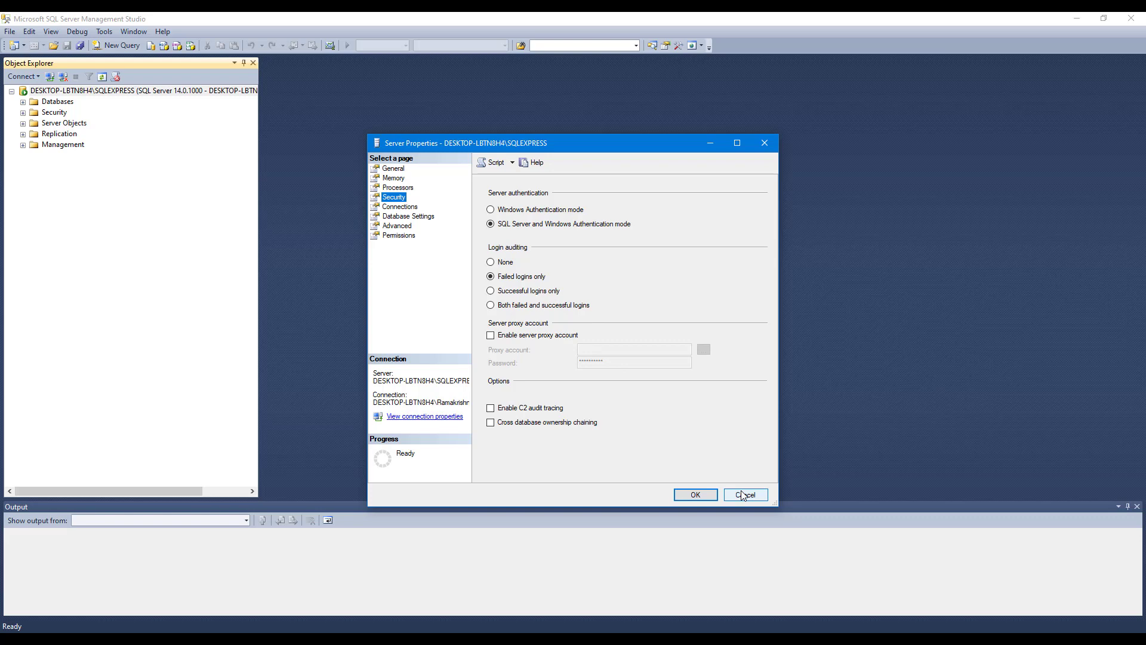
pyautogui.click(745, 494)
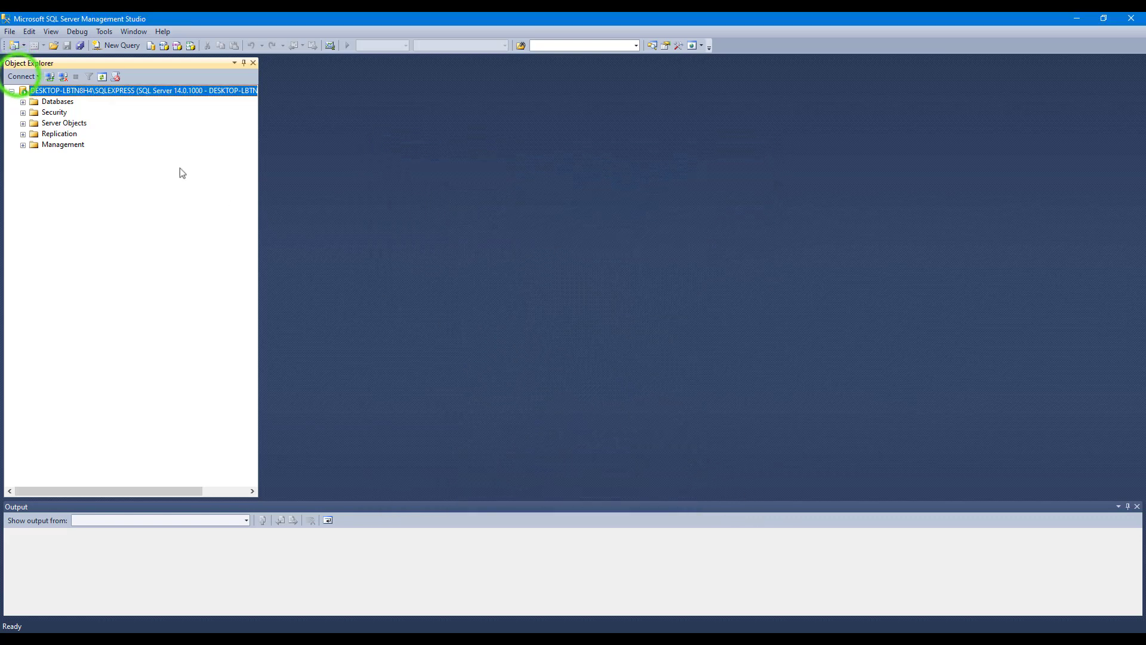
# Step: Connect to the default local instance DESKTOP-LBTN8H4 from the recent server list
pyautogui.click(22, 76)
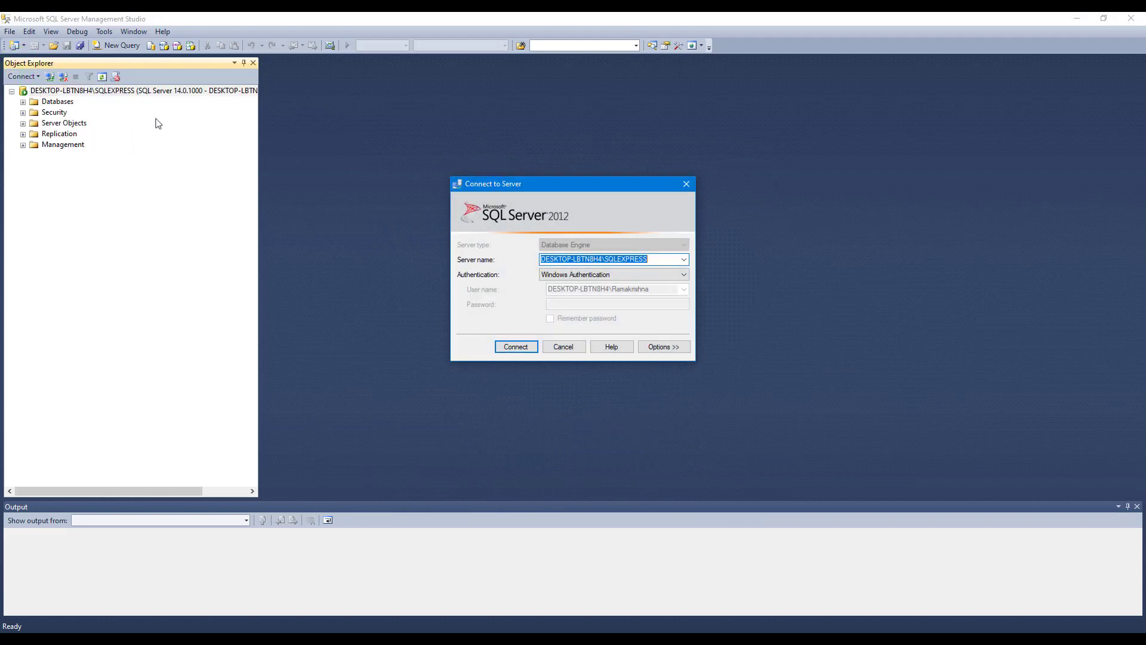
pyautogui.click(683, 259)
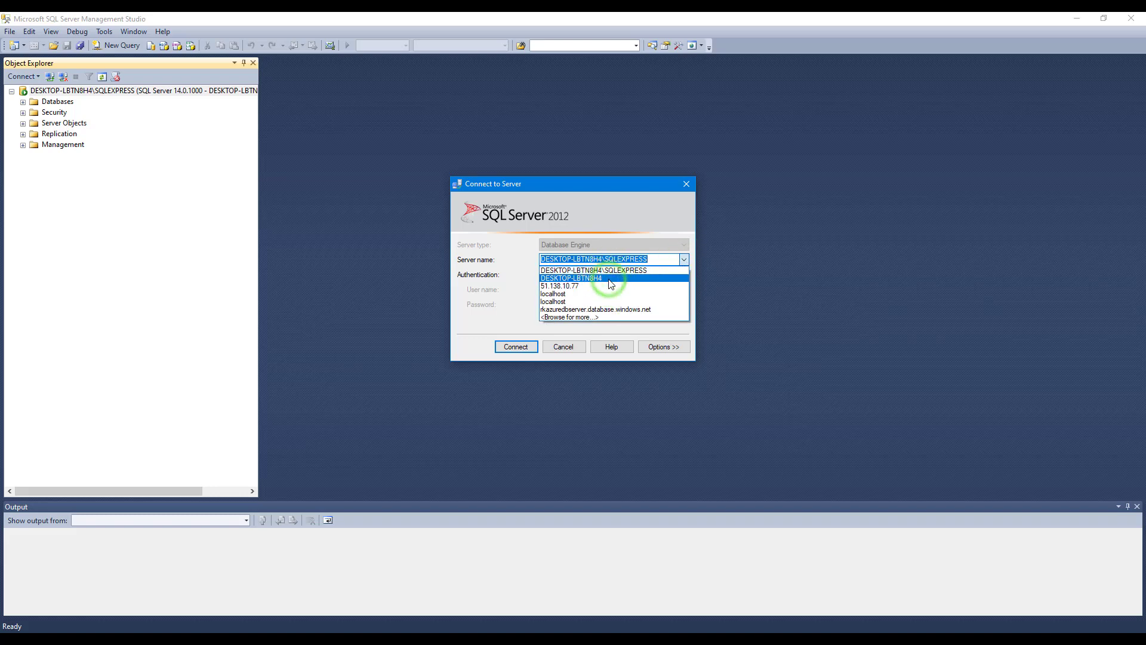
pyautogui.click(571, 278)
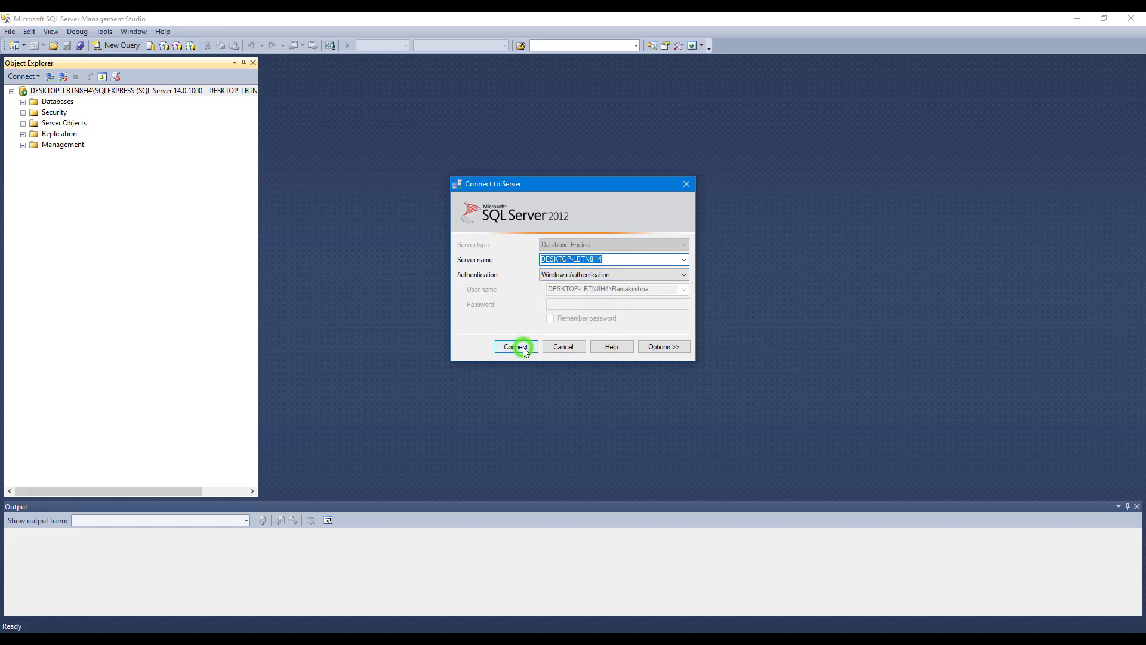
pyautogui.click(516, 346)
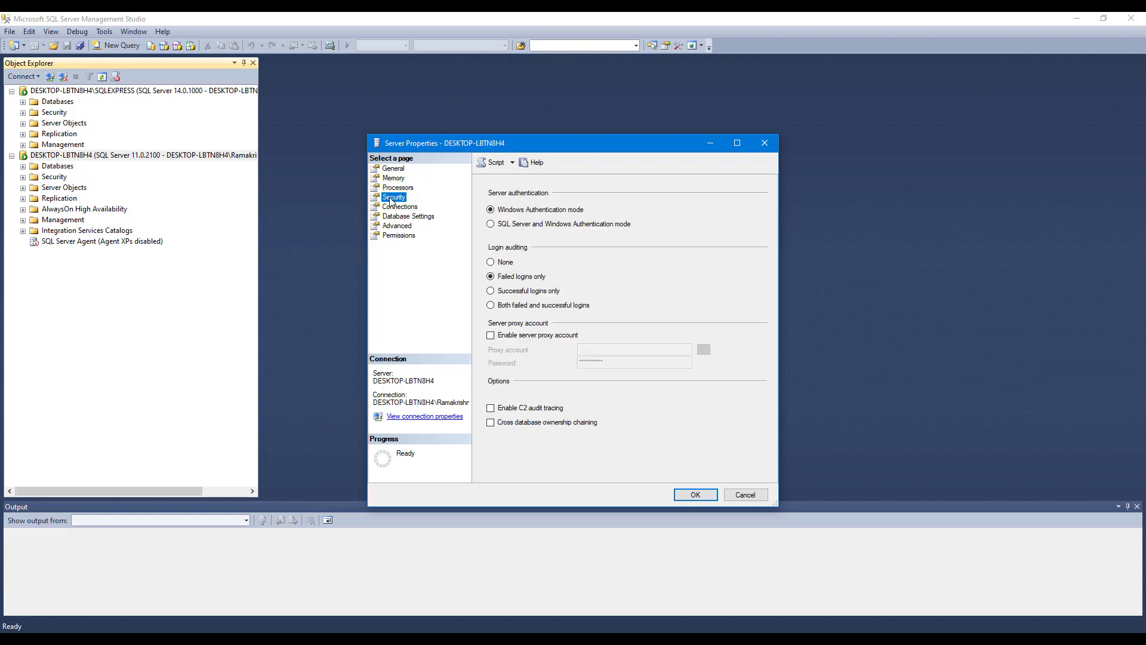
# Step: Set SQL Server and Windows Authentication mode, apply it, and acknowledge the restart notice
pyautogui.click(490, 223)
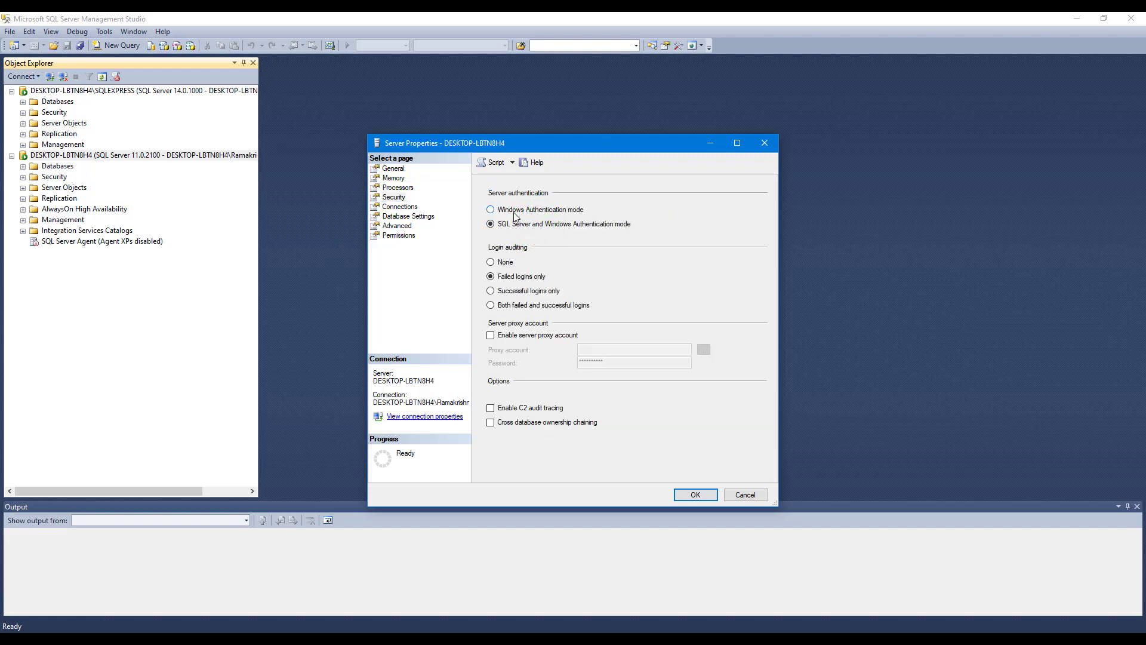
pyautogui.moveTo(509, 220)
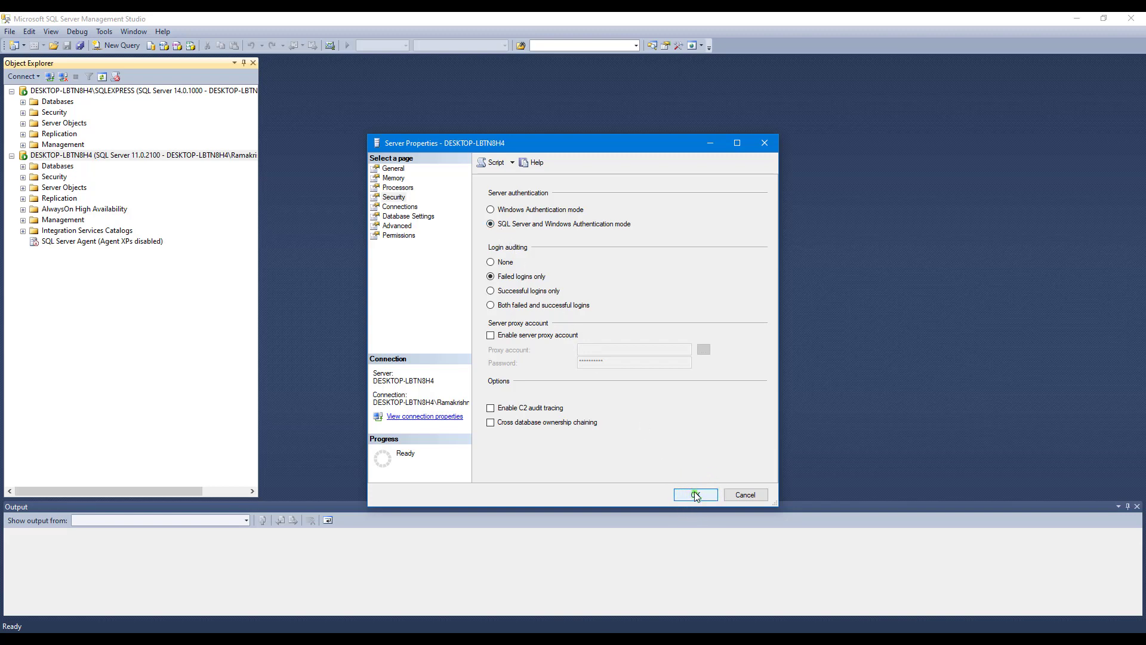
pyautogui.click(696, 494)
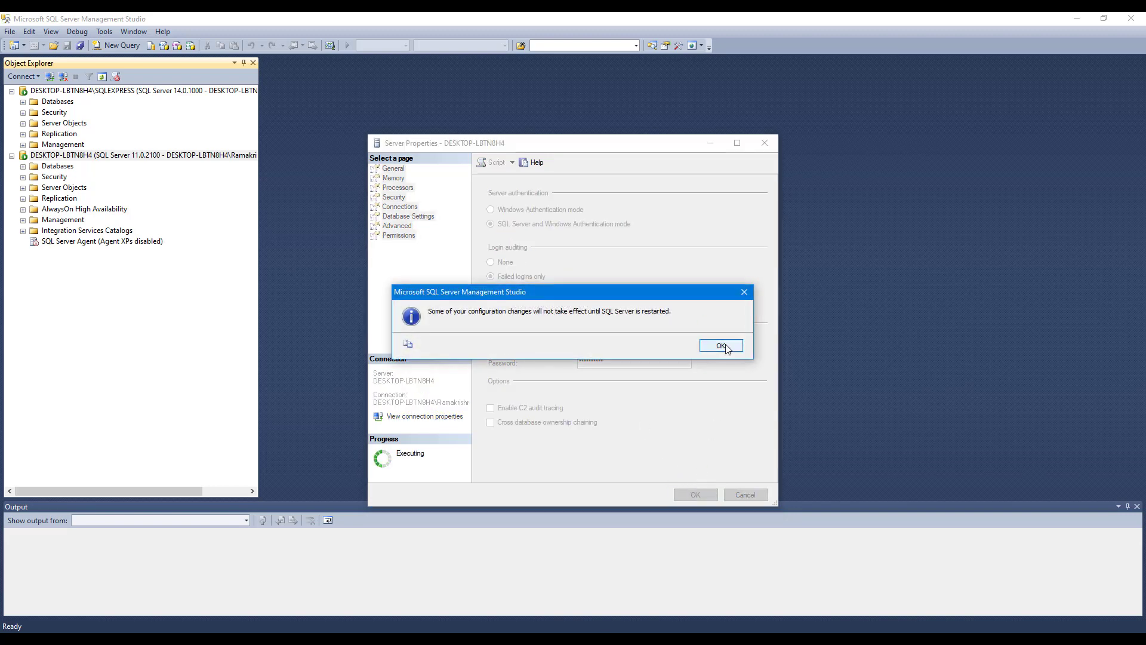
pyautogui.click(721, 345)
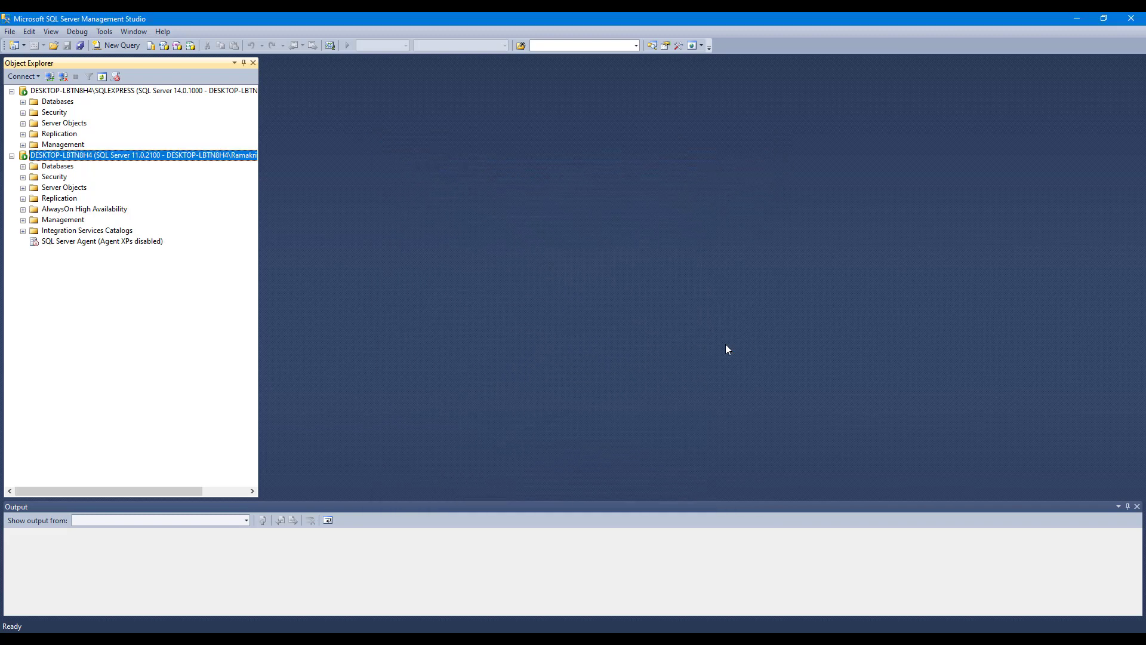
pyautogui.moveTo(833, 324)
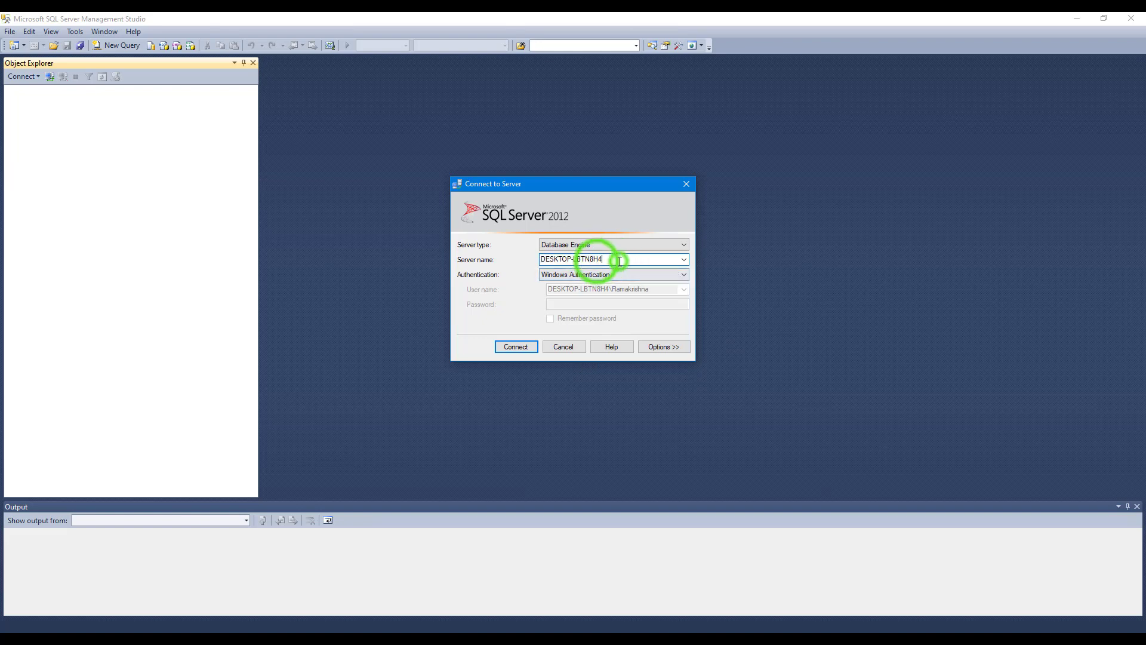
# Step: Retry the SA login to localhost,1433 with SQL Server Authentication and dismiss error 18456
pyautogui.write('localhost,1433')
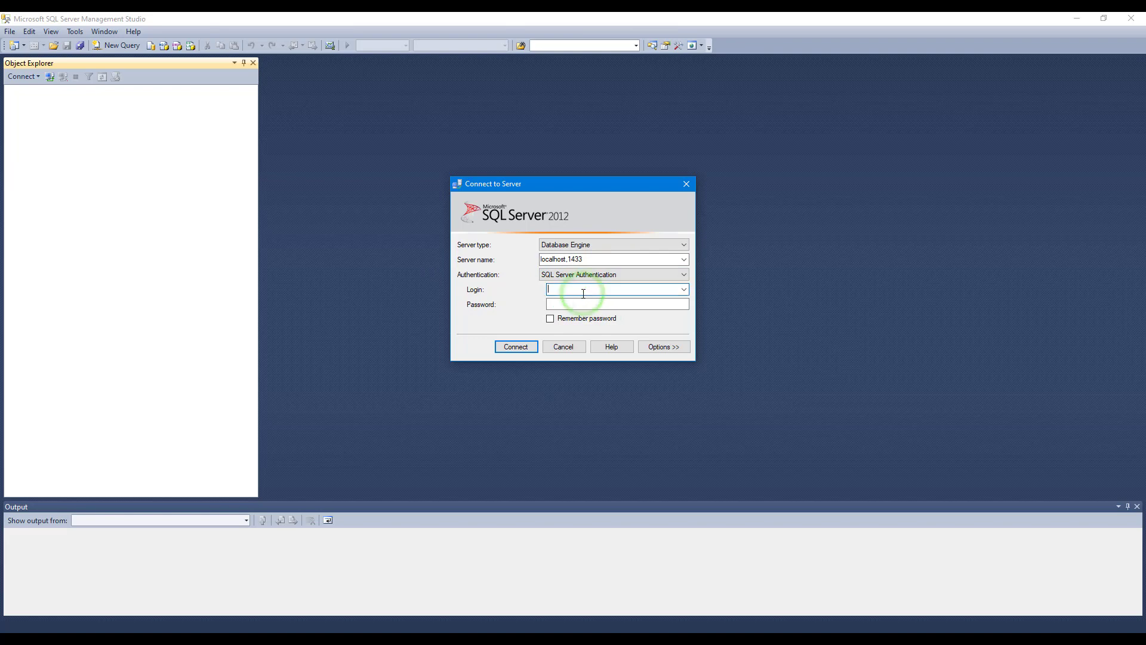
pyautogui.write('SA')
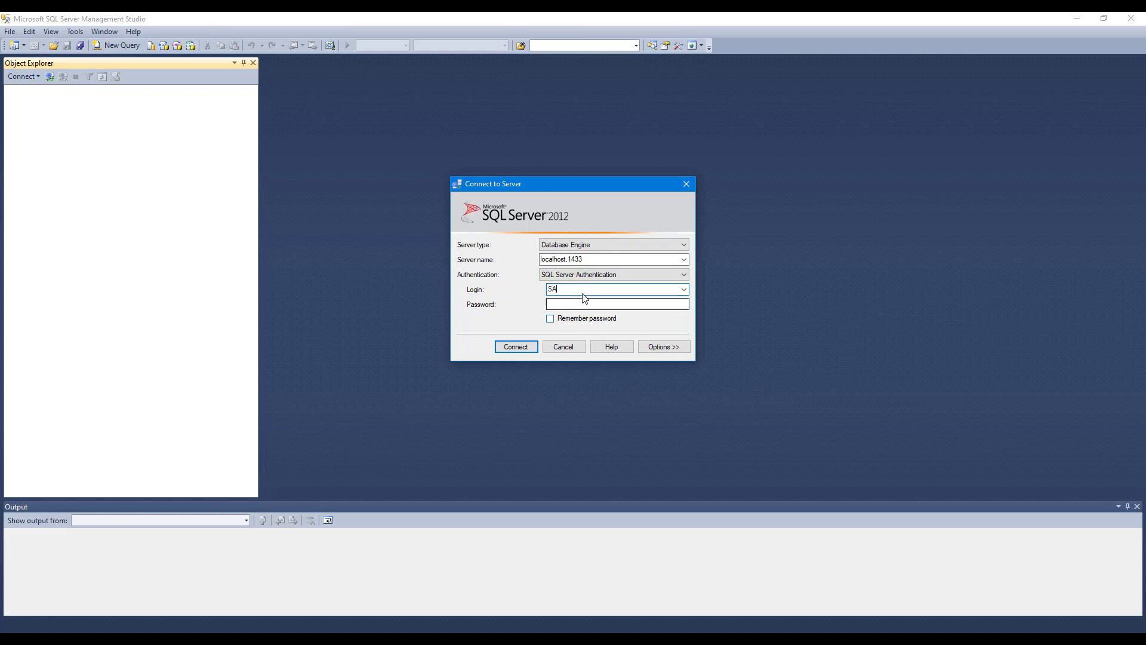
pyautogui.click(591, 304)
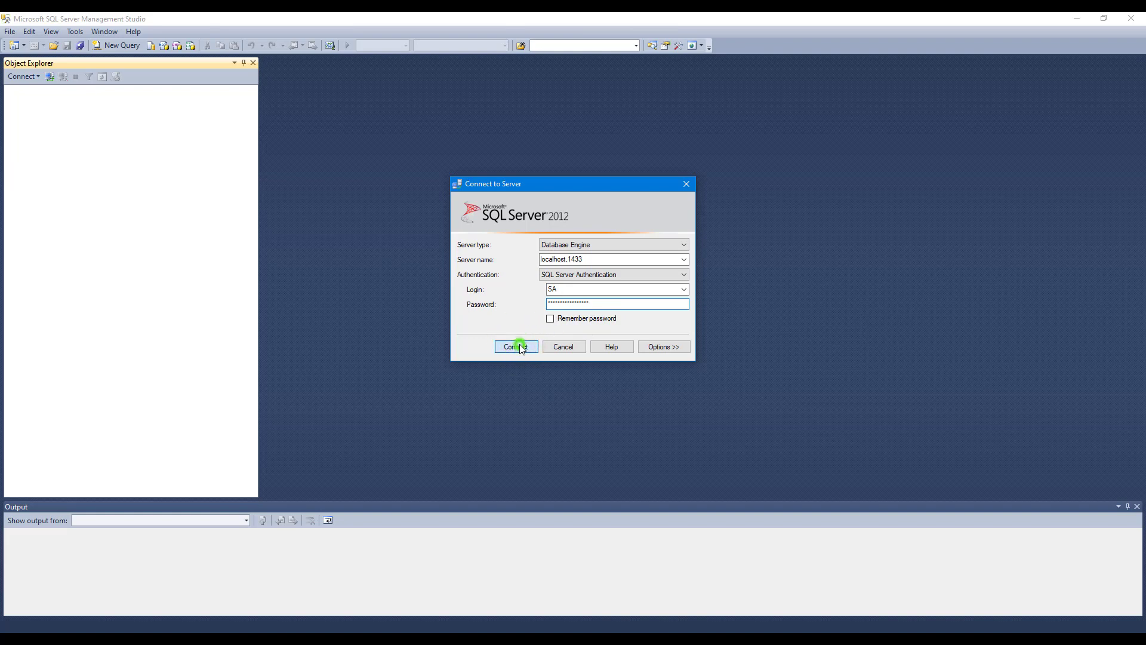
pyautogui.click(516, 346)
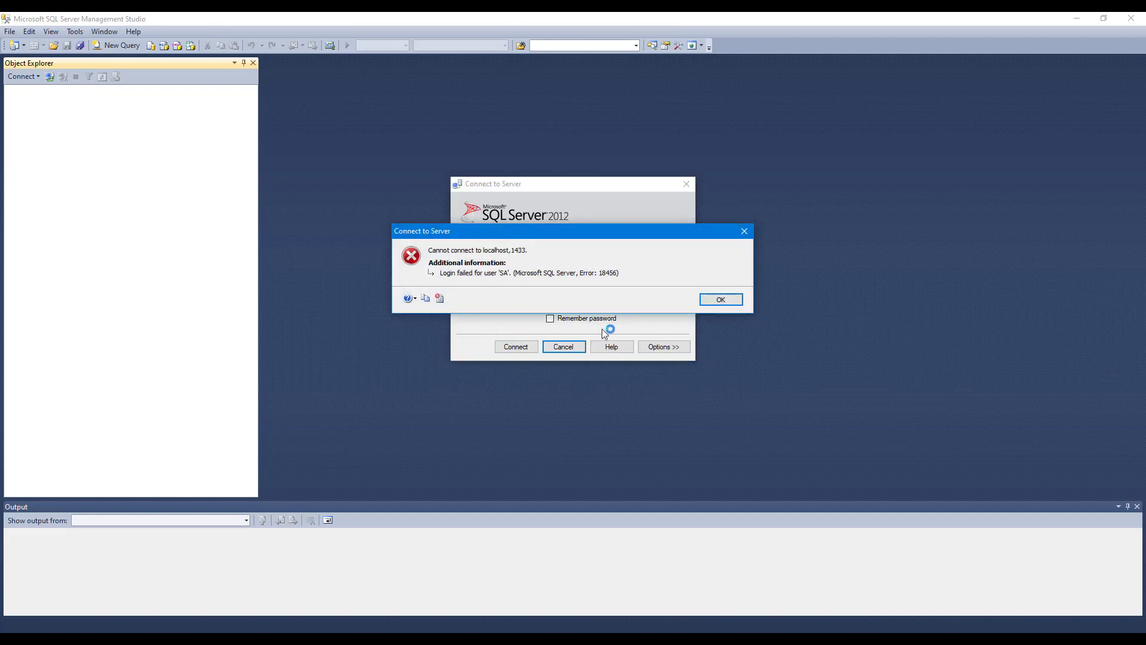
pyautogui.click(721, 299)
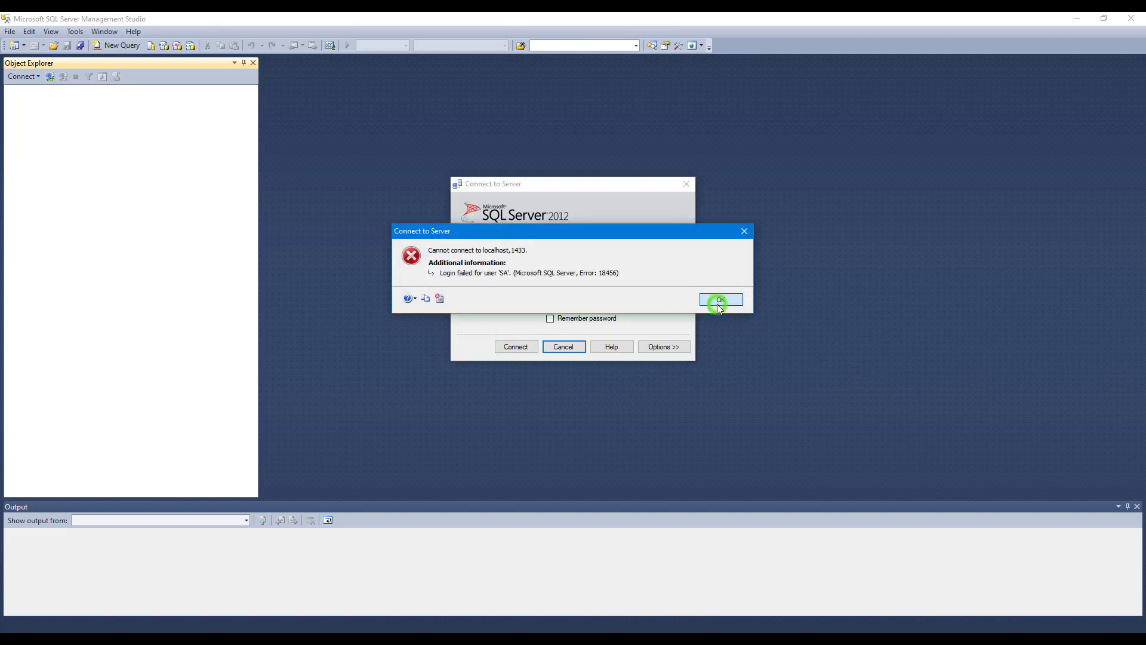
pyautogui.click(720, 299)
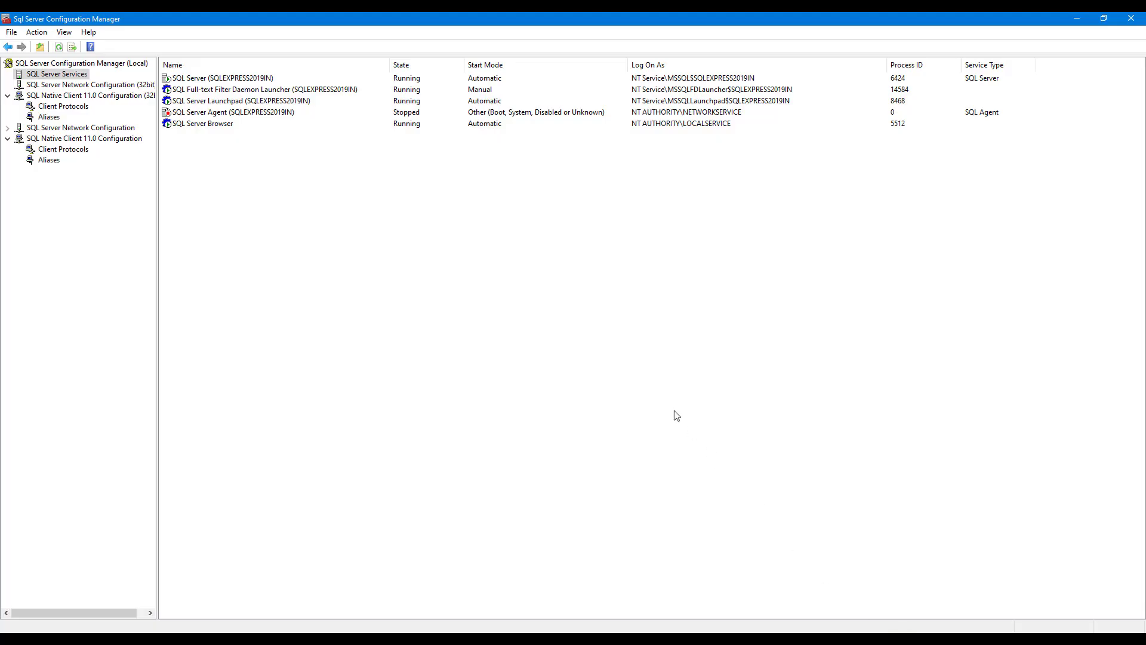
pyautogui.moveTo(562, 336)
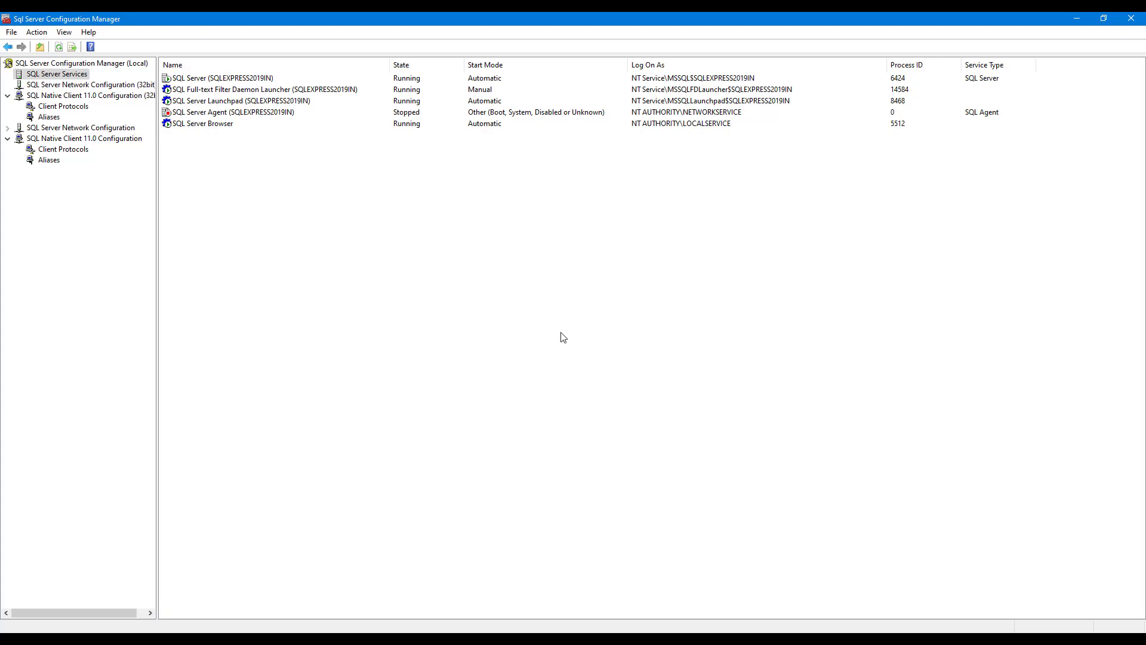
pyautogui.moveTo(476, 330)
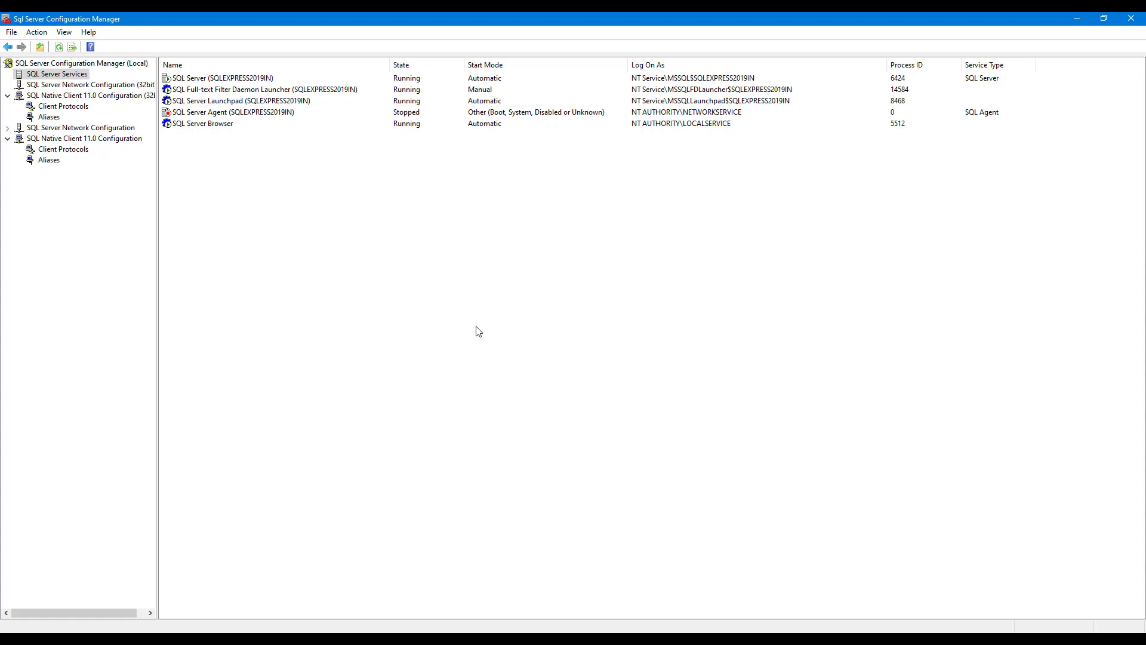
pyautogui.moveTo(323, 236)
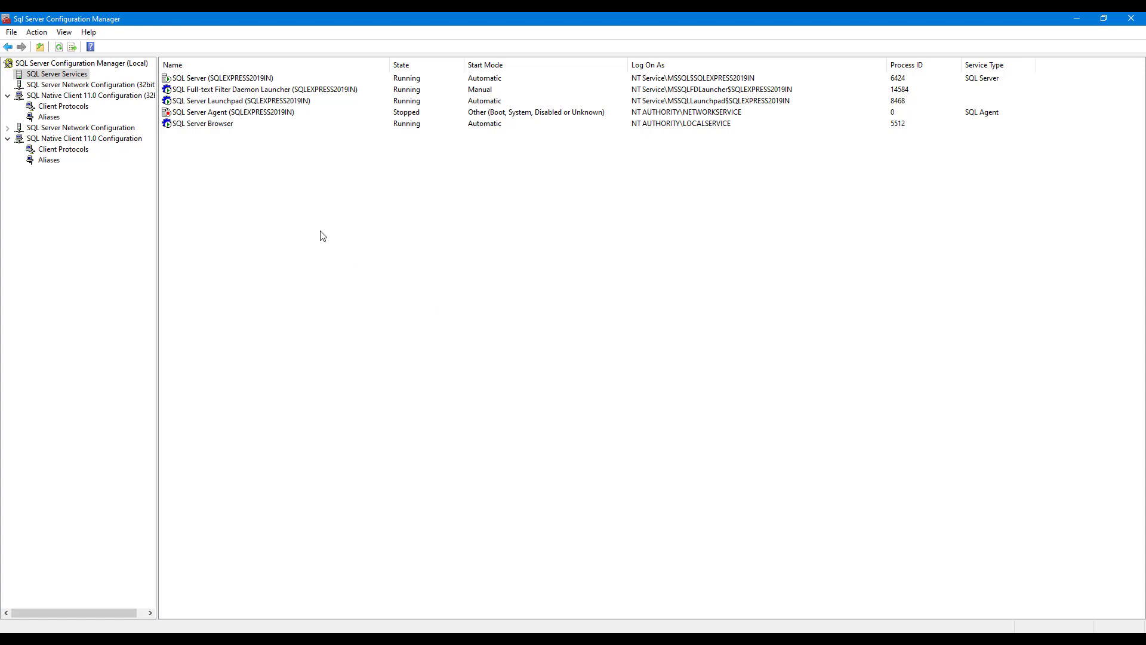
# Step: Show the 32-bit SQL Native Client 11.0 client protocols to confirm TCP/IP is enabled
pyautogui.click(61, 105)
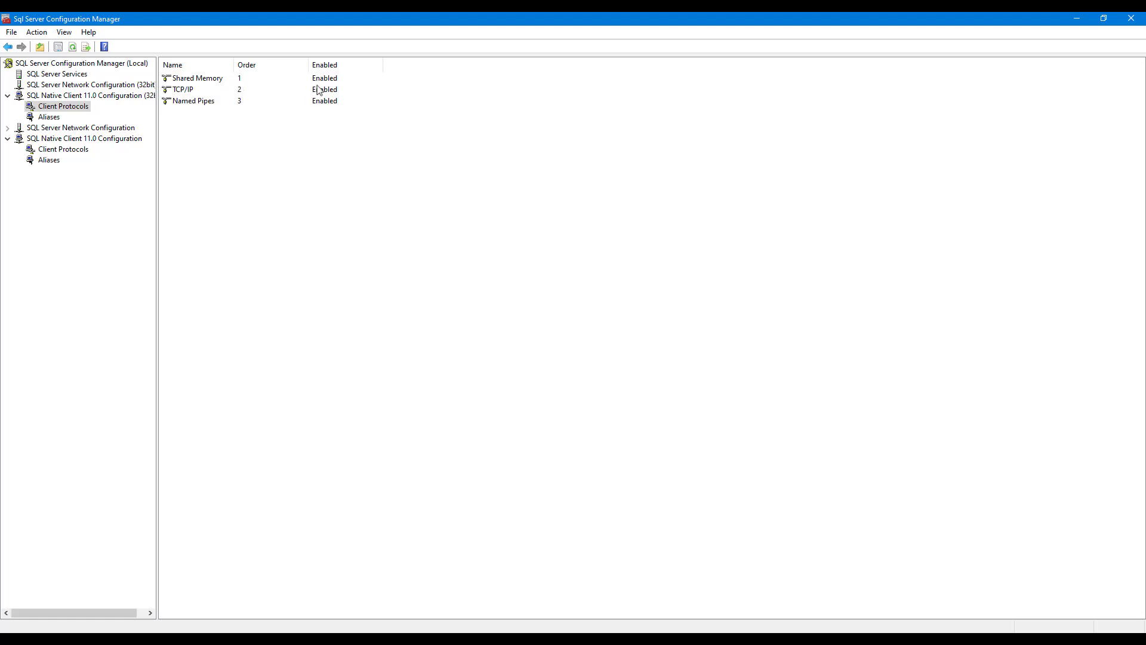
pyautogui.moveTo(337, 91)
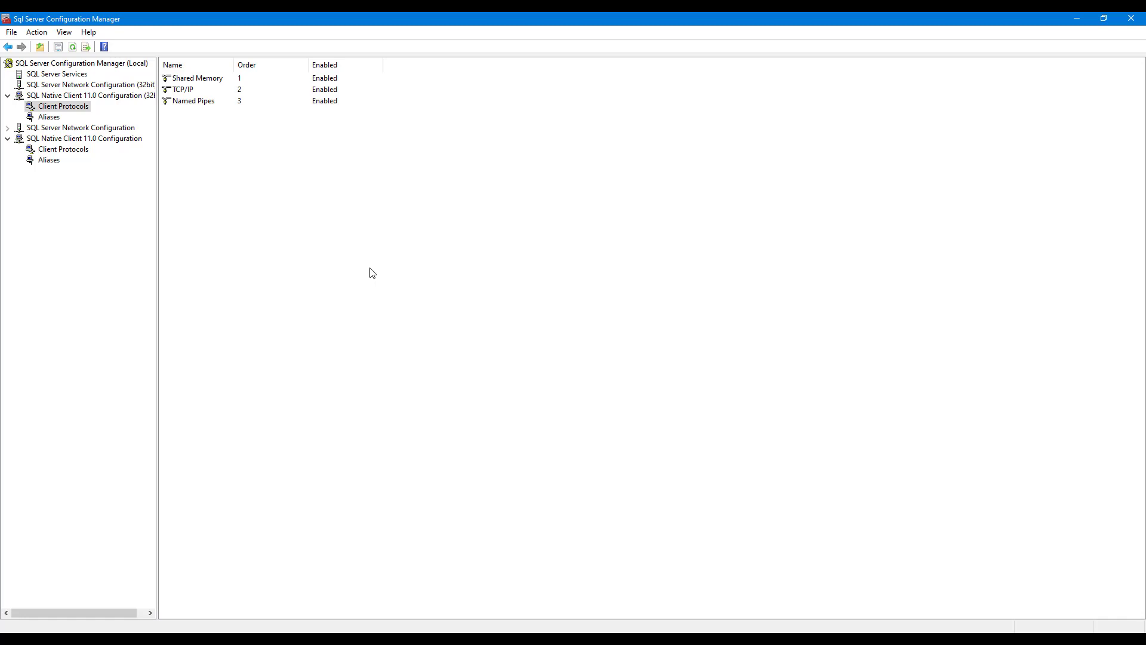
pyautogui.moveTo(486, 269)
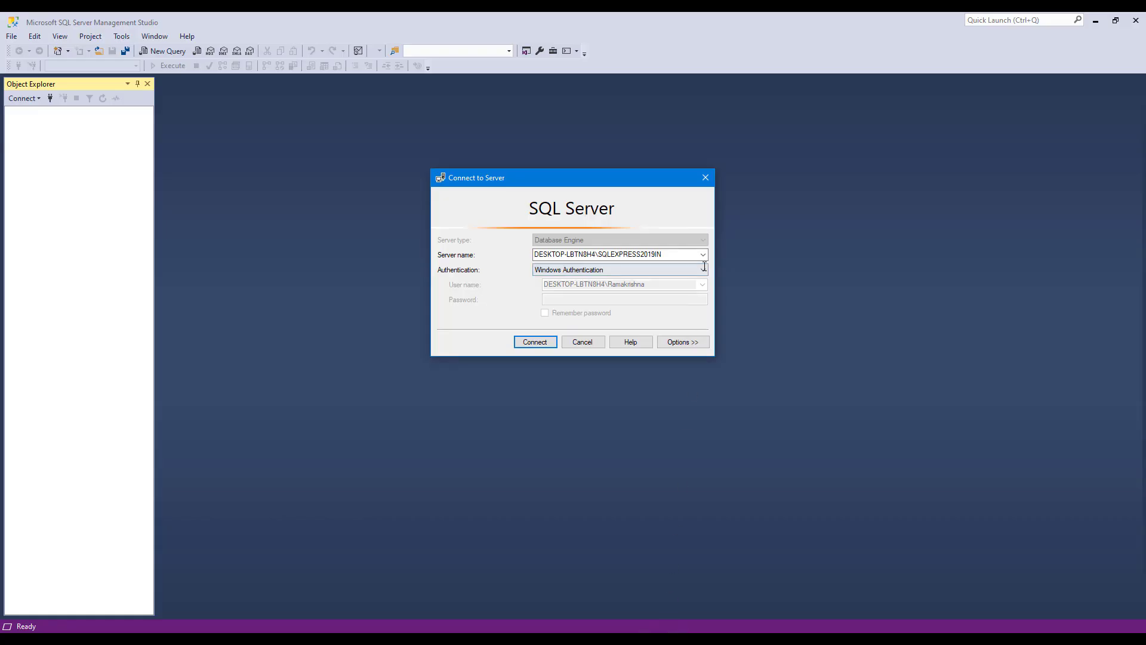
# Step: Log in to server localhost as sa via SQL Server Authentication with Remember password ticked
pyautogui.click(702, 270)
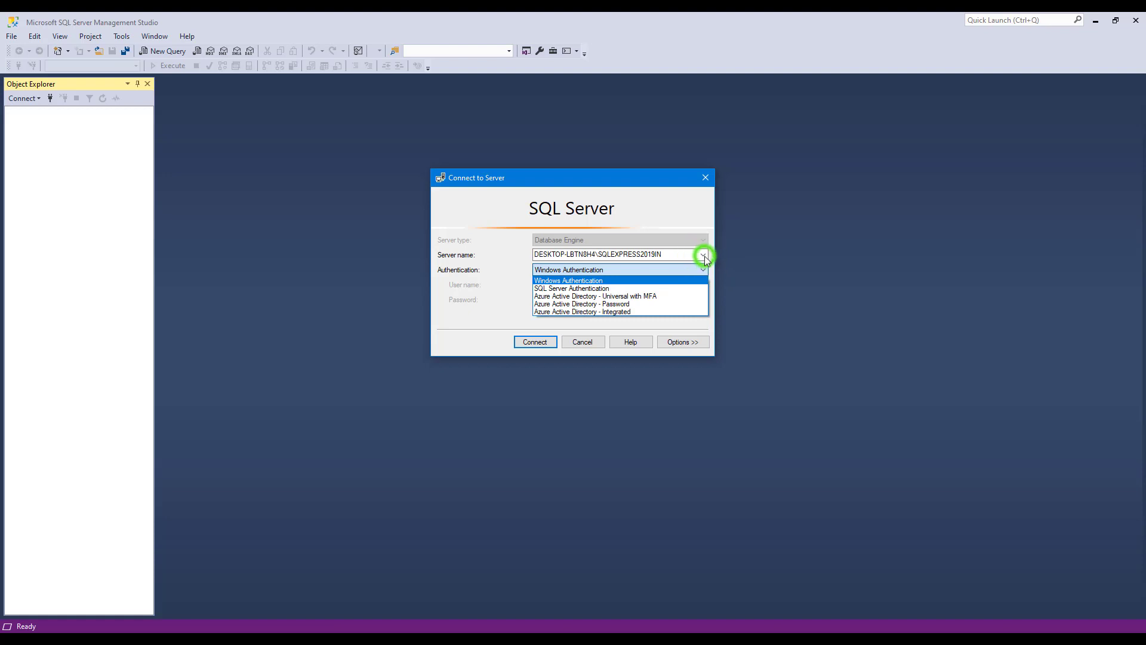
pyautogui.click(567, 280)
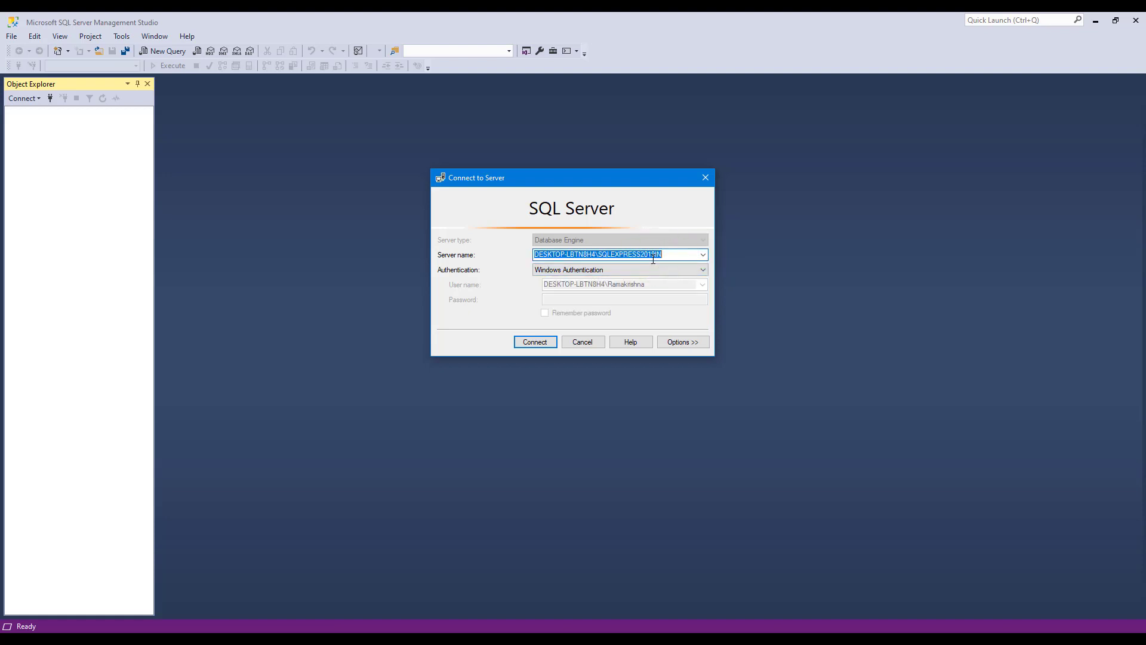
pyautogui.write('localhost')
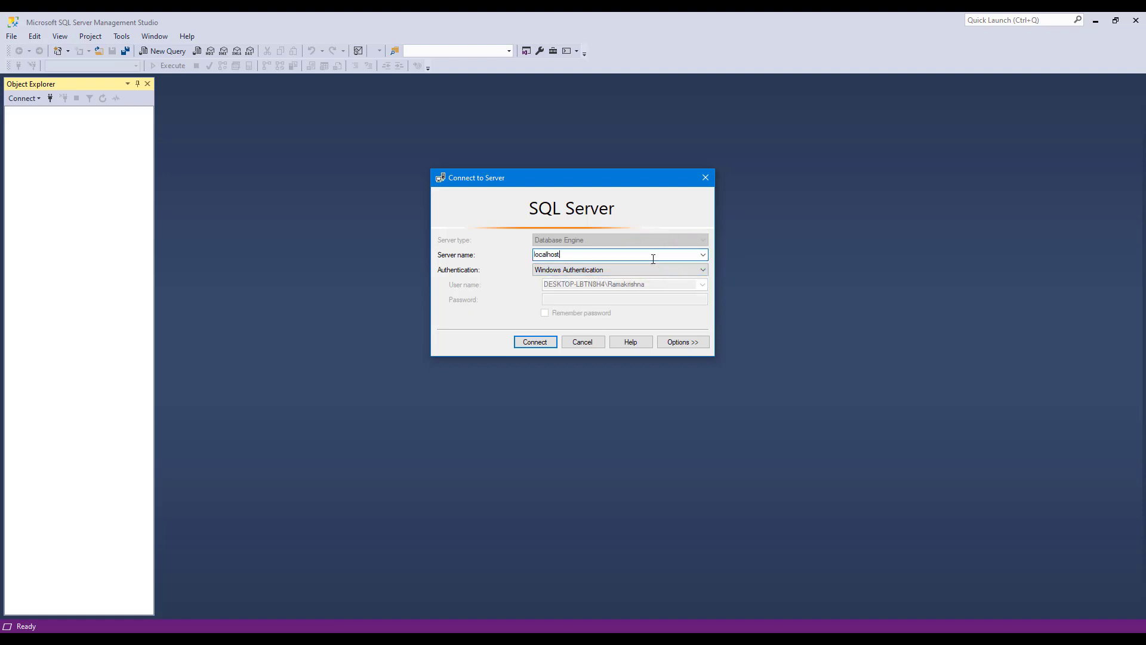
pyautogui.click(702, 270)
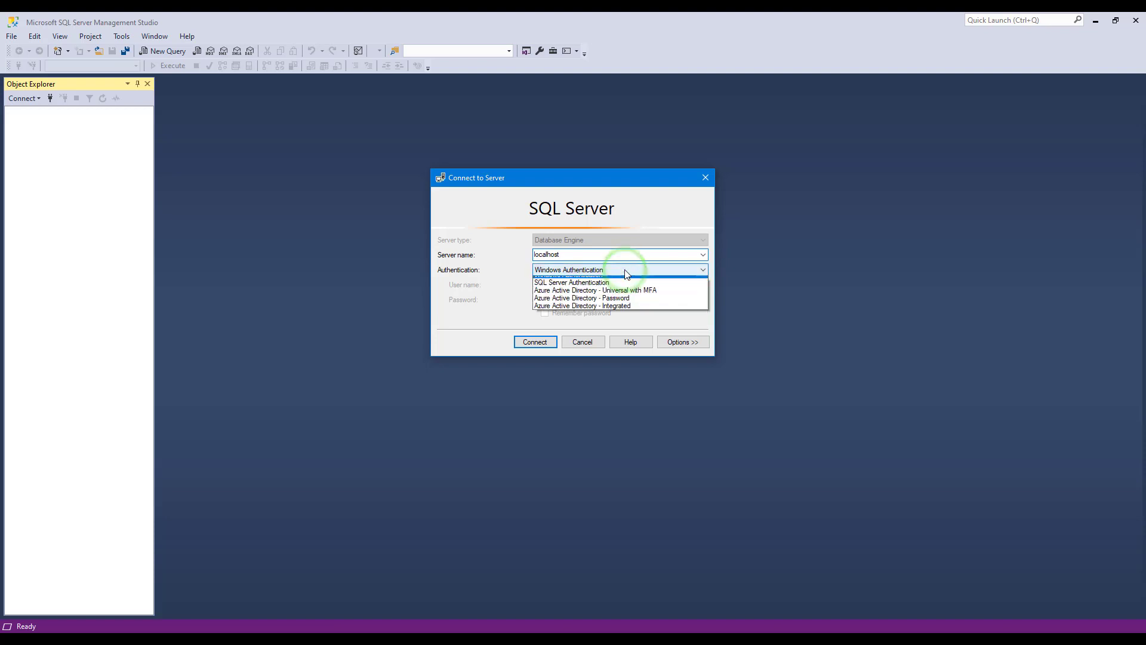
pyautogui.click(571, 281)
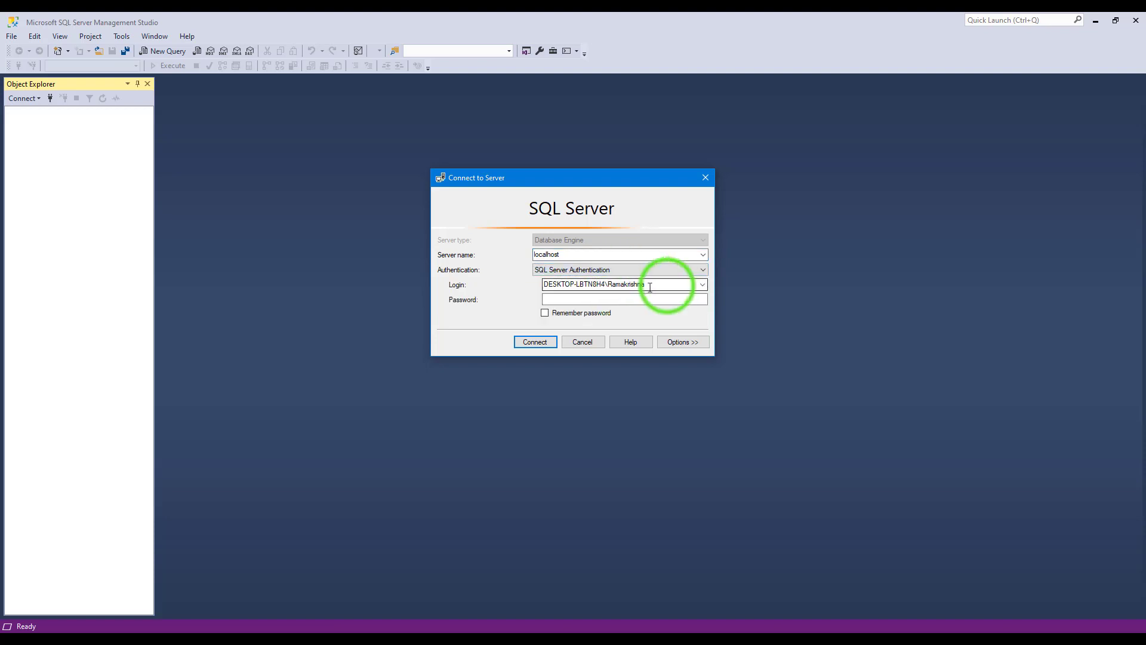
pyautogui.tripleClick(617, 284)
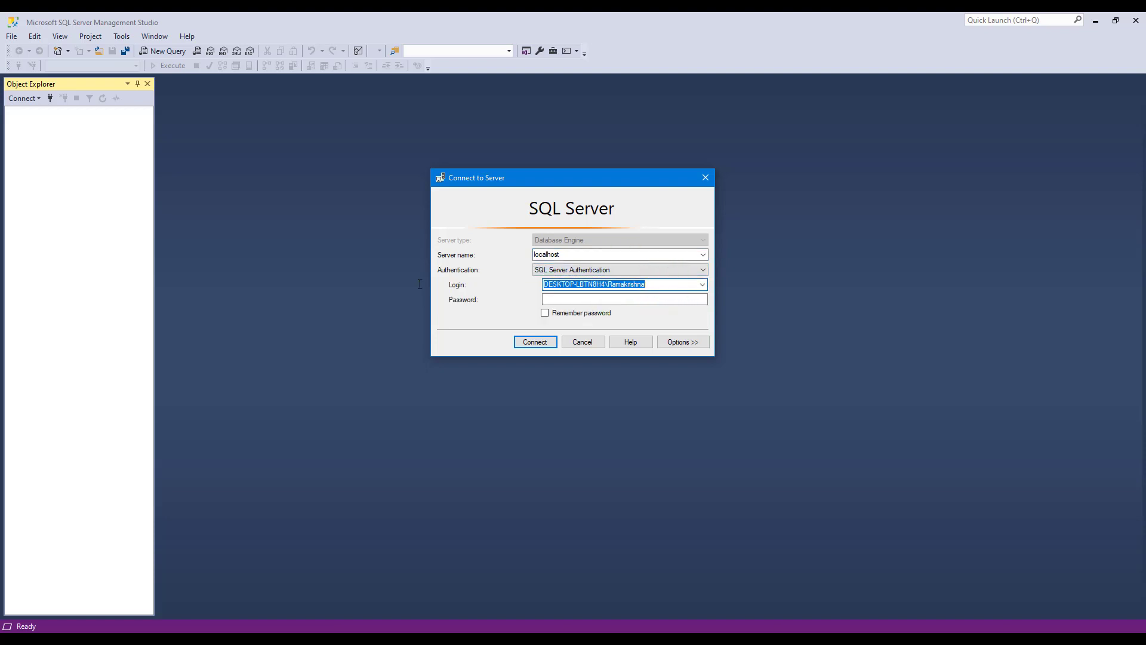
pyautogui.write('sa')
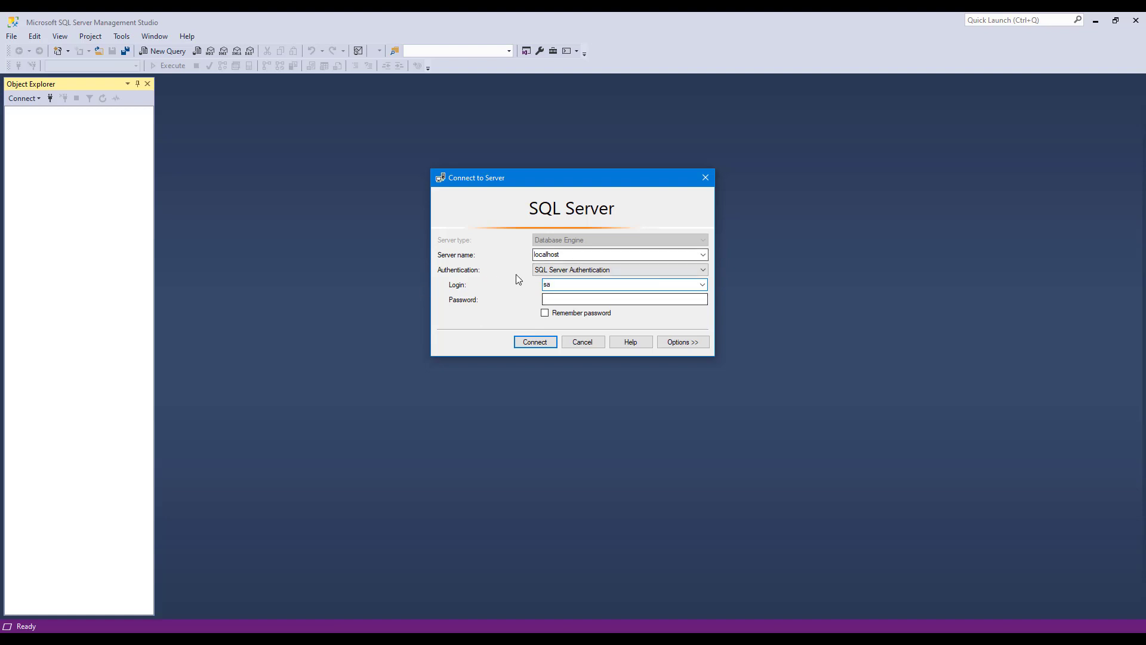
pyautogui.click(623, 299)
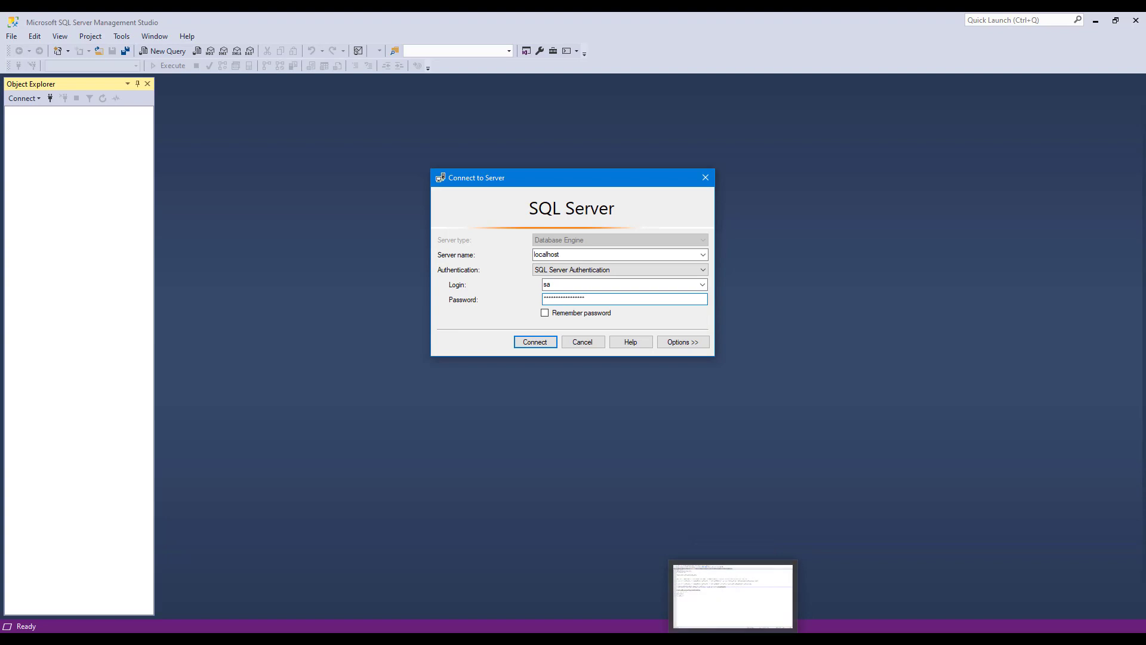
pyautogui.click(546, 313)
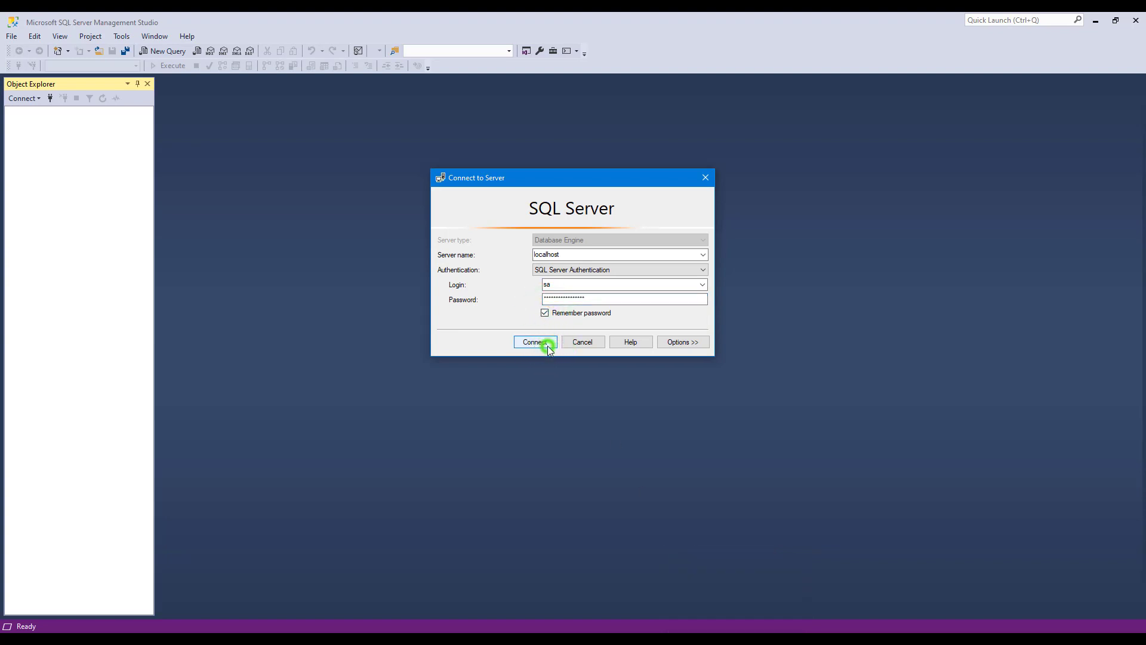
pyautogui.click(535, 341)
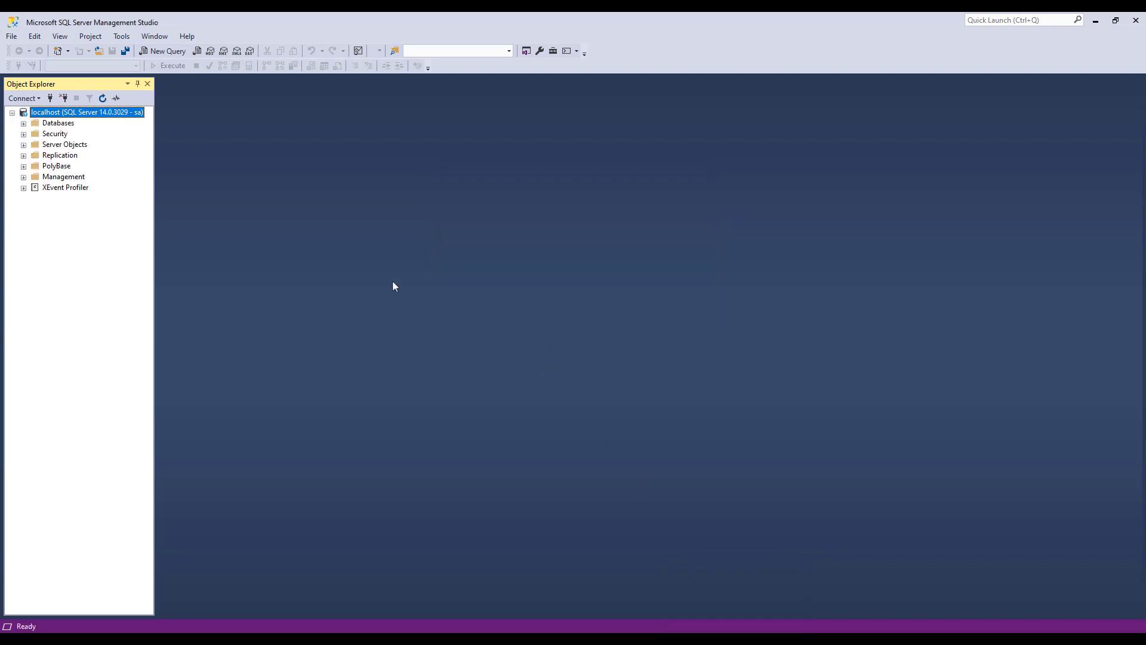
# Step: Run 'select name from sys.databases' in a new query, listing master, tempdb, model and msdb
pyautogui.click(23, 123)
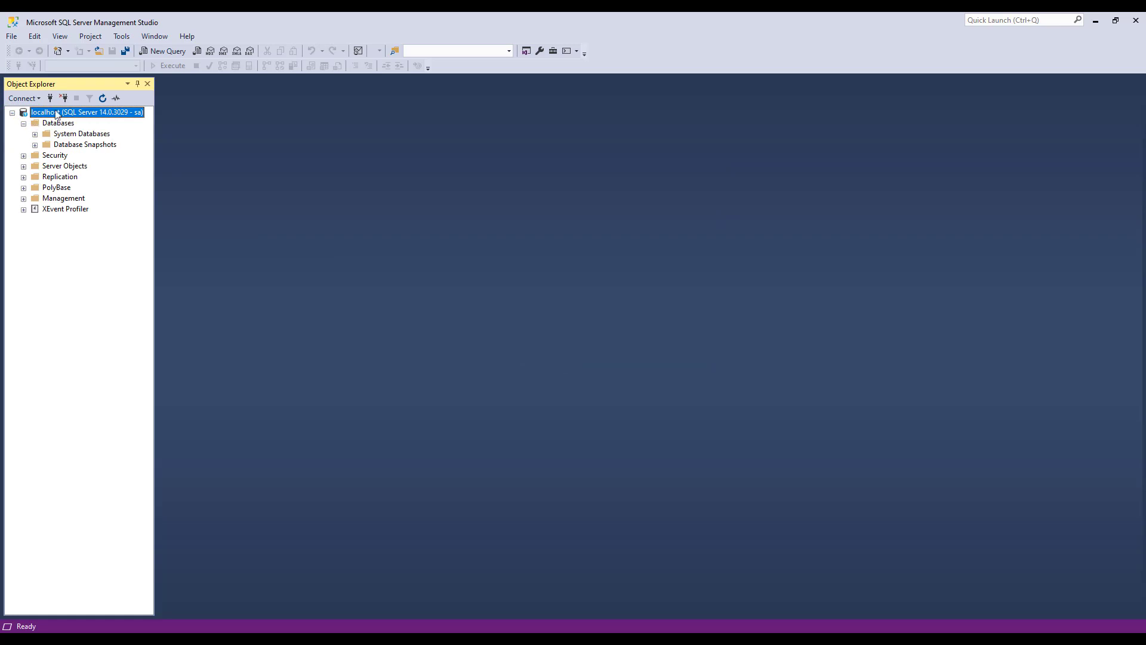
pyautogui.click(167, 50)
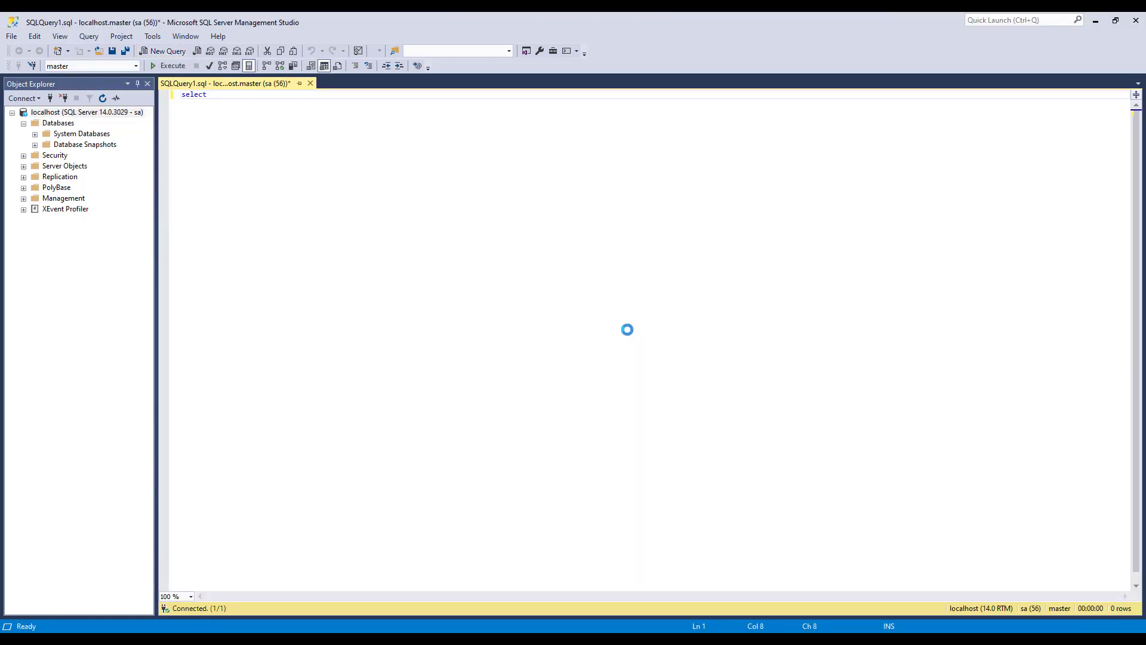
pyautogui.write('name from sys.databases\\')
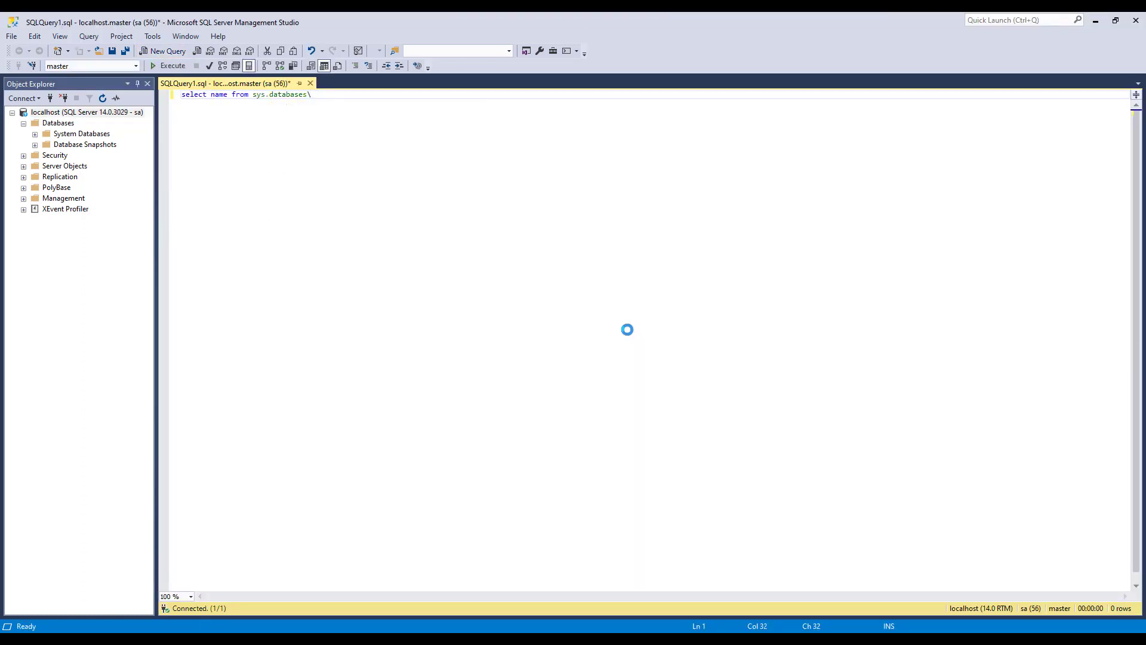
pyautogui.press('F5')
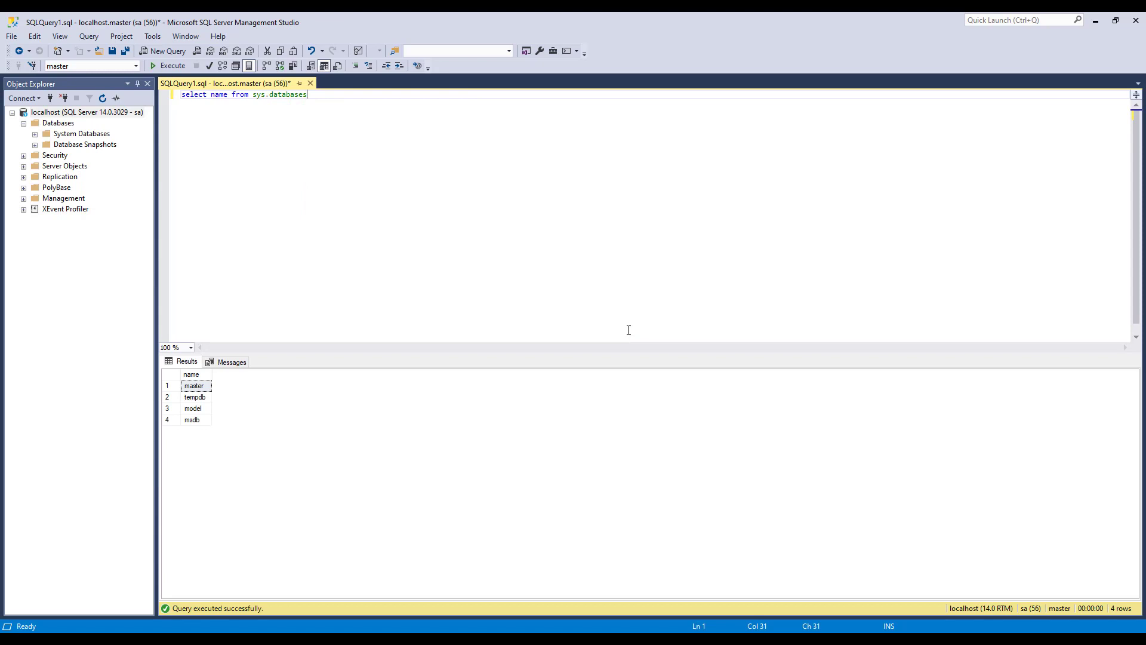
pyautogui.moveTo(487, 255)
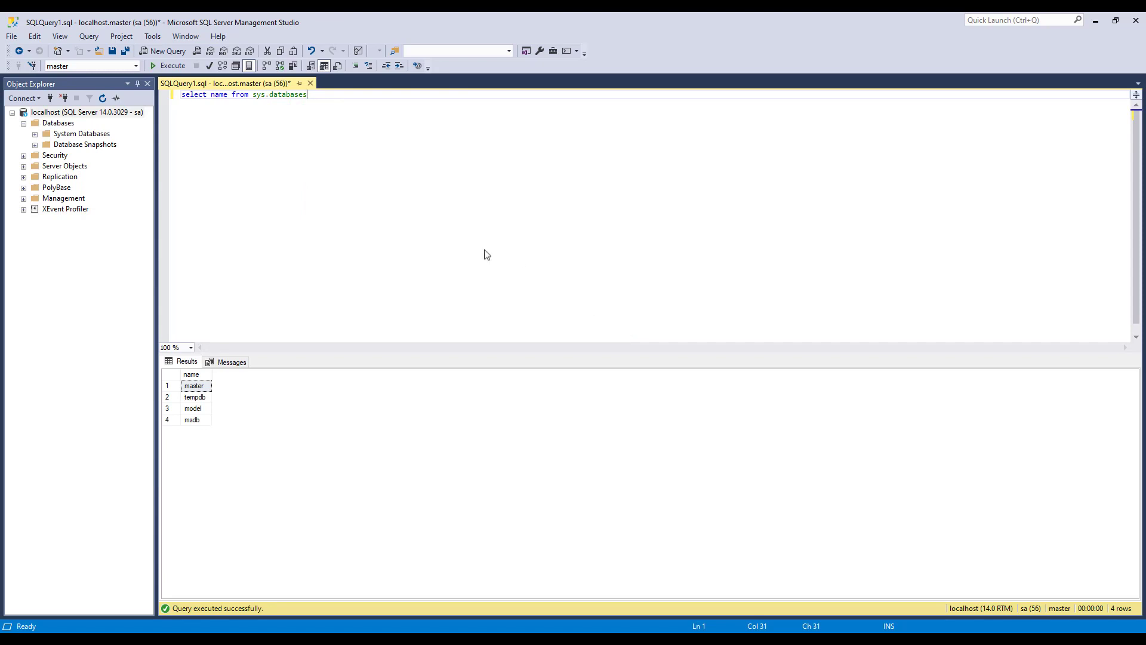
pyautogui.moveTo(529, 578)
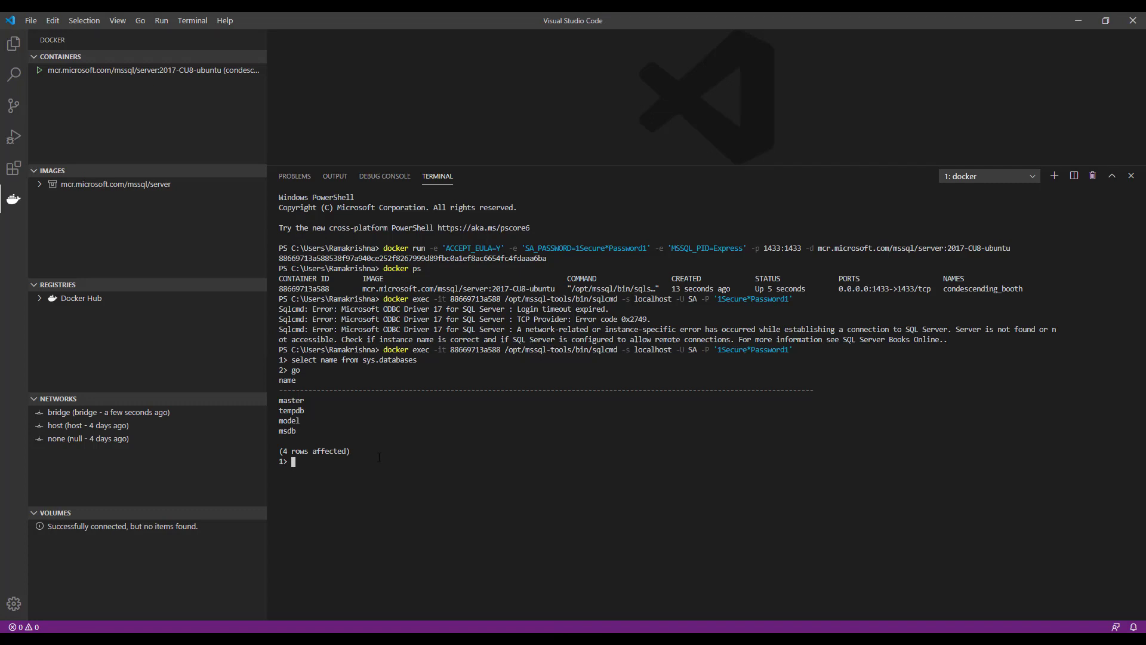
# Step: Submit 'create database dbDemodtabase' followed by 'go' at the terminal's sqlcmd prompt
pyautogui.write('create database')
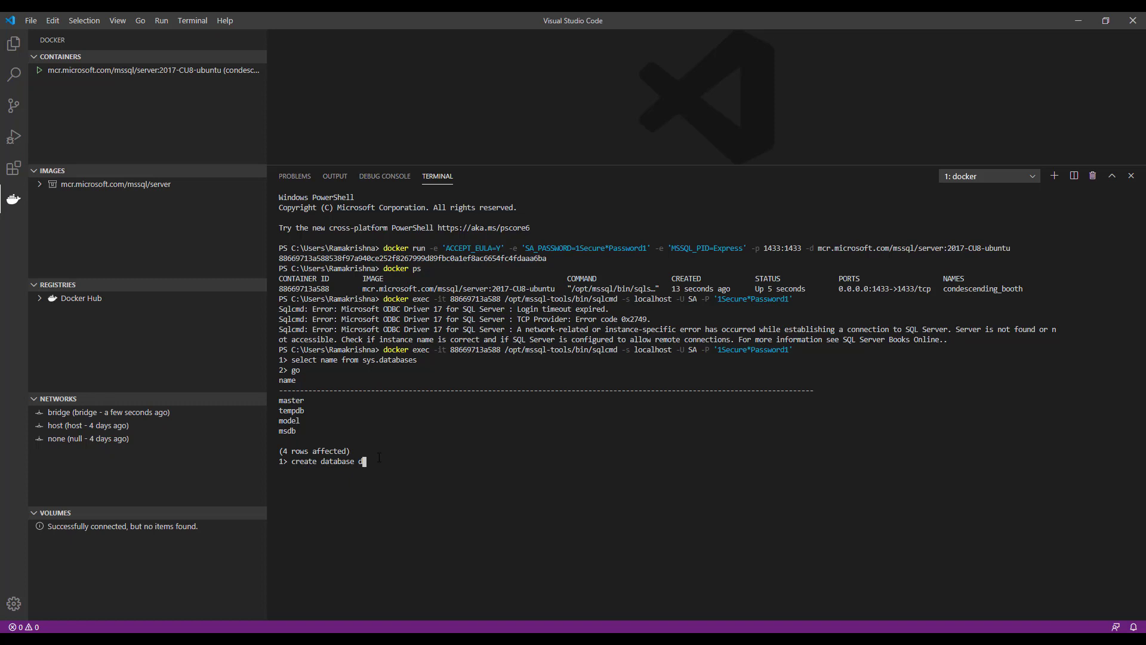
pyautogui.write('dDemo')
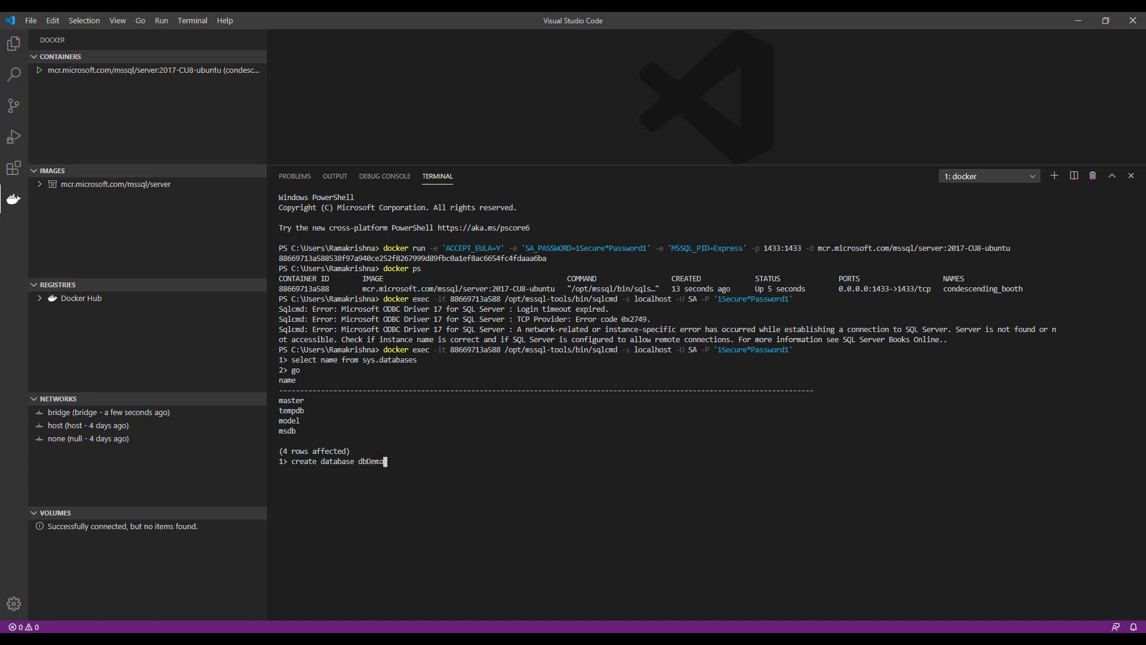
pyautogui.write('dtab')
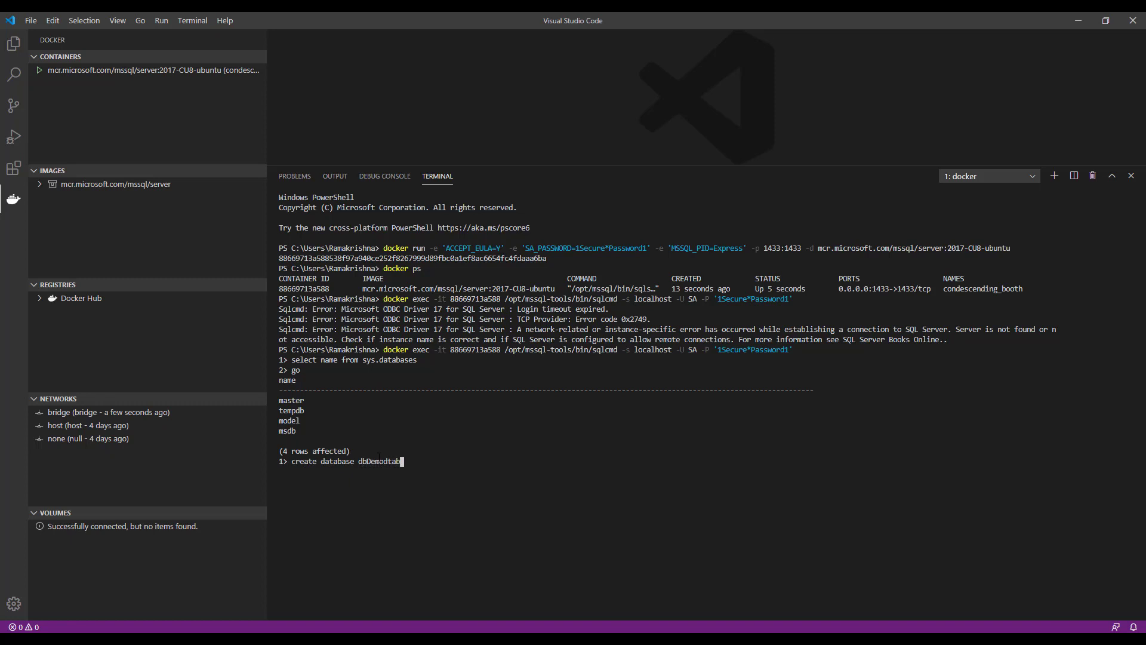
pyautogui.press('Enter')
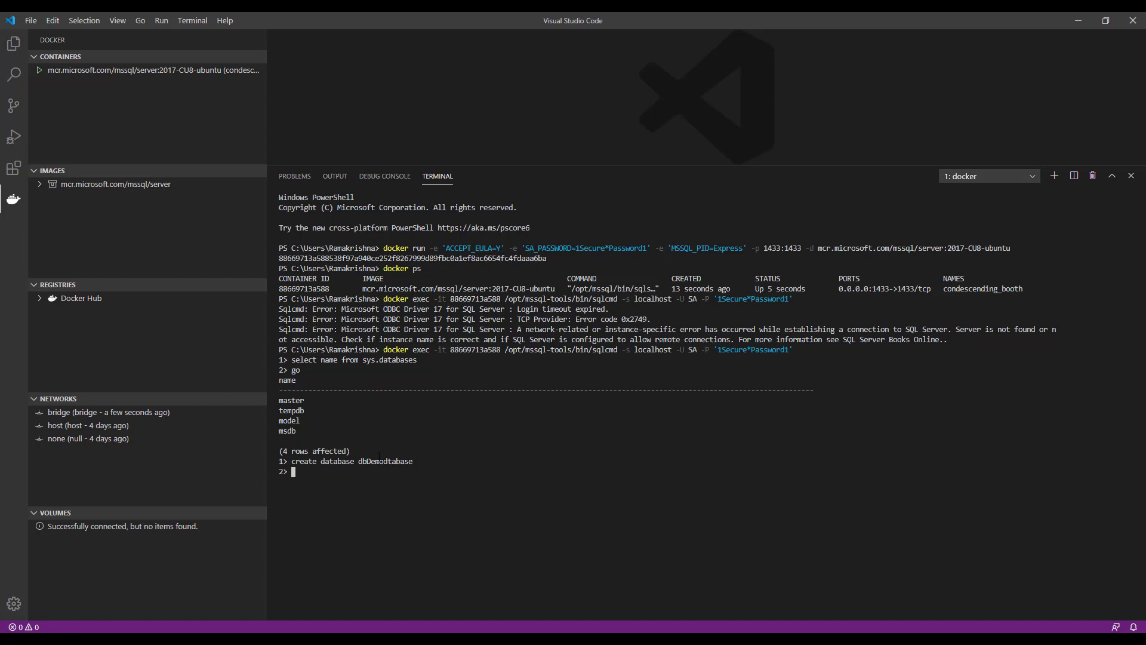
pyautogui.write('go')
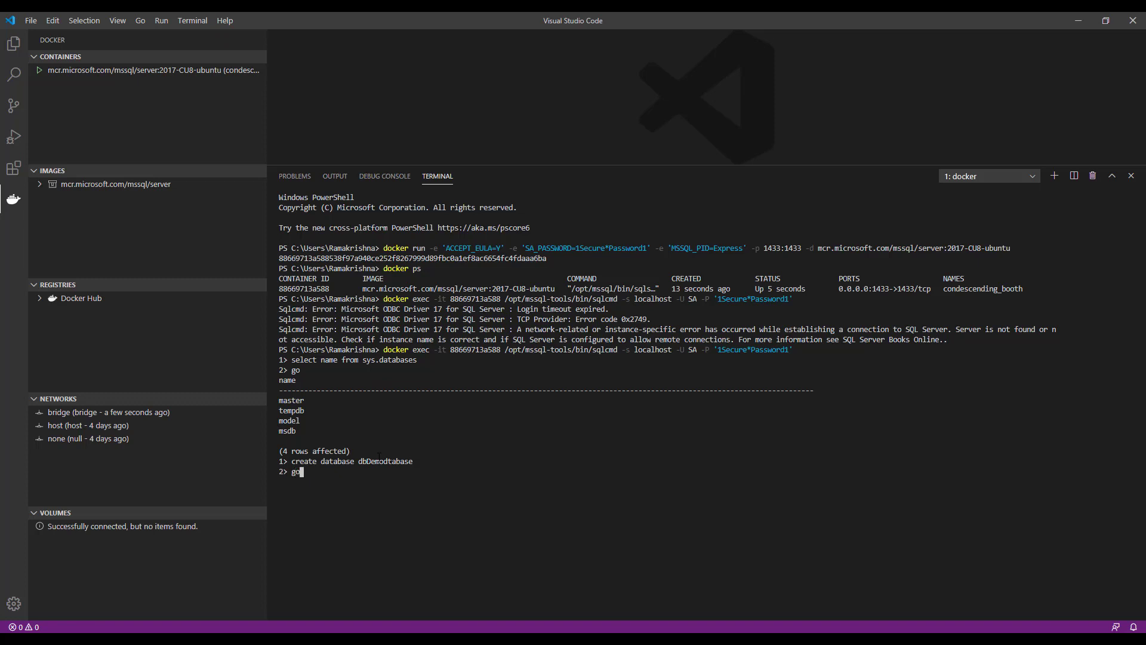
pyautogui.press('Enter')
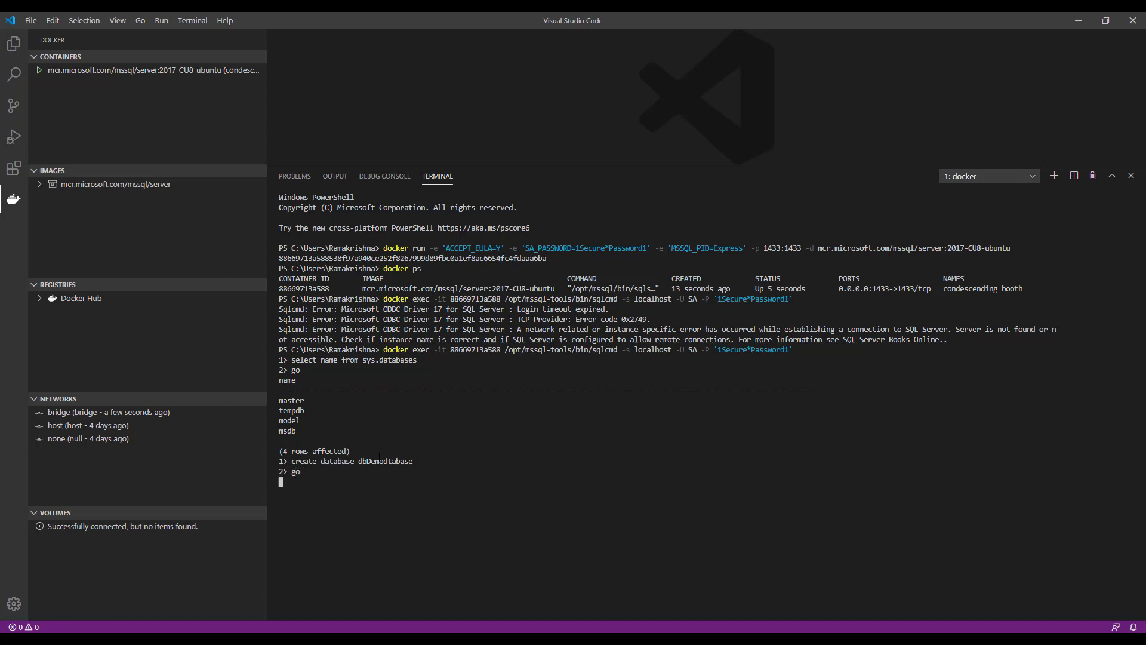
pyautogui.moveTo(395, 473)
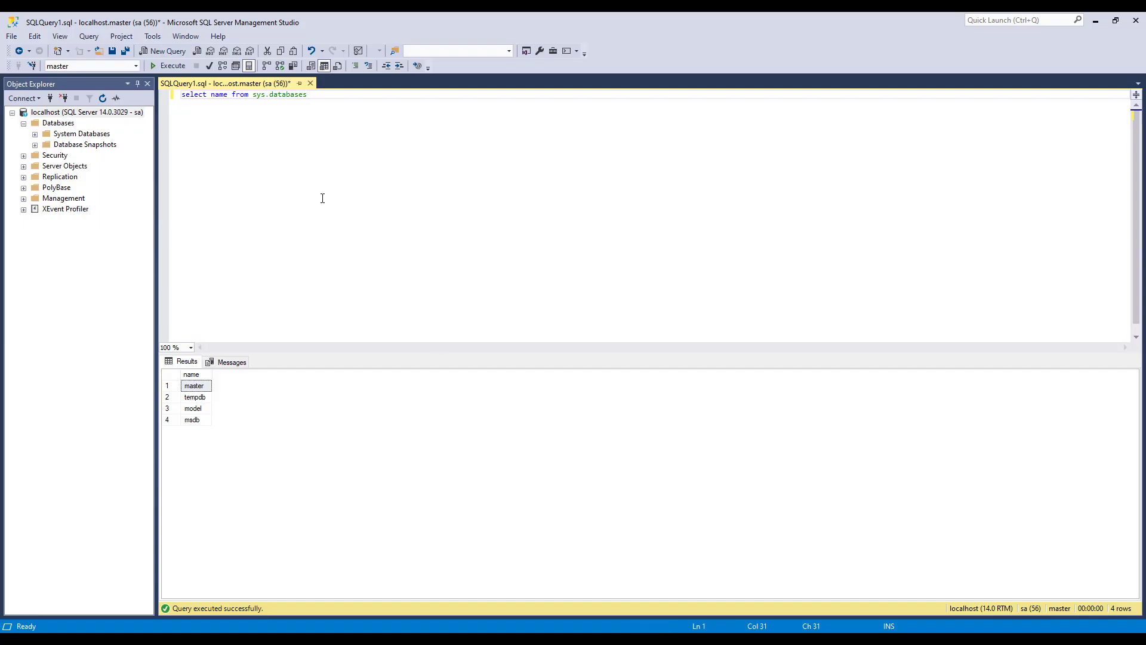
# Step: Rerun the sys.databases query, select the dbDemodtabase row, and refresh the Databases node
pyautogui.click(169, 66)
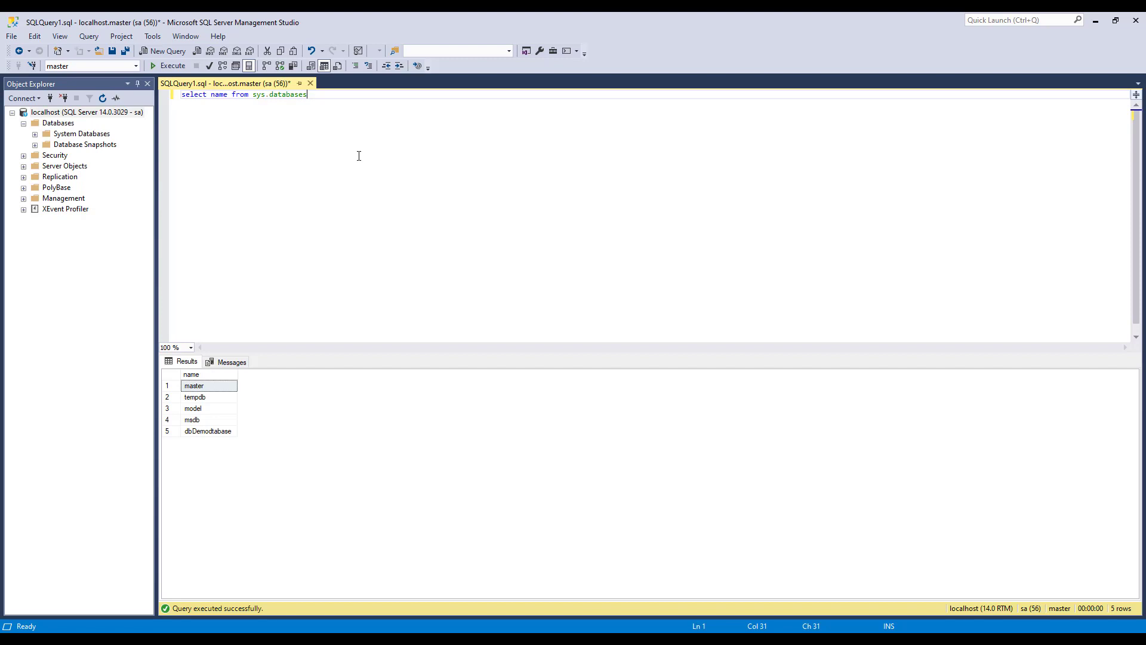
pyautogui.click(209, 431)
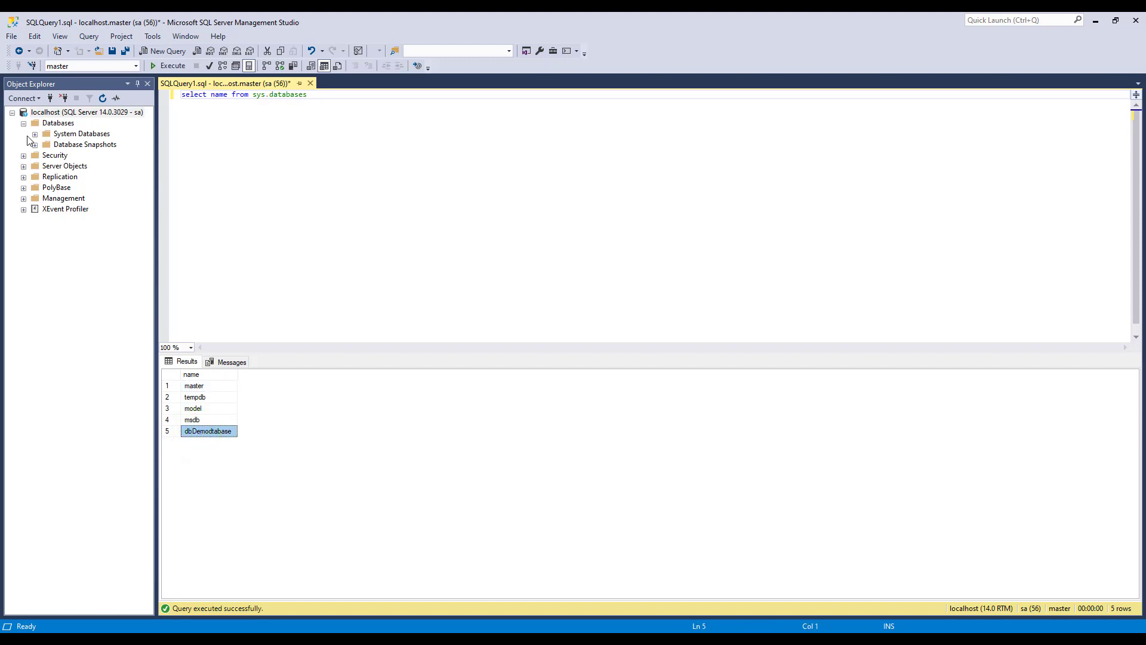
pyautogui.click(103, 98)
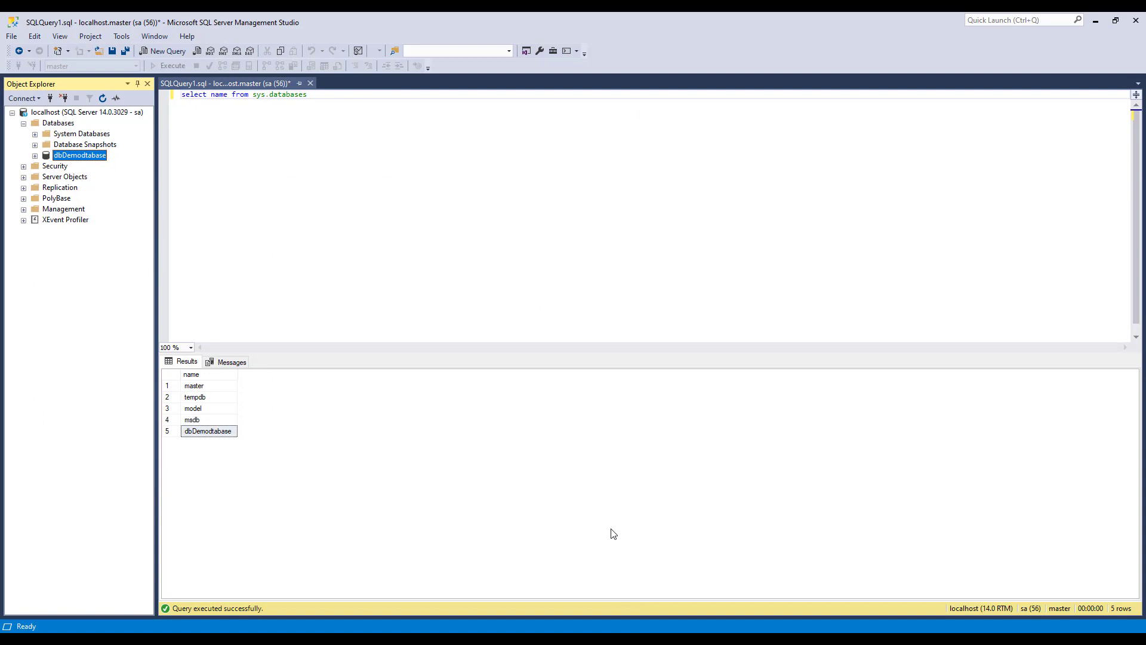
pyautogui.moveTo(641, 520)
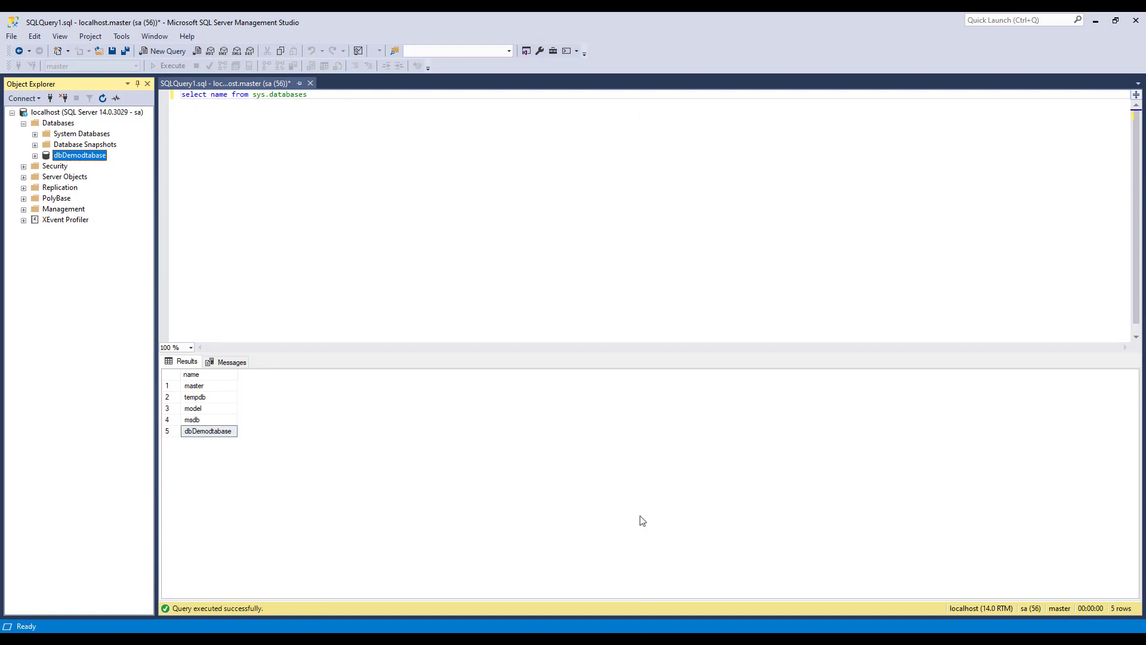
pyautogui.moveTo(695, 495)
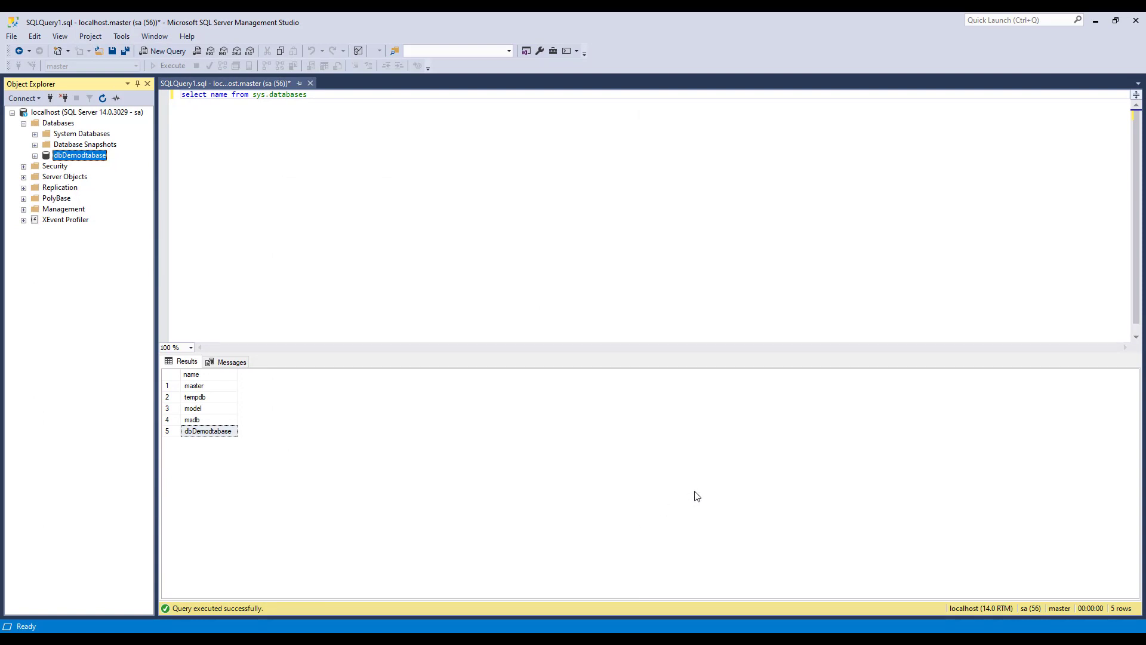